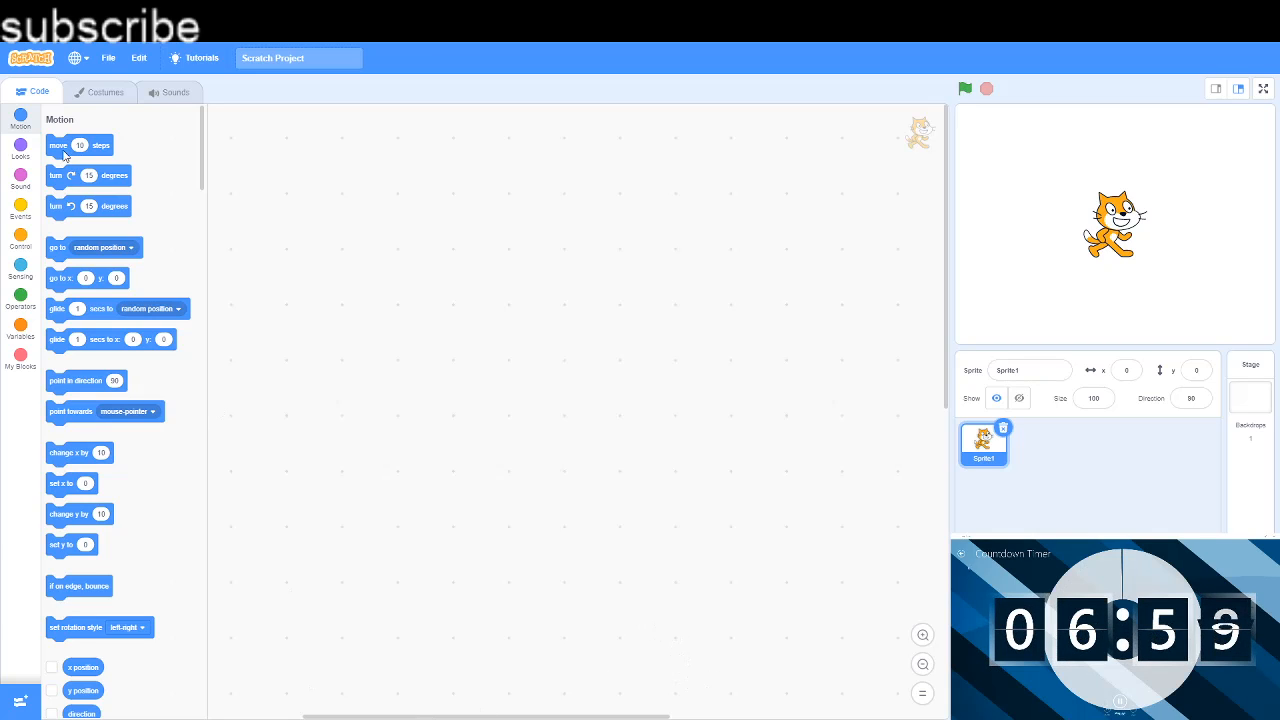
Step: Place a 'move 10 steps' block as the first block in the code area
left_click_drag(79, 145, 322, 230)
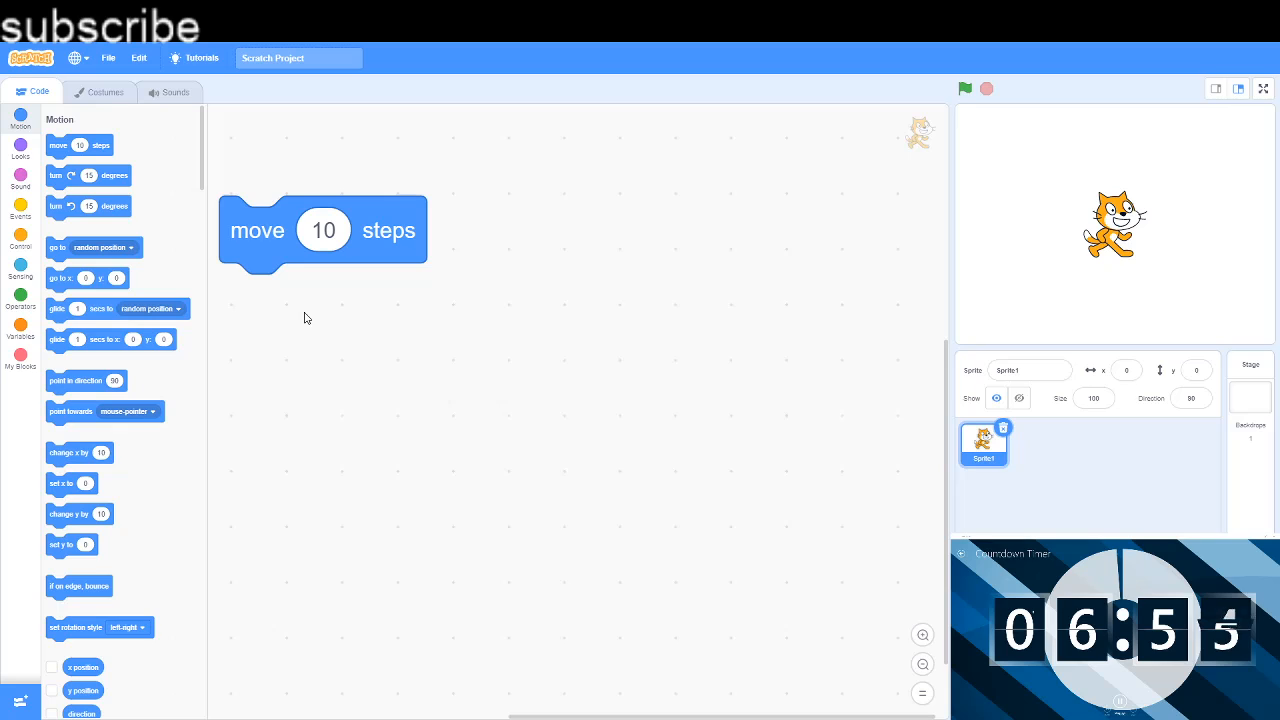
mouse_move(295, 201)
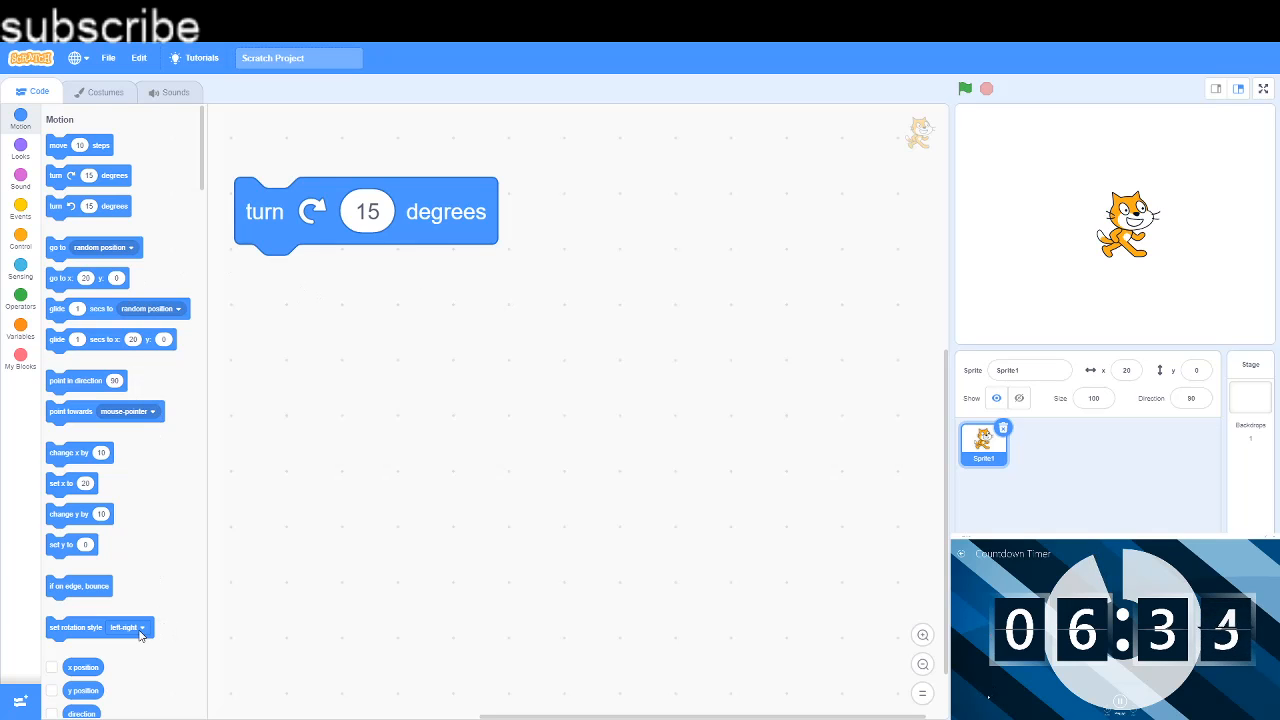
Step: Add a set rotation style block set to all around and turn the cat
left_click_drag(77, 627, 340, 358)
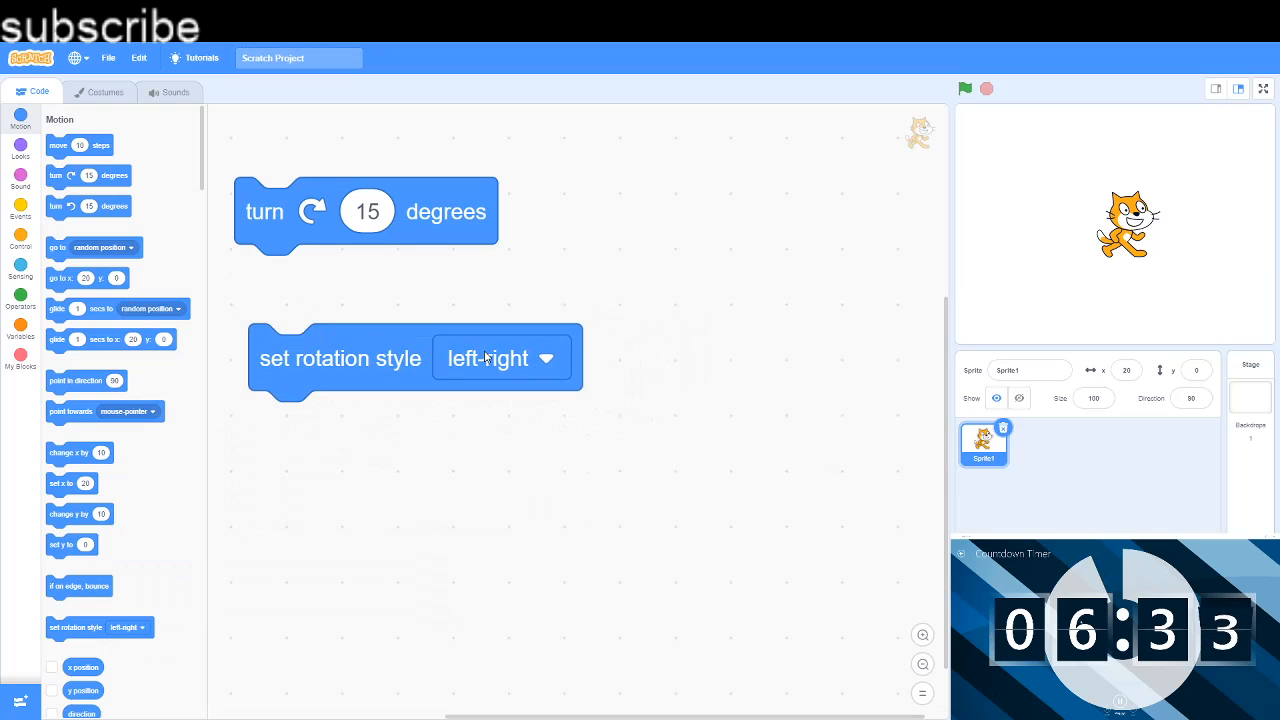
left_click(500, 358)
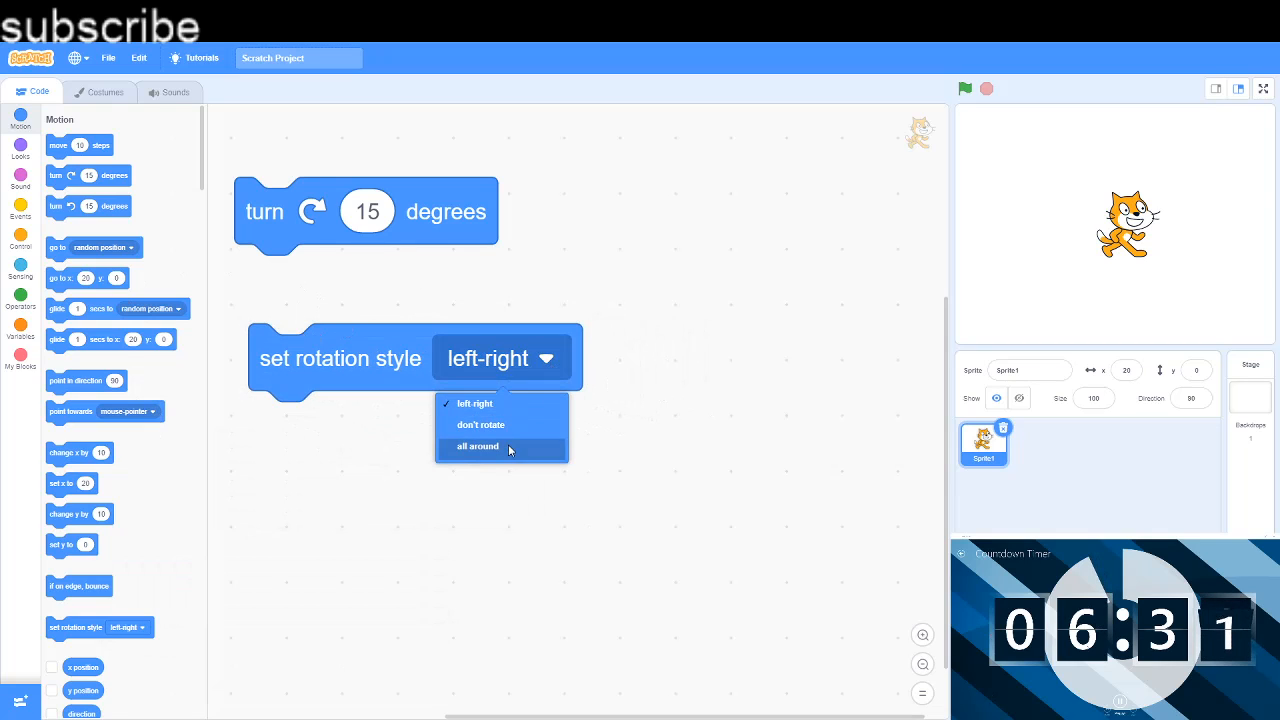
left_click(478, 446)
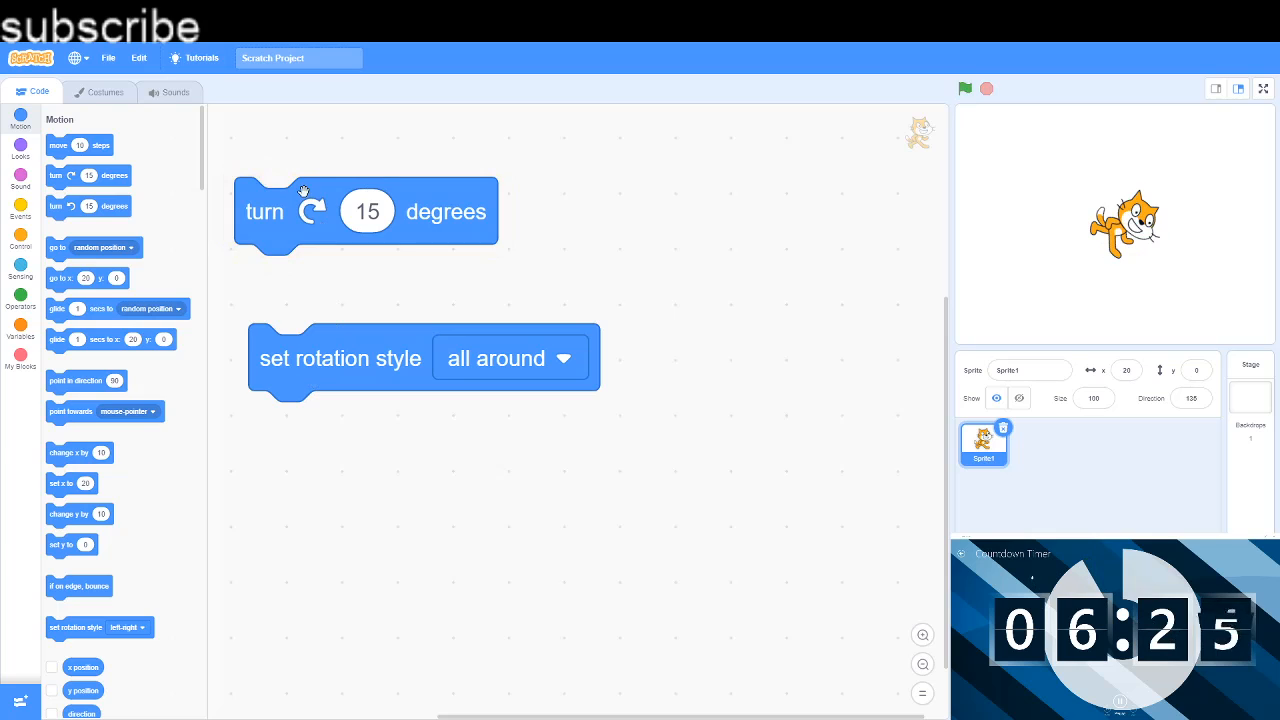
left_click(265, 210)
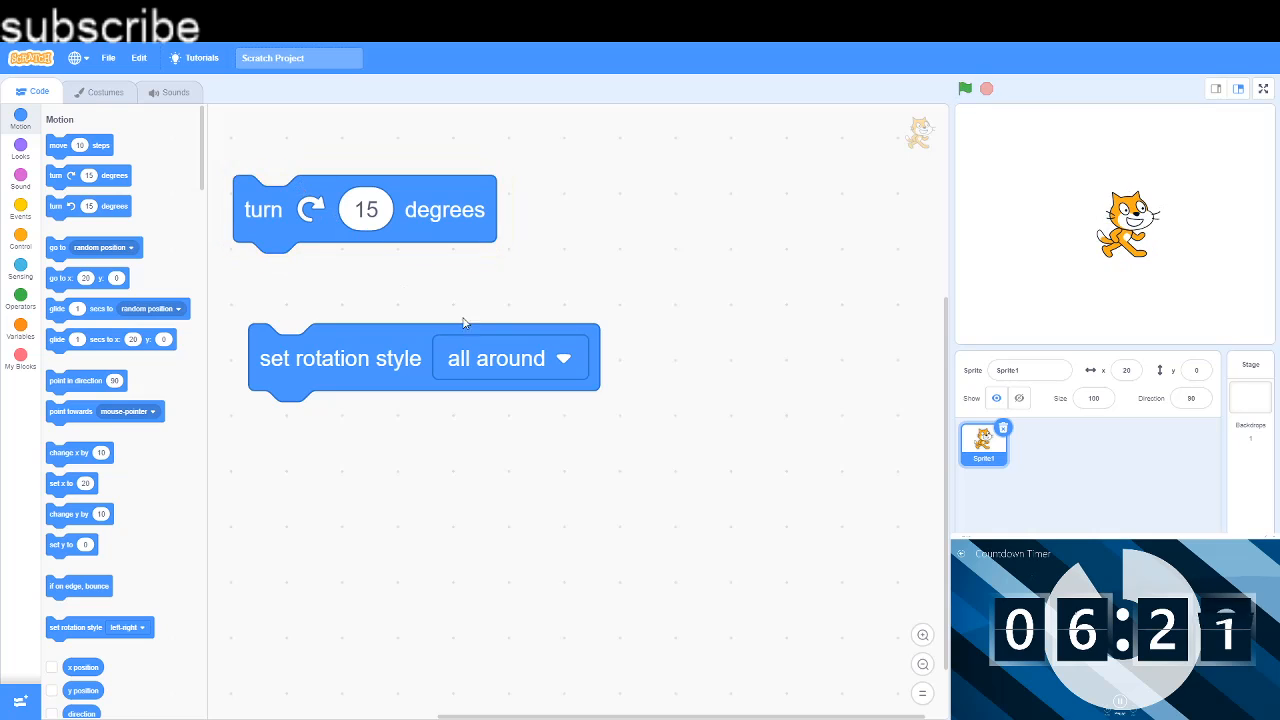
Step: Turn the cat under the left-right style, then under don't rotate
left_click(506, 358)
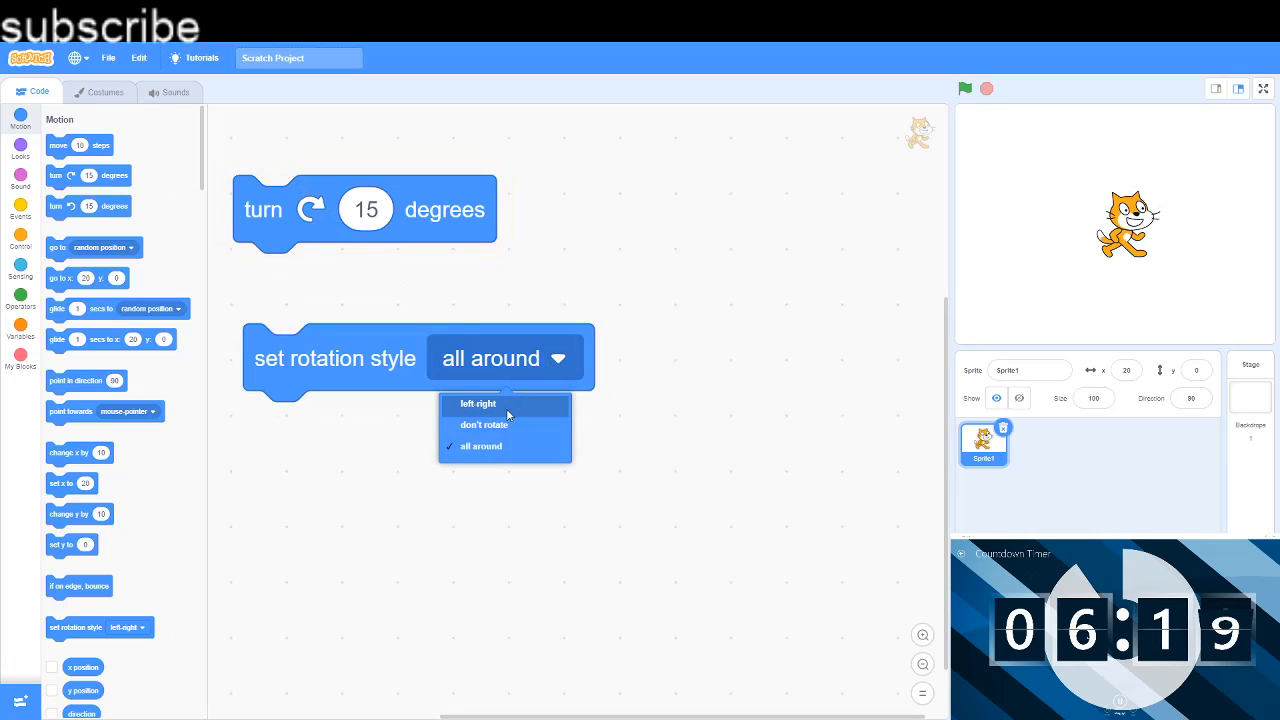
left_click(478, 403)
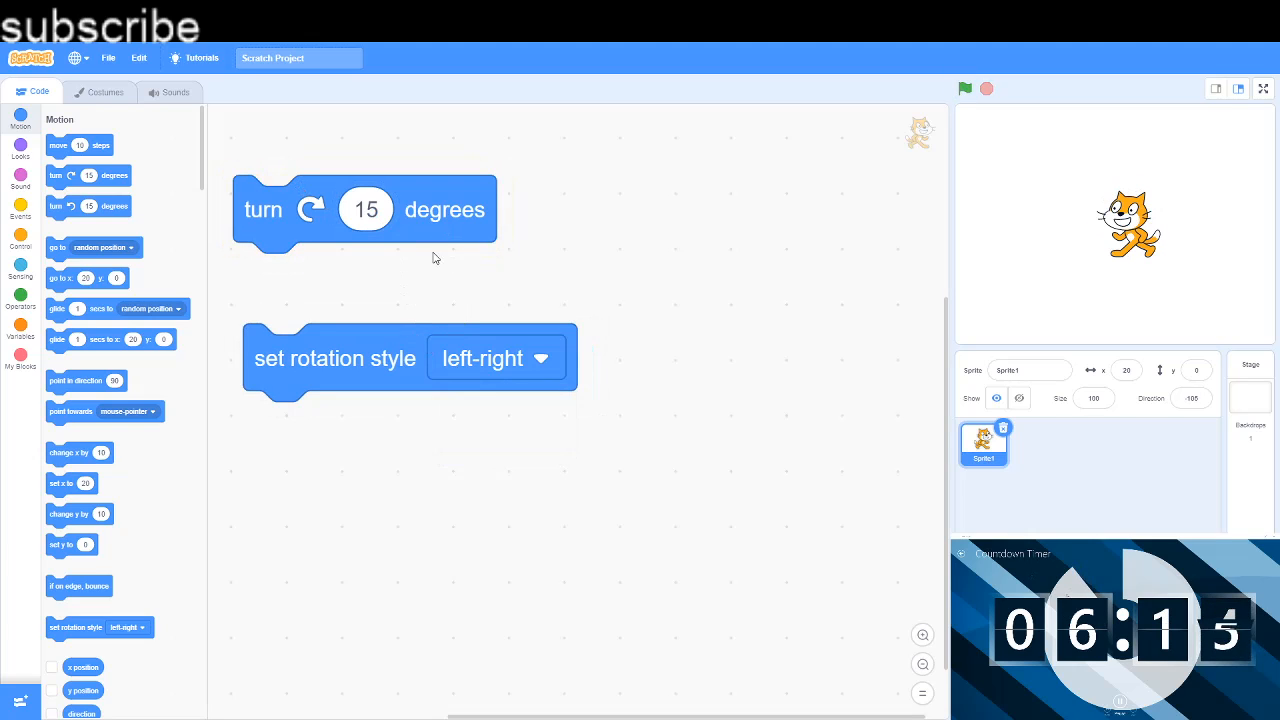
left_click(263, 209)
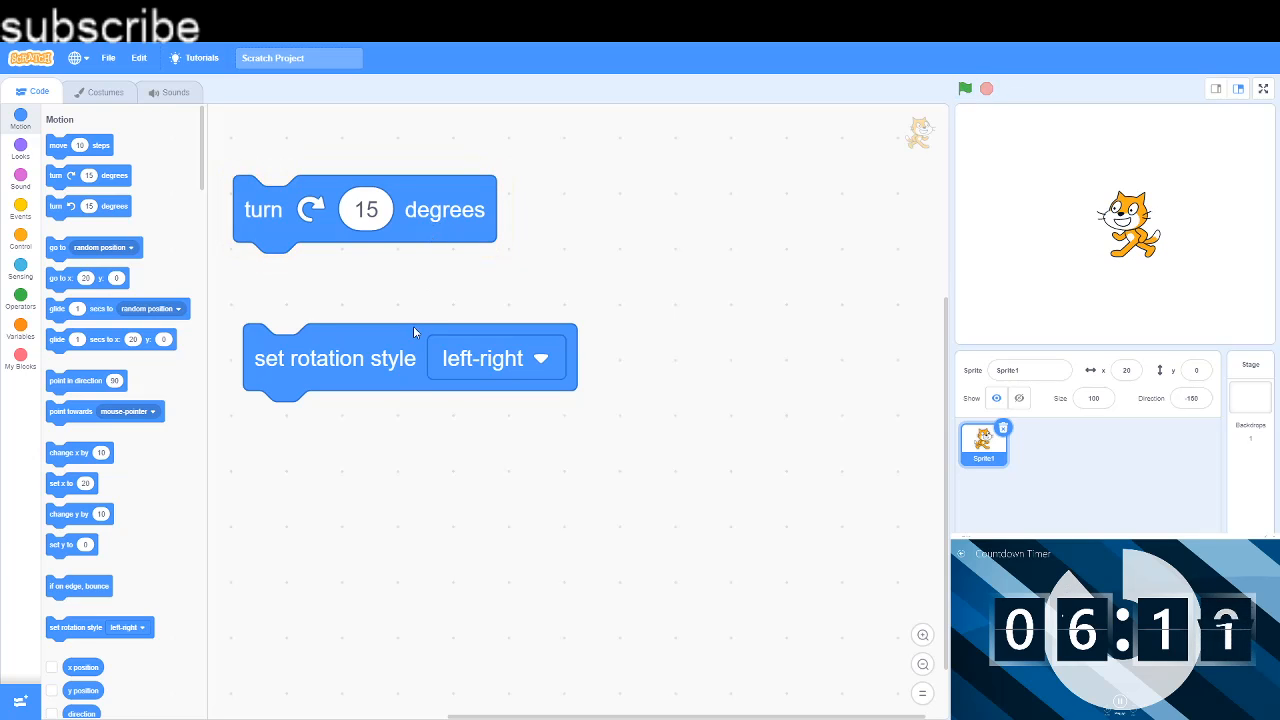
left_click(494, 358)
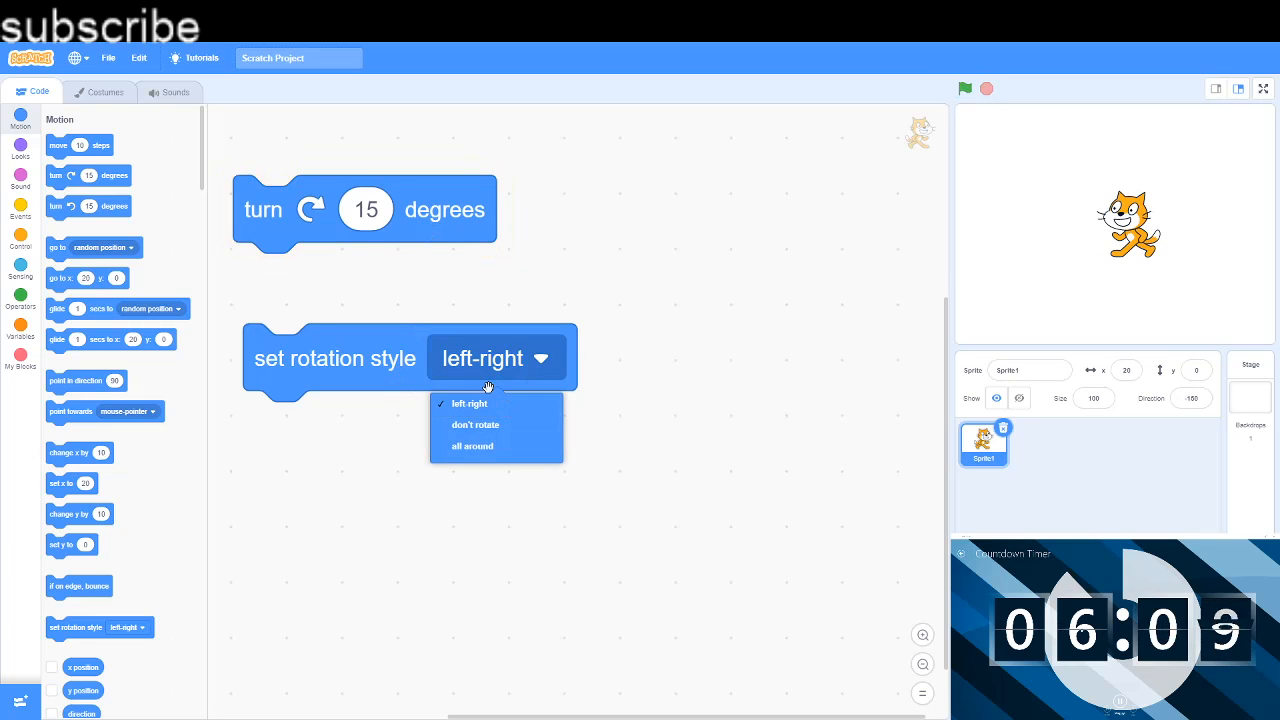
left_click(475, 424)
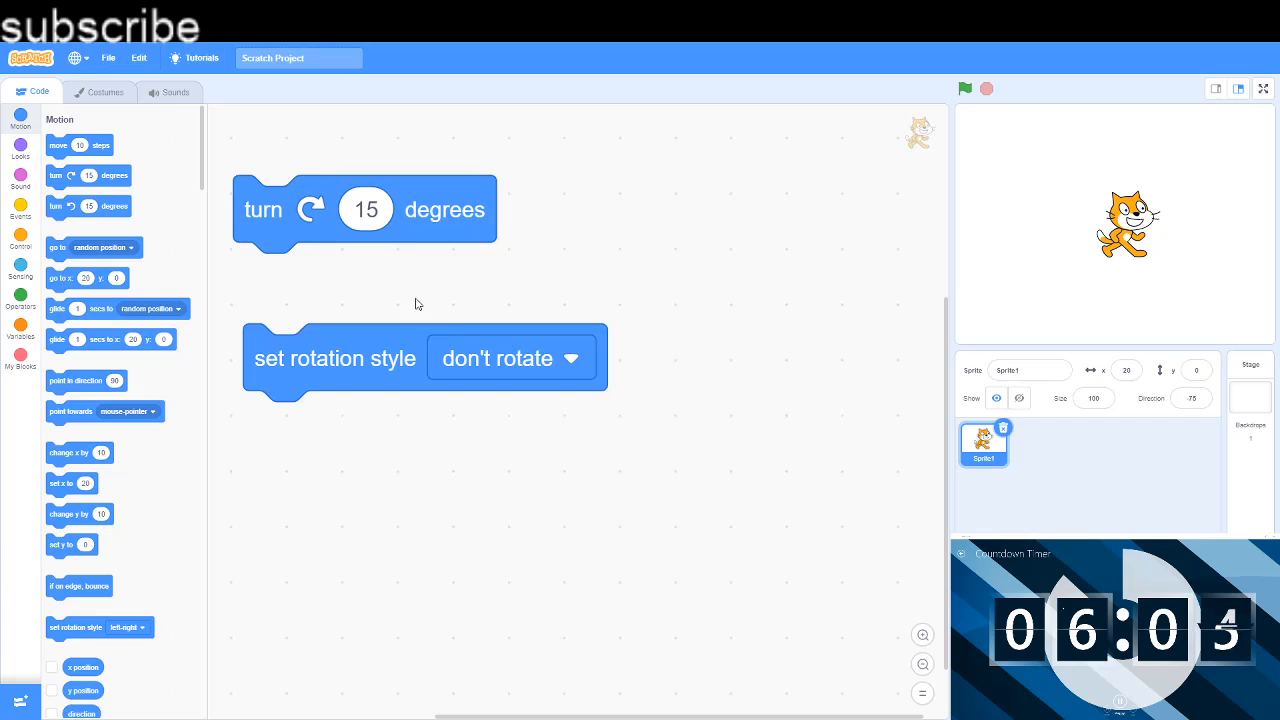
left_click(510, 358)
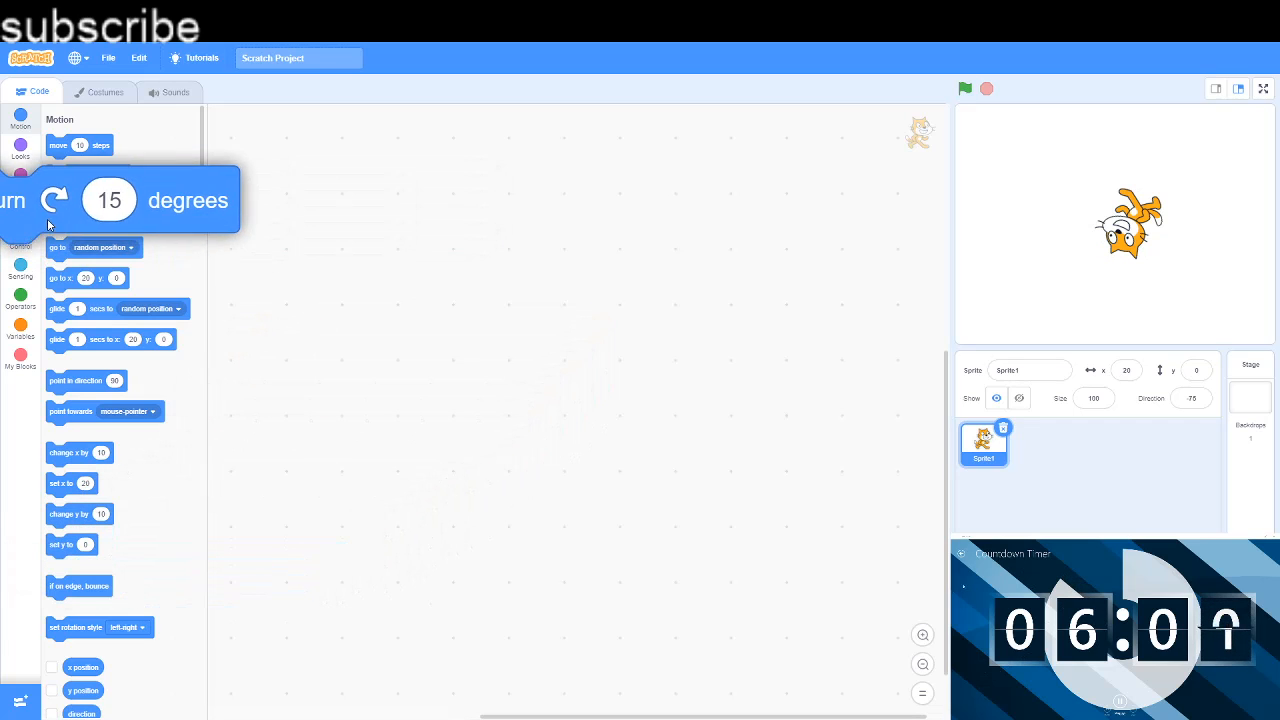
Step: Add a counter-clockwise turn block and set its angle to -15
left_click_drag(110, 199, 410, 230)
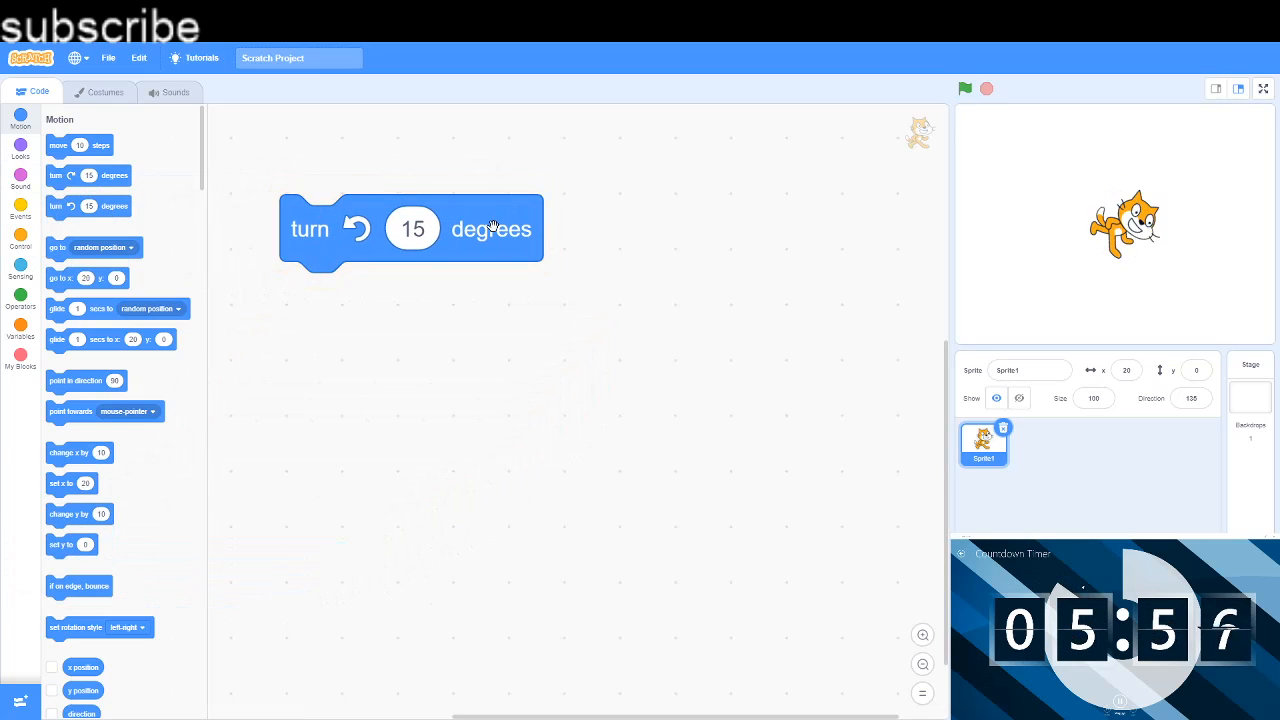
left_click(413, 228)
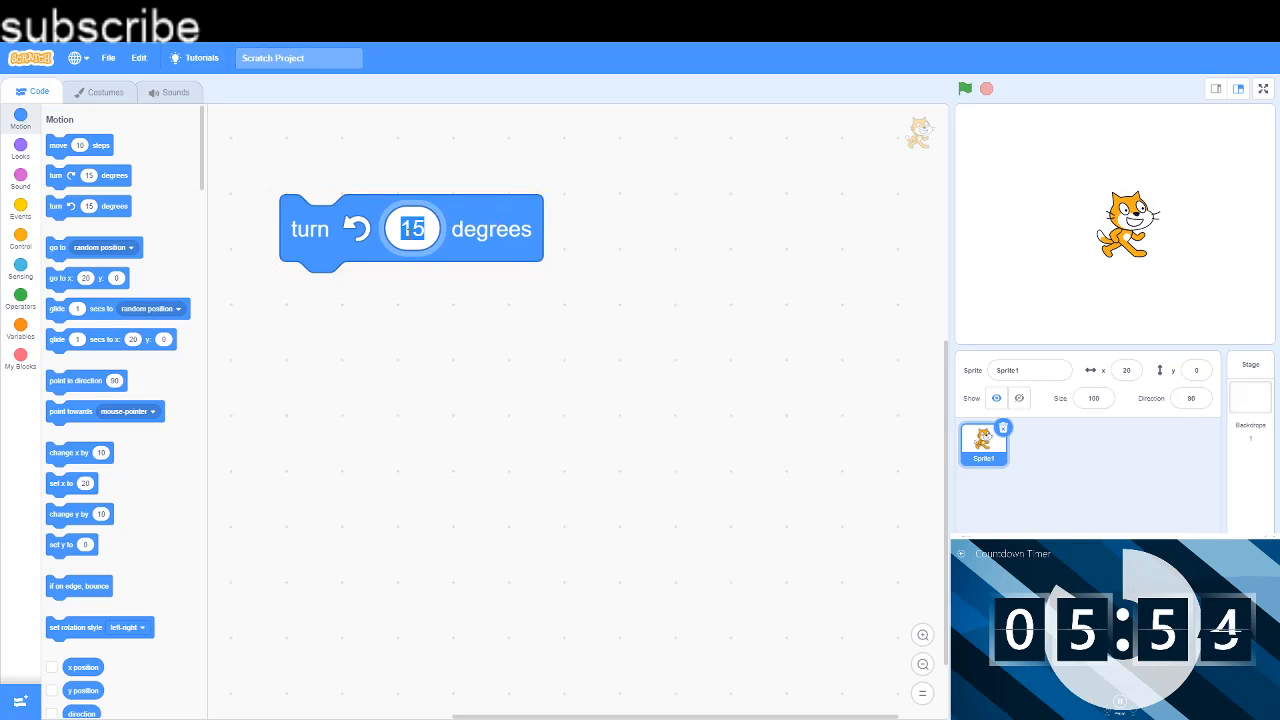
type("-15")
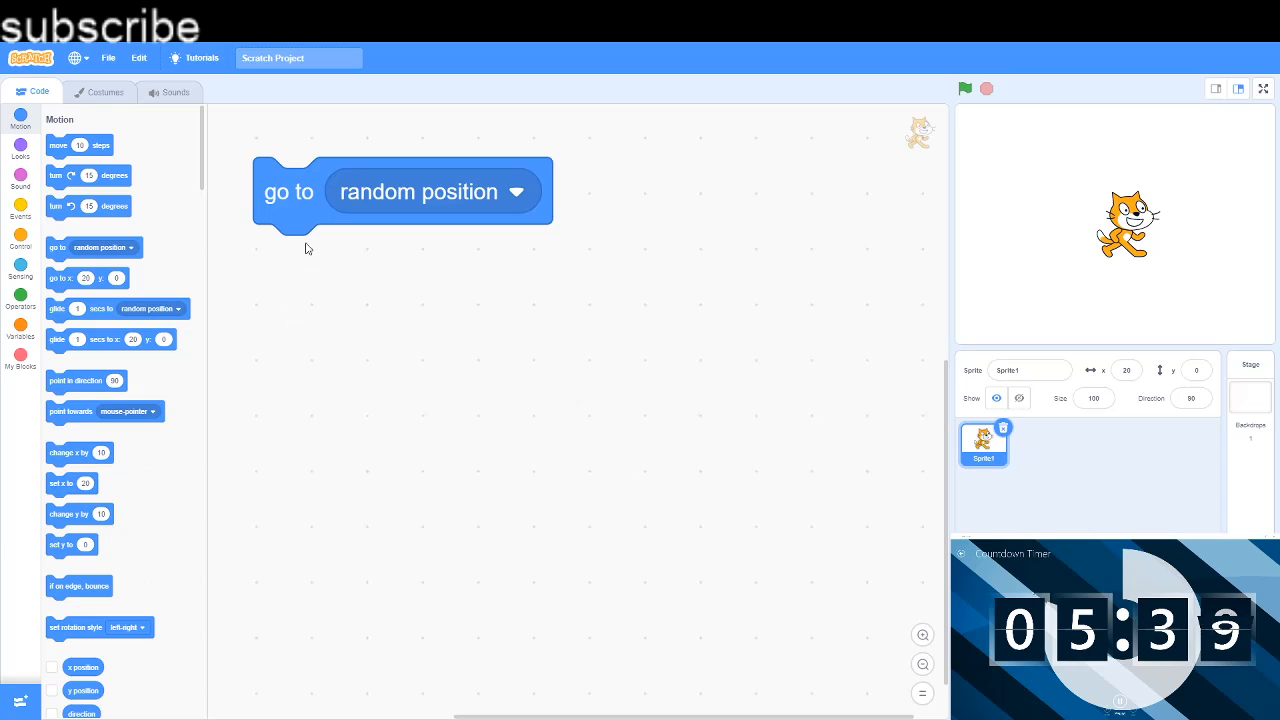
Step: Send the cat to a random spot, then retarget go to at the mouse-pointer
left_click(289, 191)
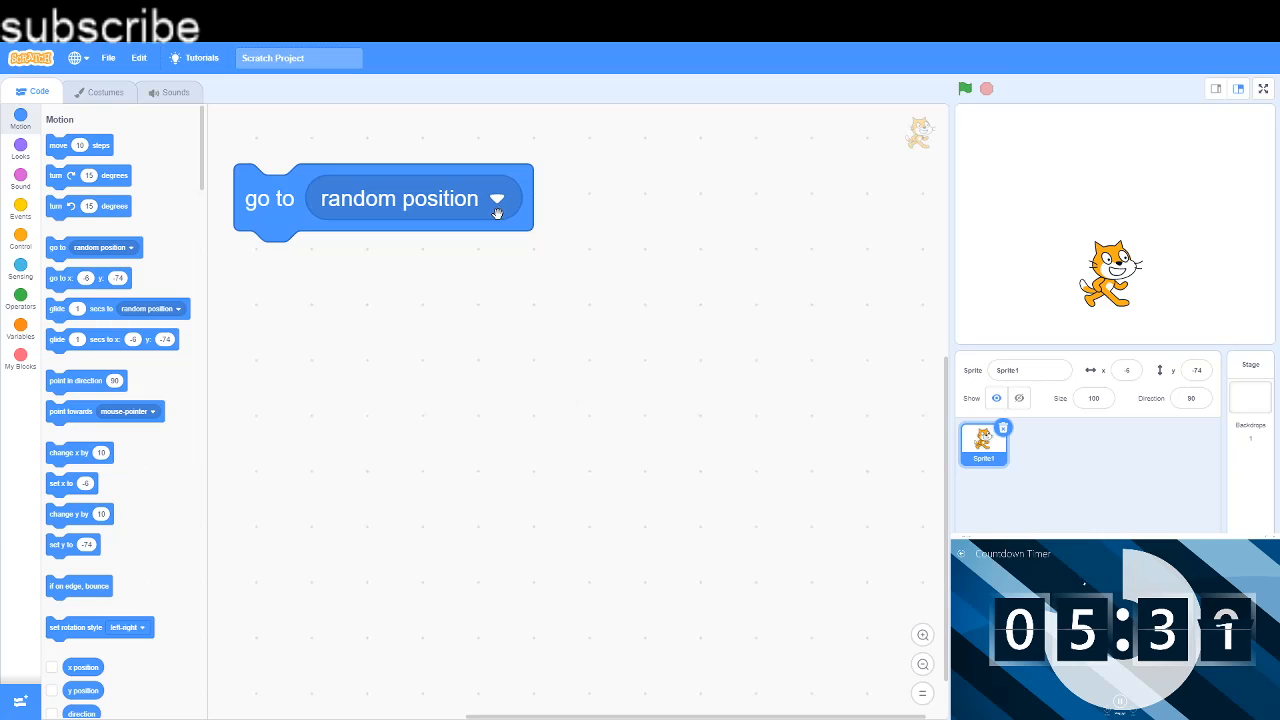
left_click(497, 198)
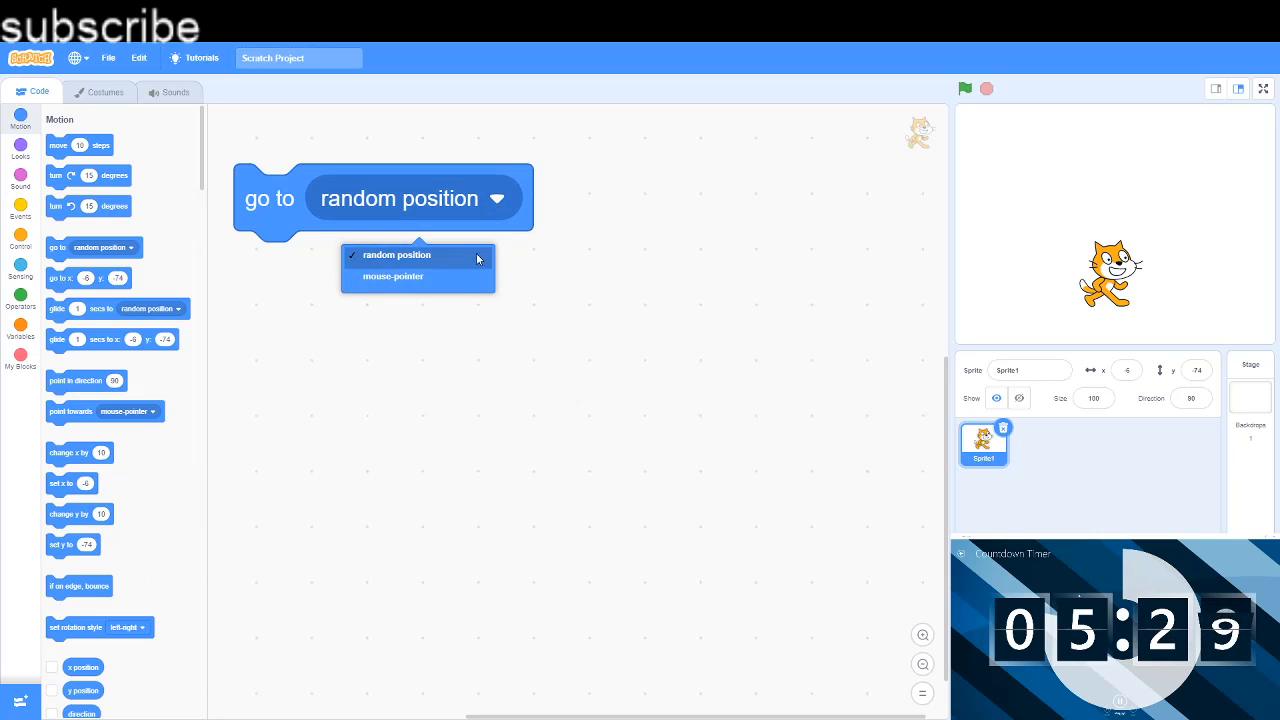
left_click(393, 276)
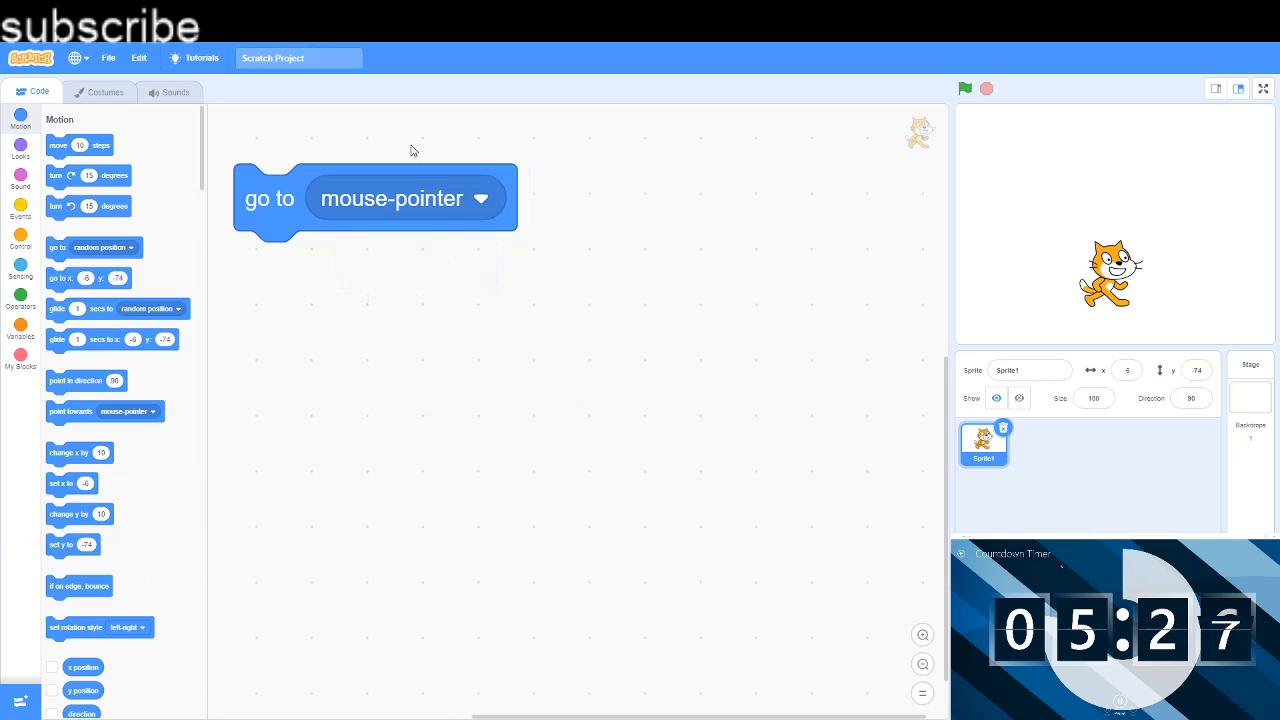
mouse_move(1034, 195)
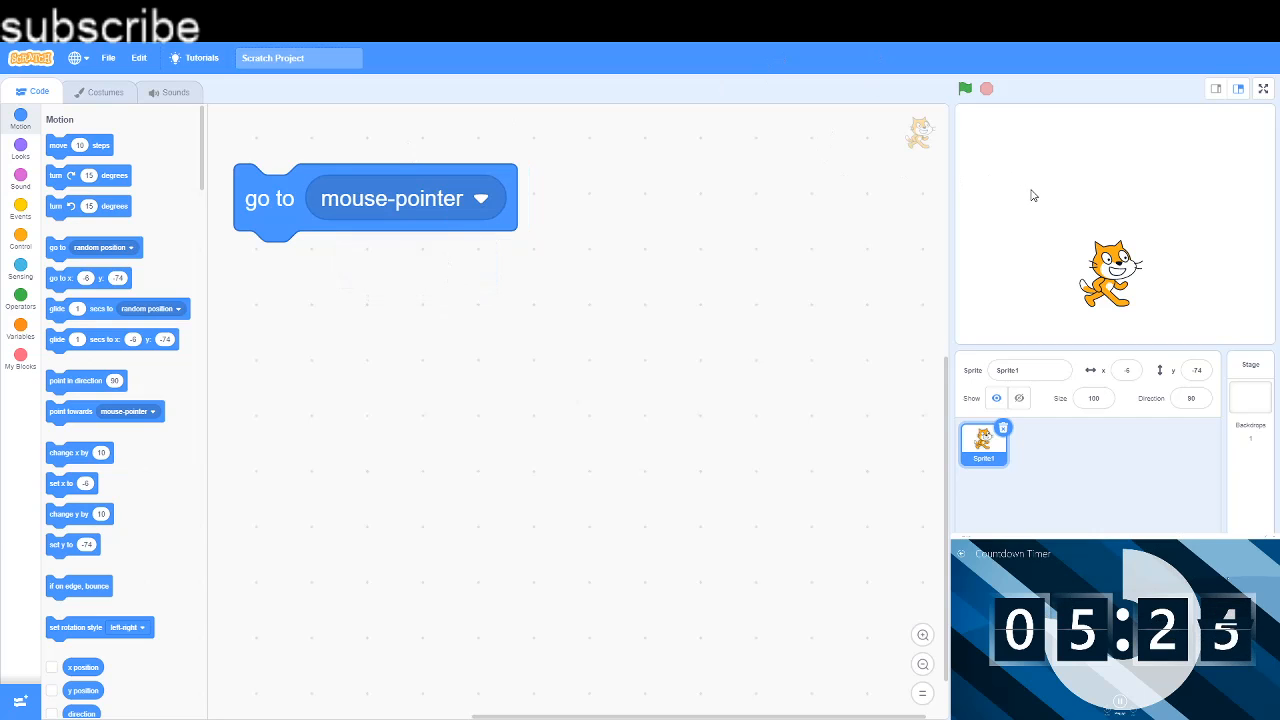
Step: Run the green-flag script to send the cat to the mouse pointer
left_click(20, 210)
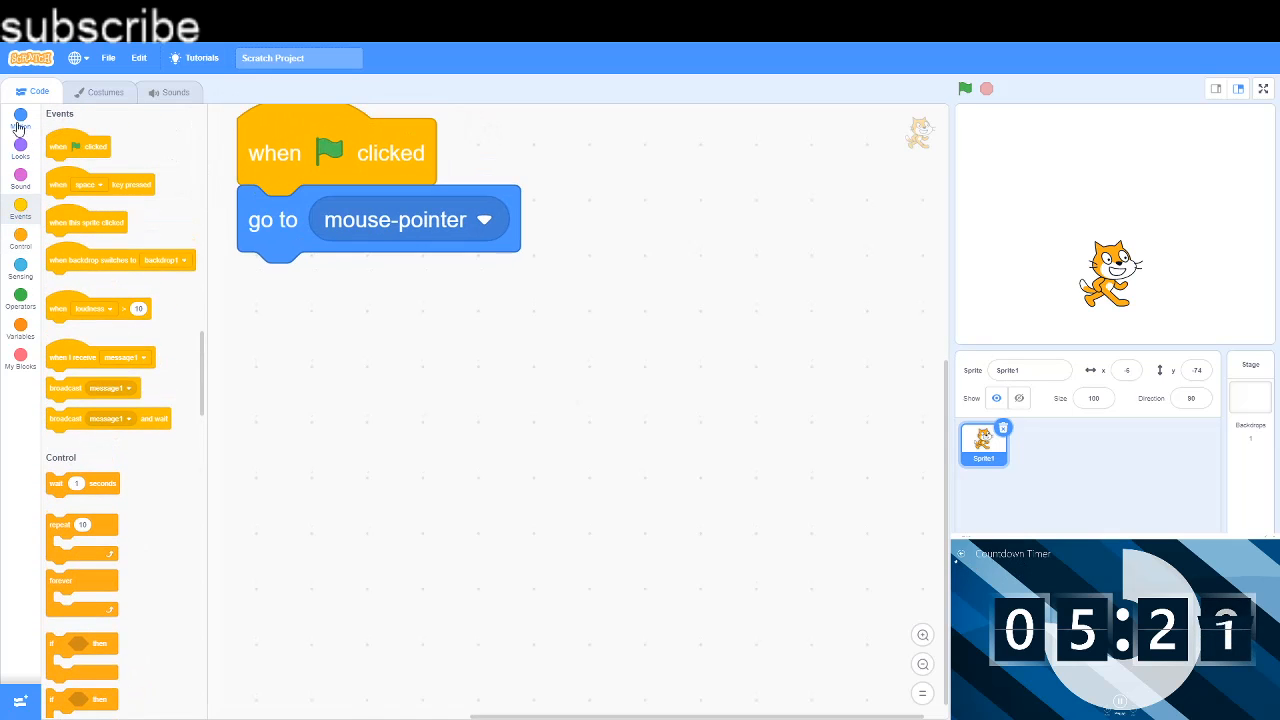
left_click(20, 118)
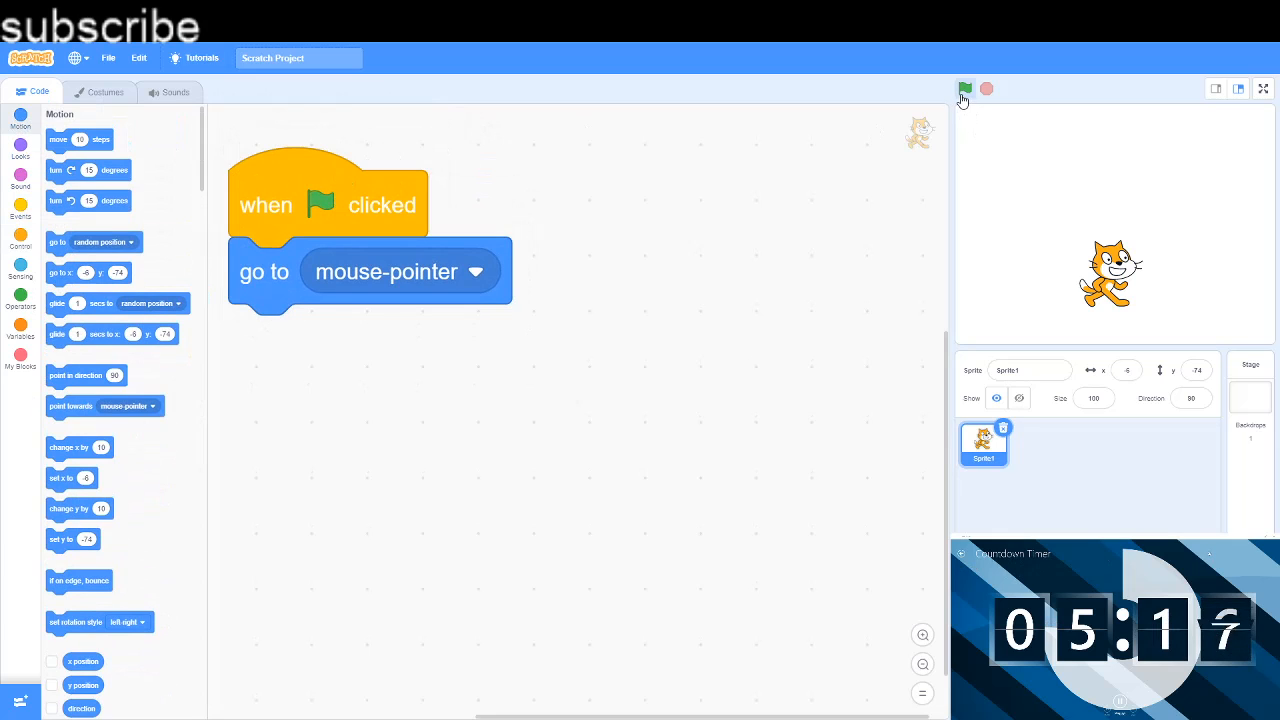
left_click(20, 240)
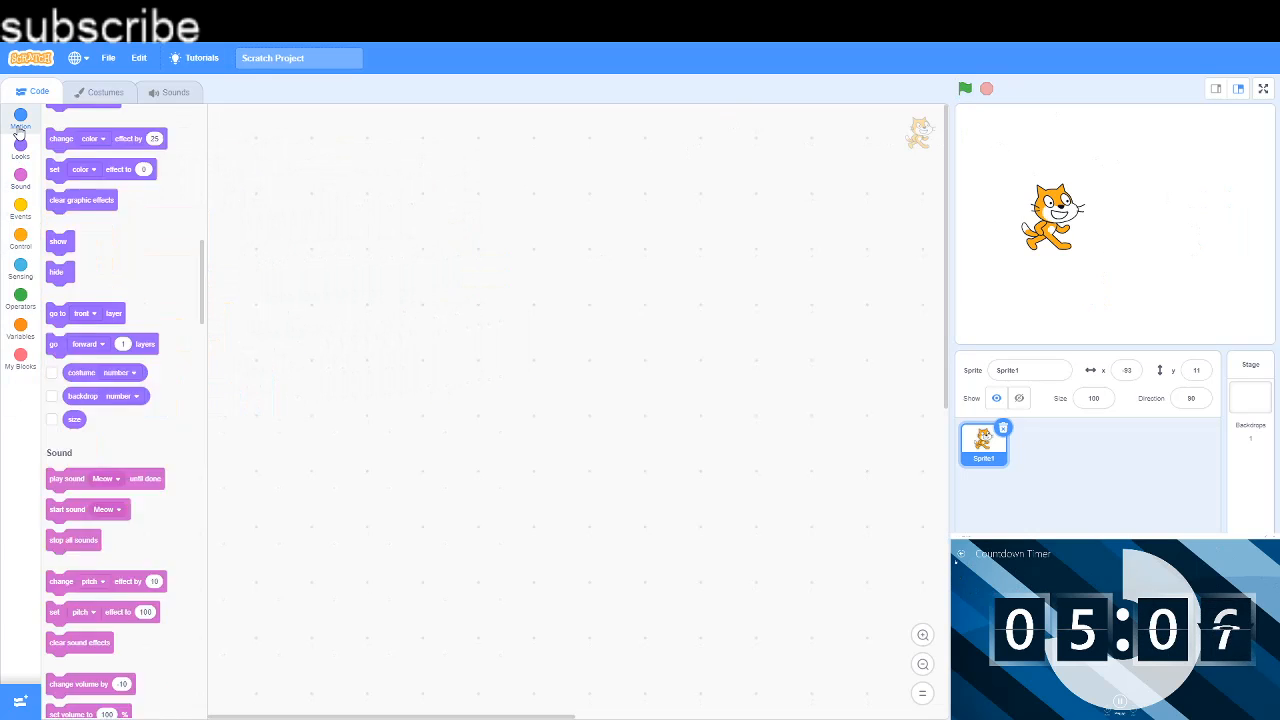
Step: Centre the cat with go to x: 0 y: 0, then open the backdrop library
left_click(20, 118)
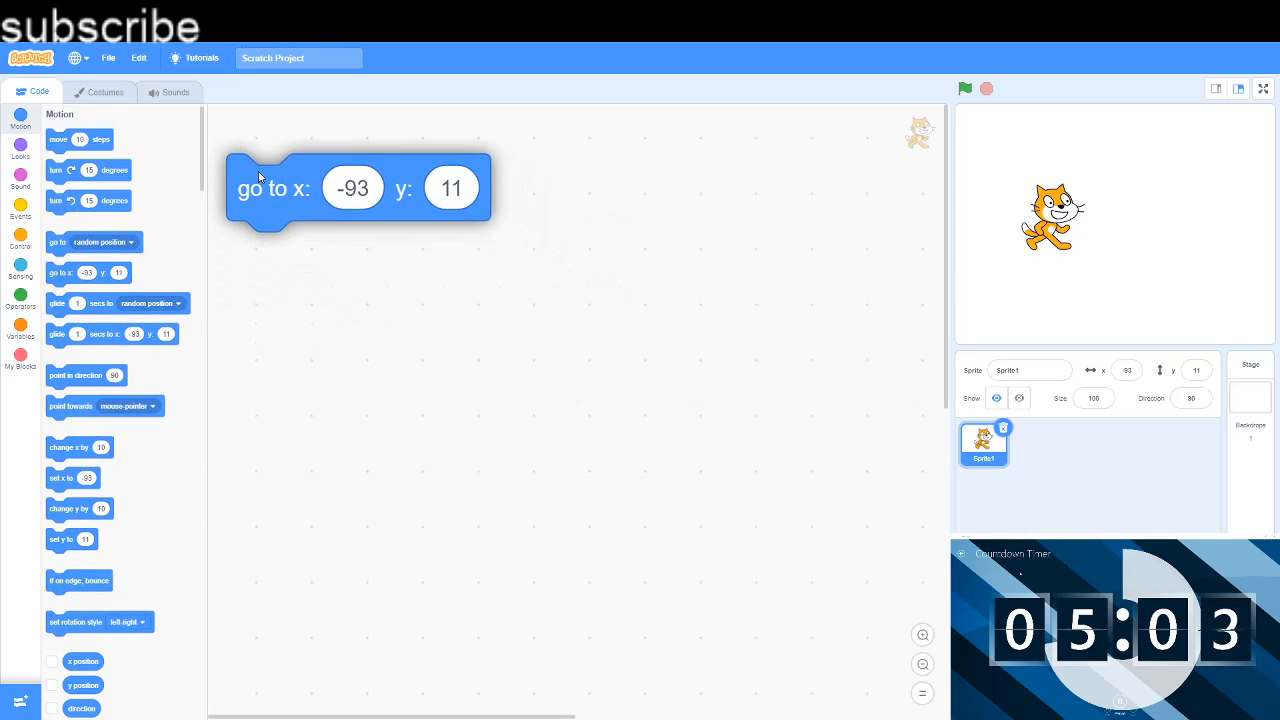
left_click(353, 188)
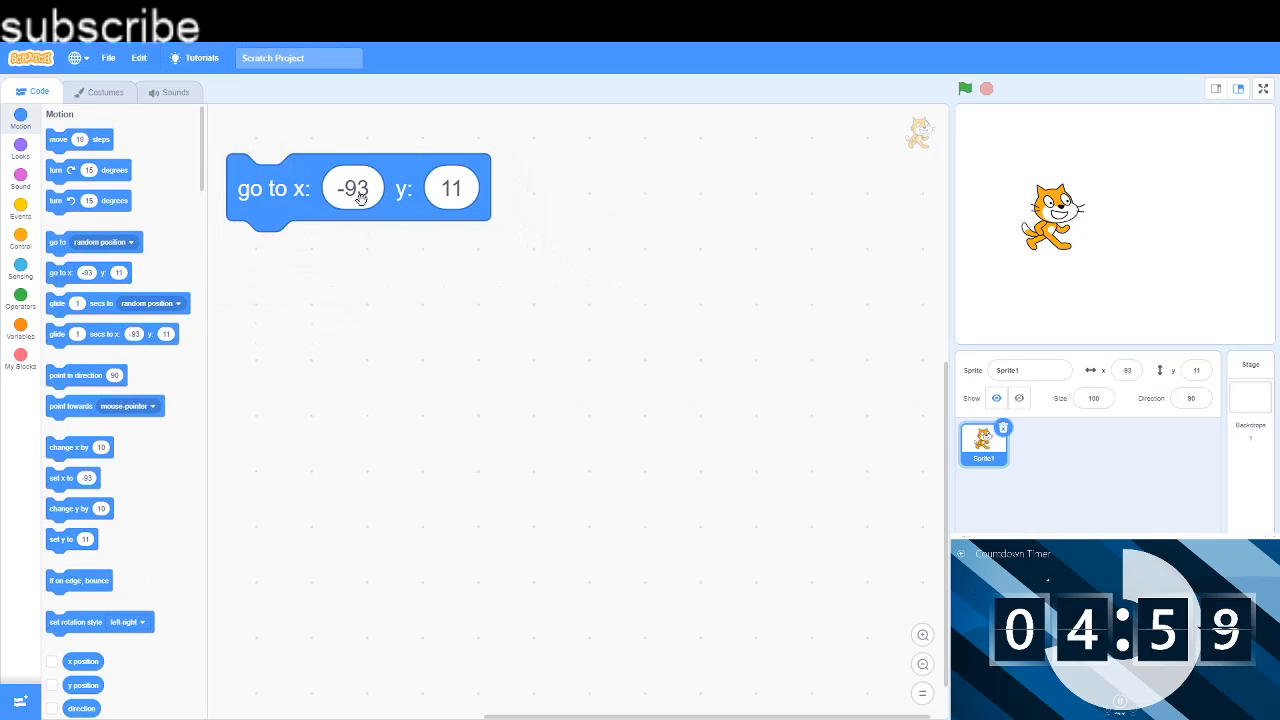
left_click(352, 188)
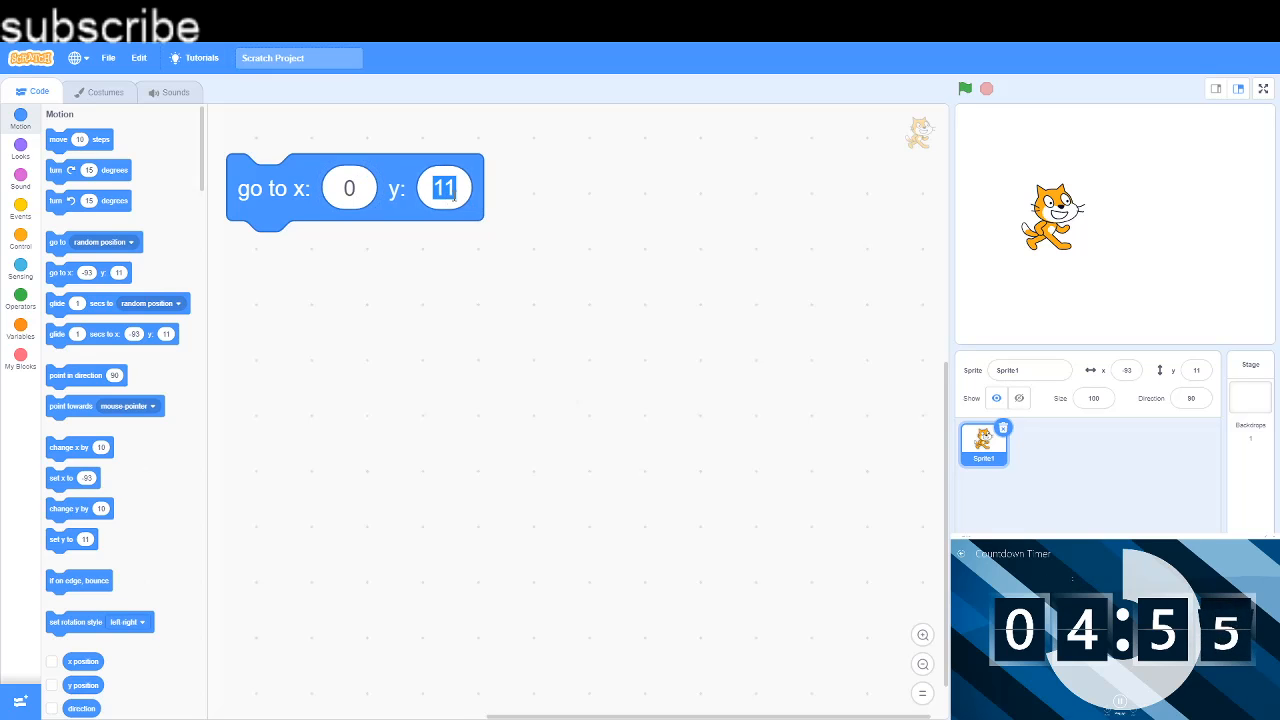
type("0")
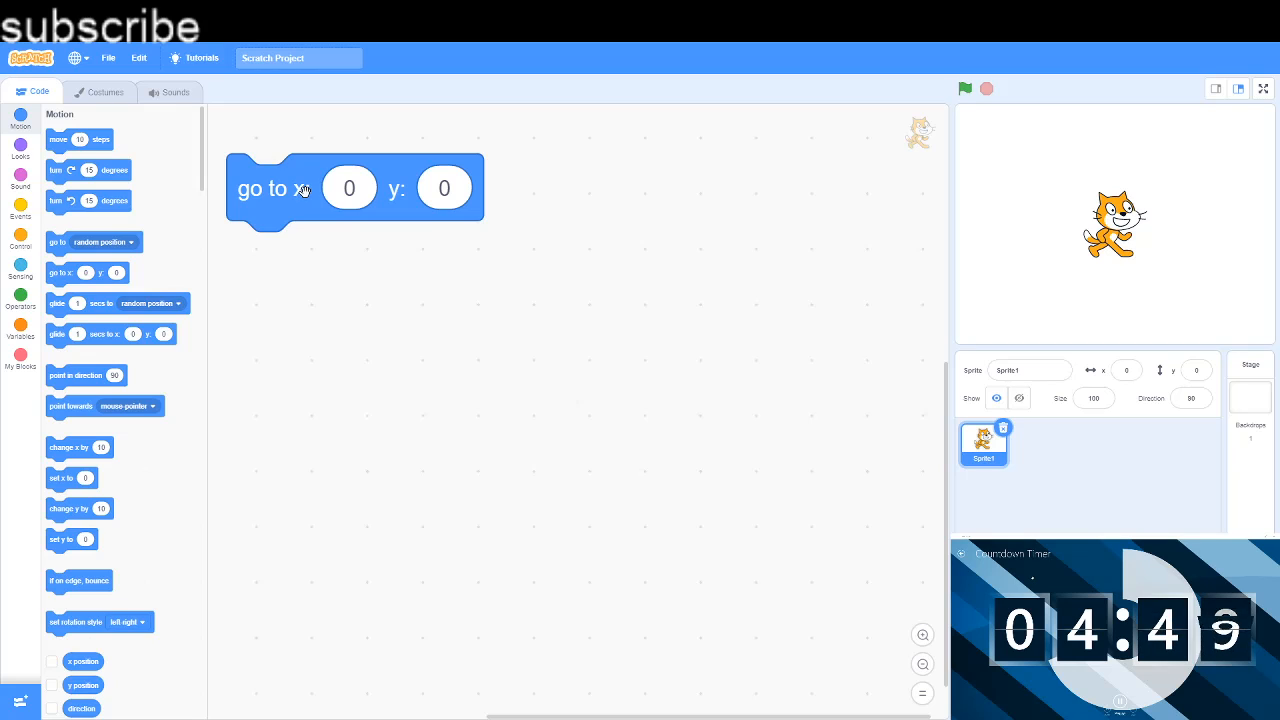
mouse_move(1053, 287)
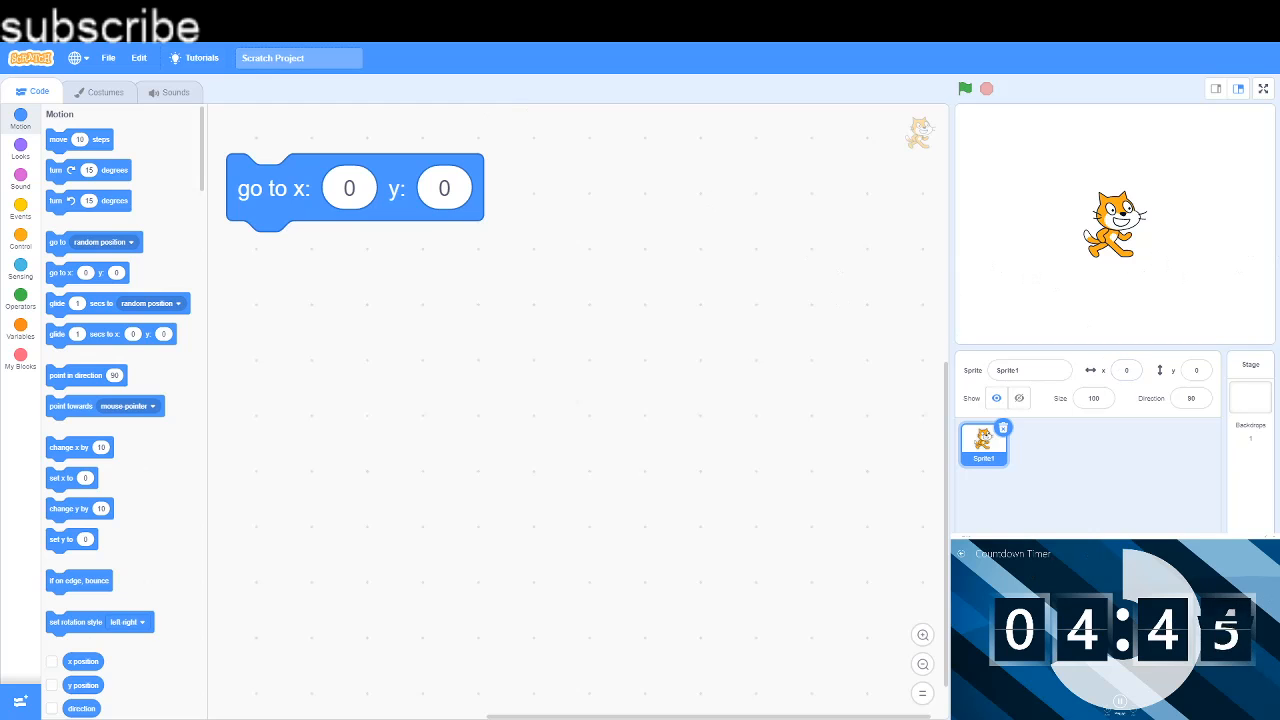
left_click(1249, 400)
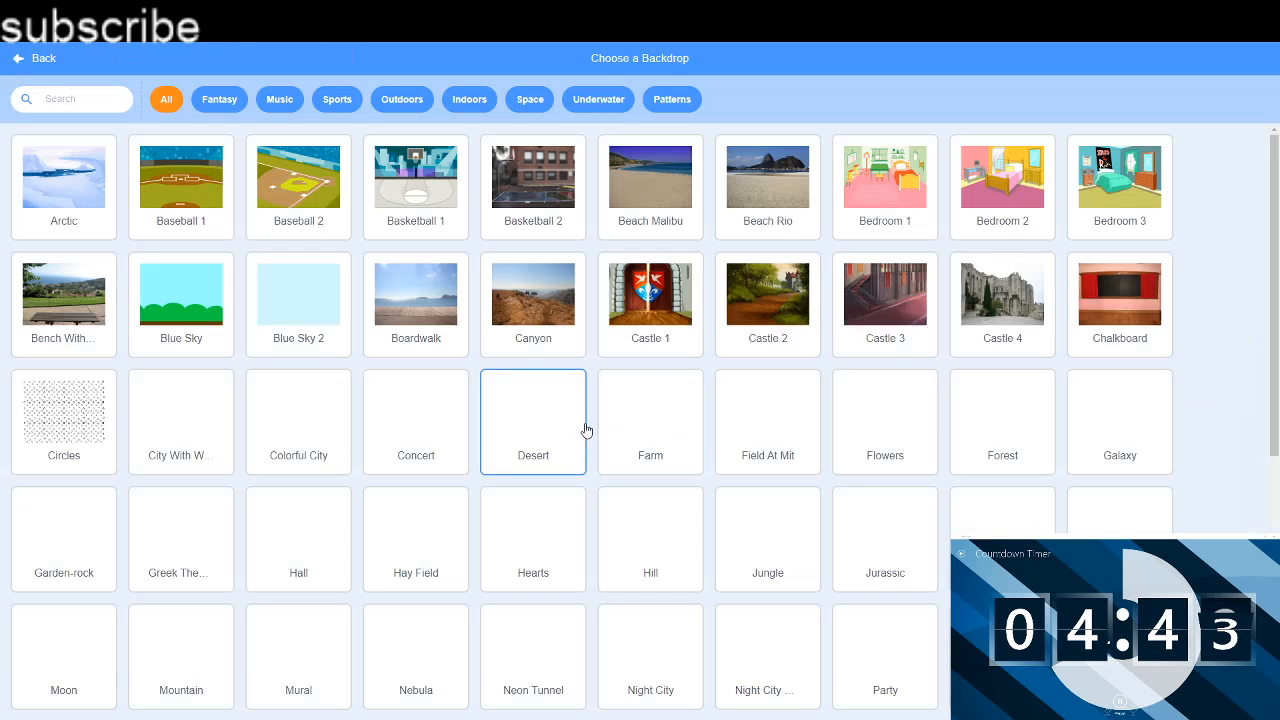
Step: Scroll the backdrop library and pick the Xy-grid backdrop
scroll("down", 3)
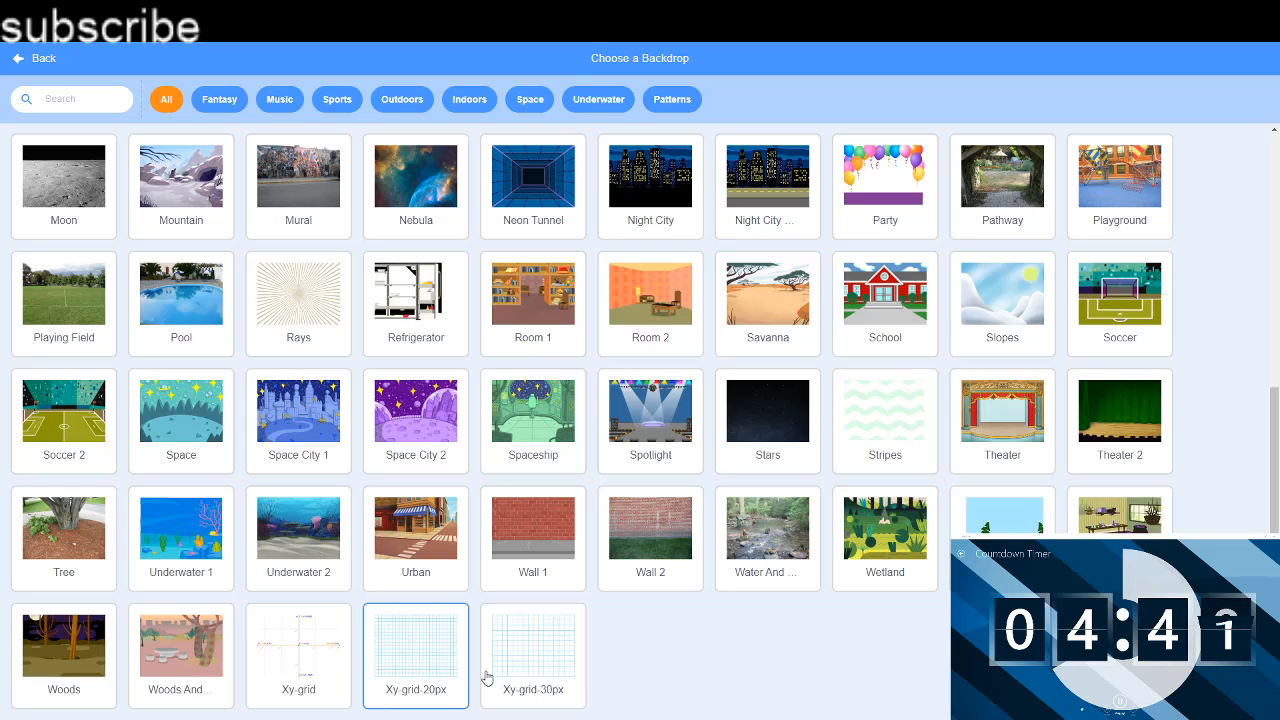
left_click(415, 645)
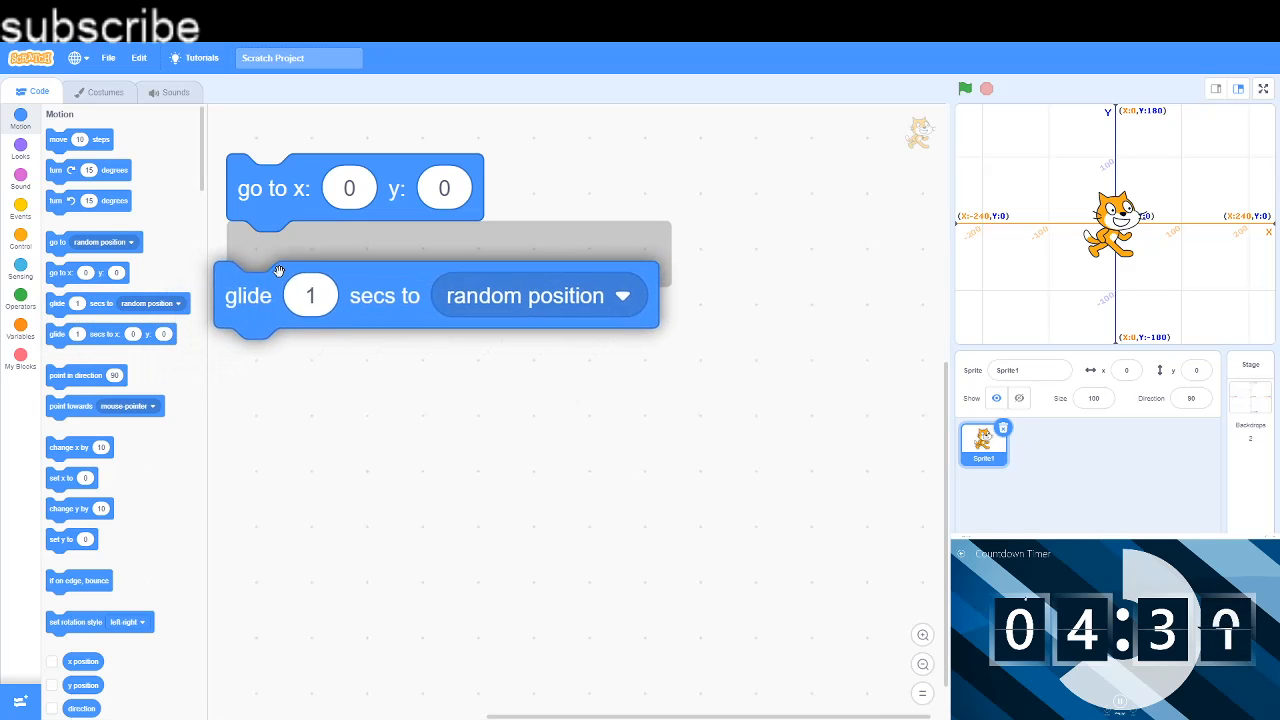
Step: Add a glide to random position block, run it twice, then retarget it to mouse-pointer
left_click_drag(248, 295, 260, 254)
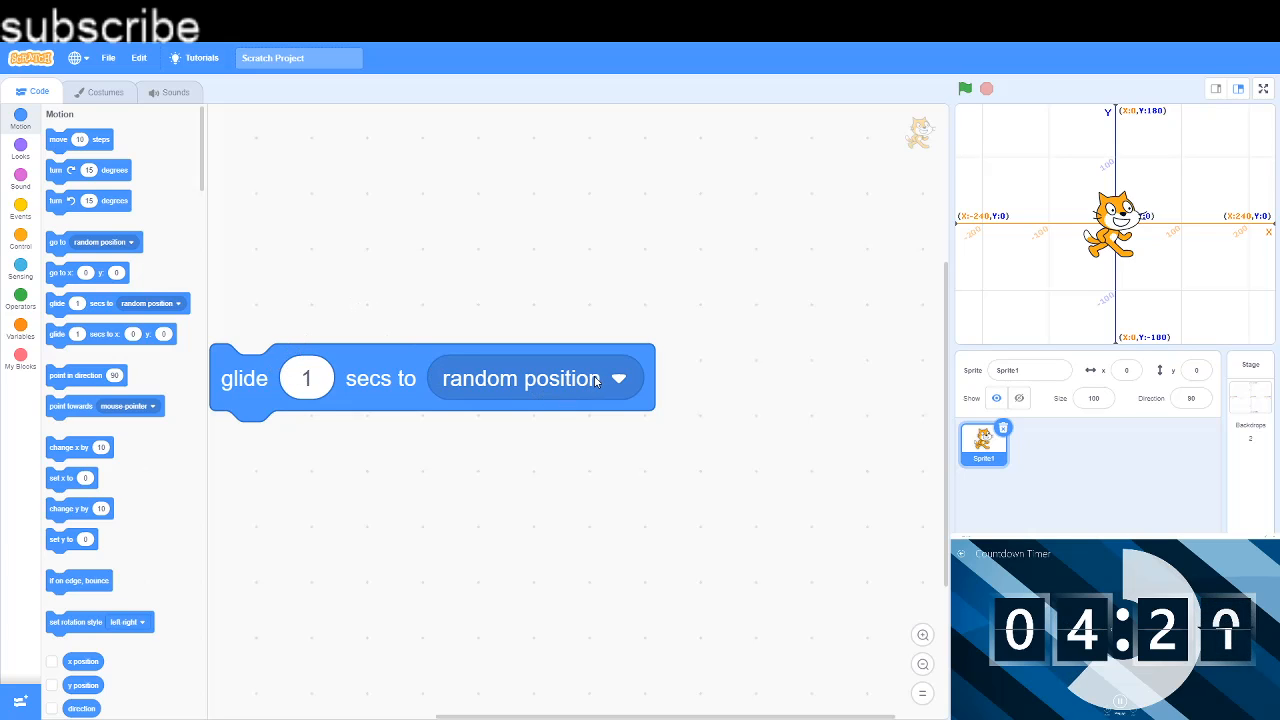
left_click(963, 88)
type("2")
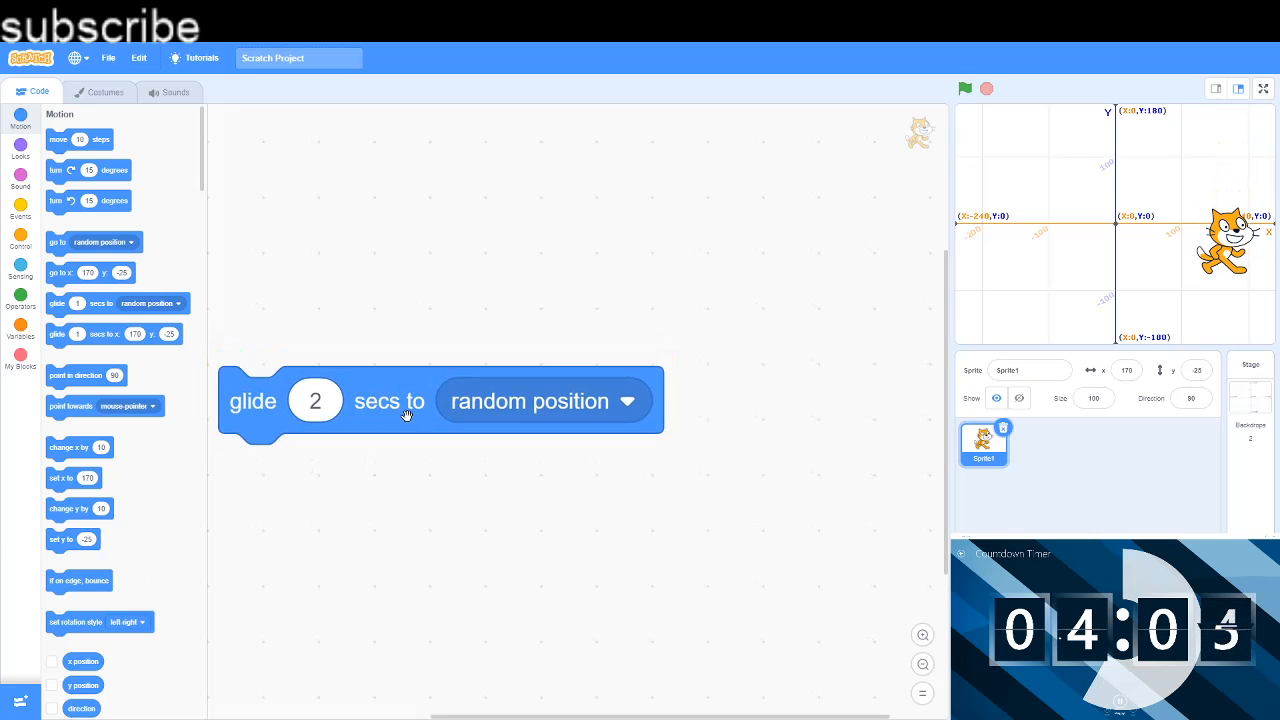
left_click(963, 88)
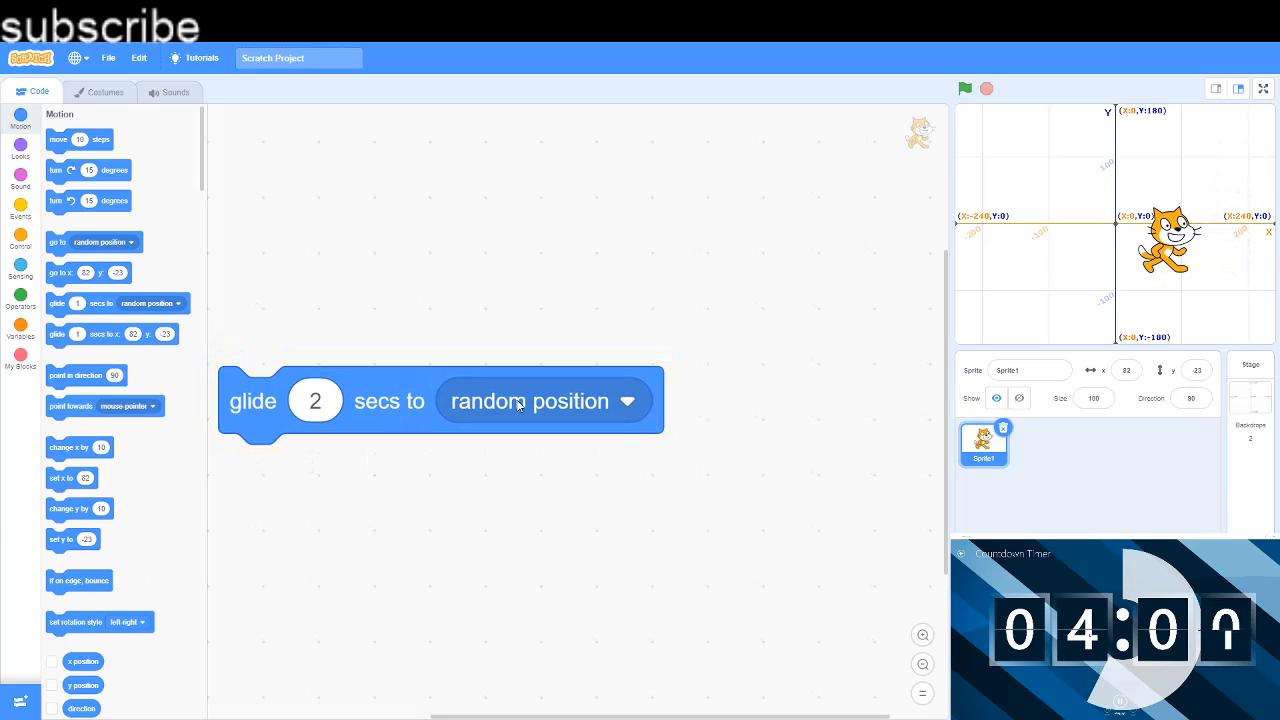
left_click(545, 401)
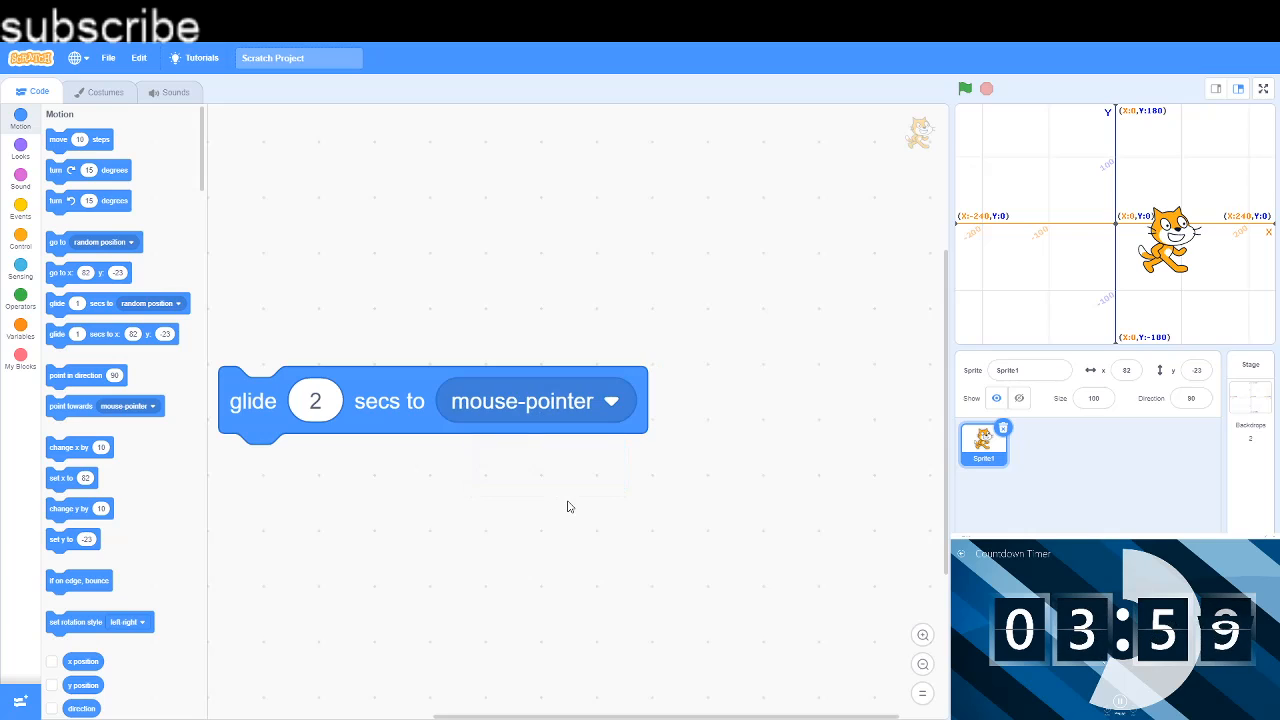
left_click(964, 89)
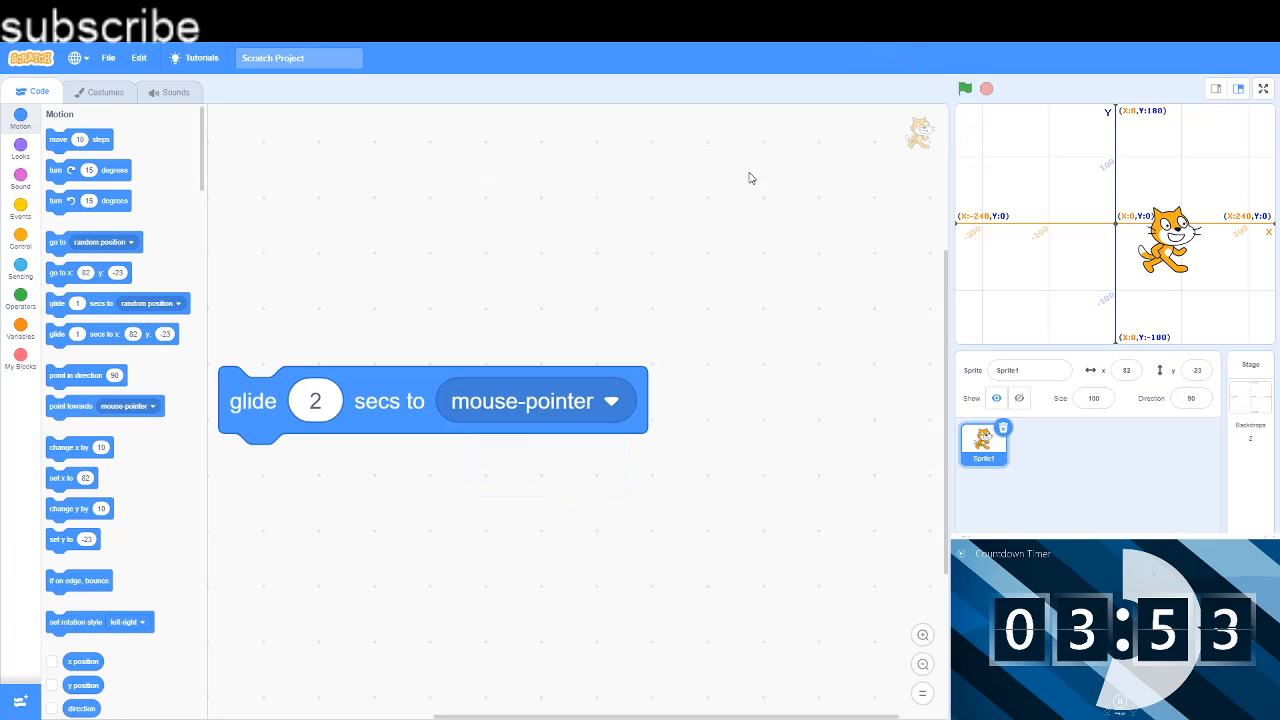
mouse_move(404, 455)
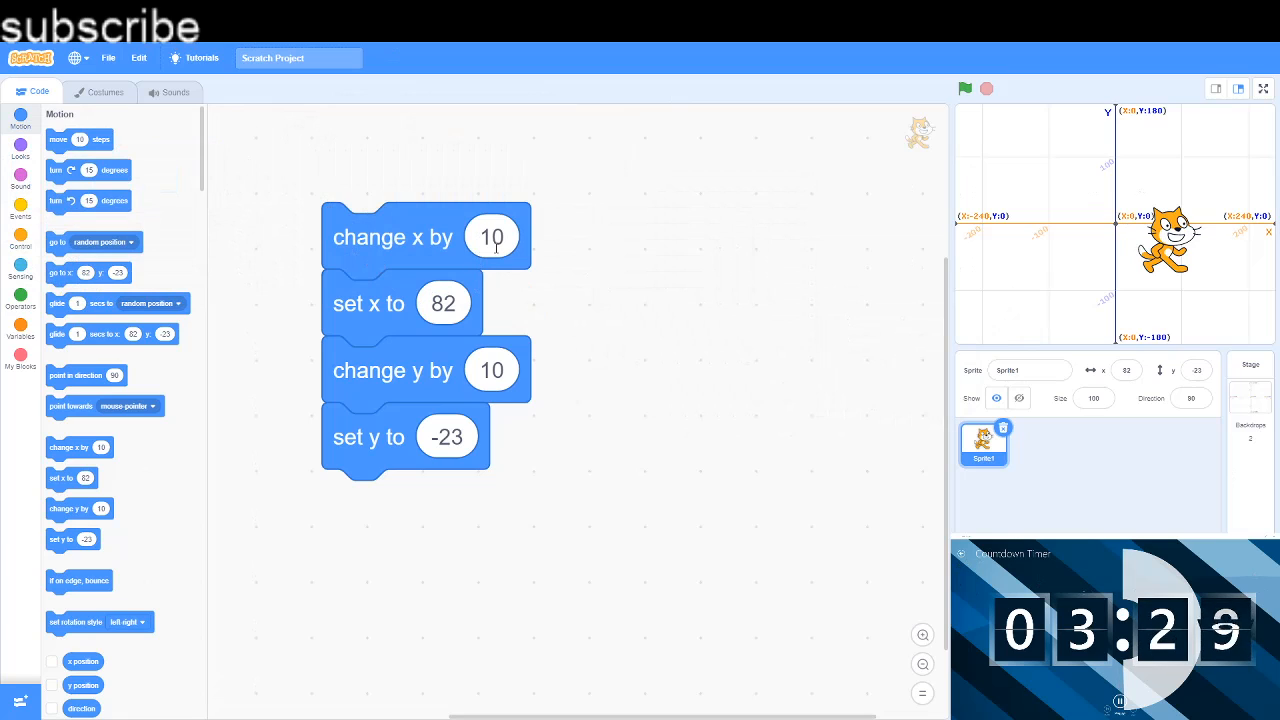
Step: Stack point towards under point in direction, then run change x by -30
left_click_drag(368, 303, 337, 383)
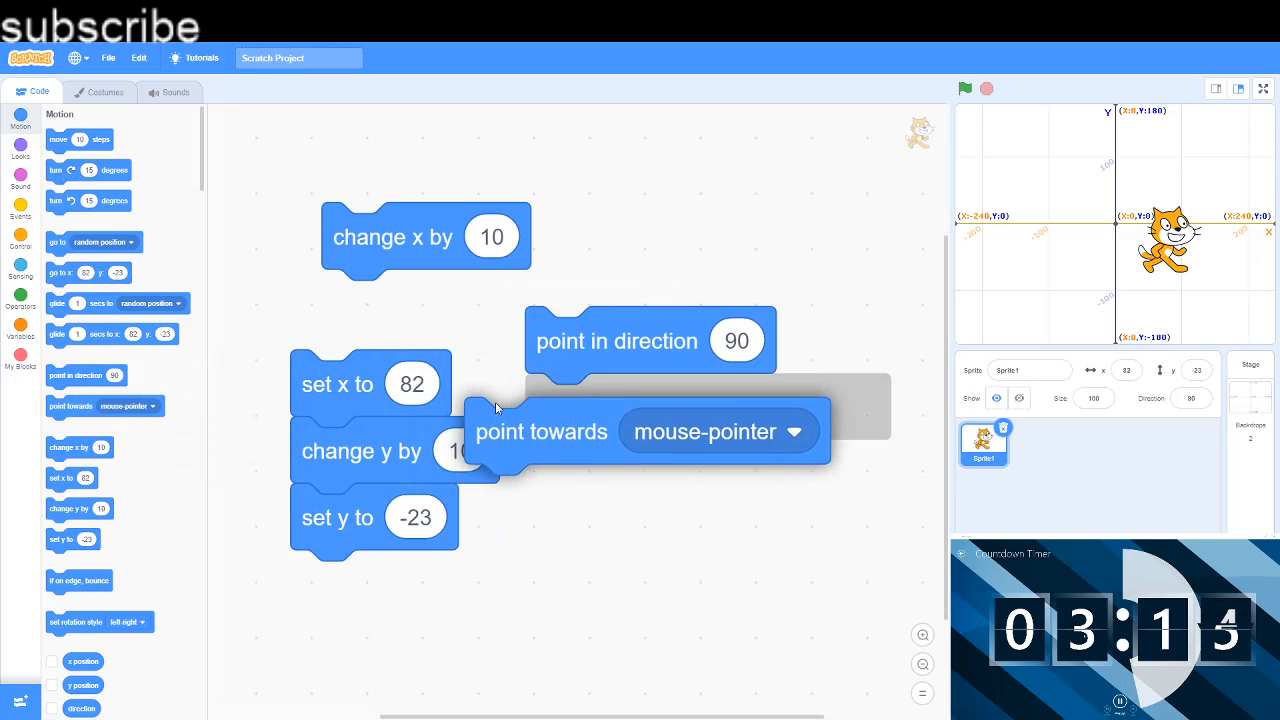
left_click_drag(540, 431, 600, 407)
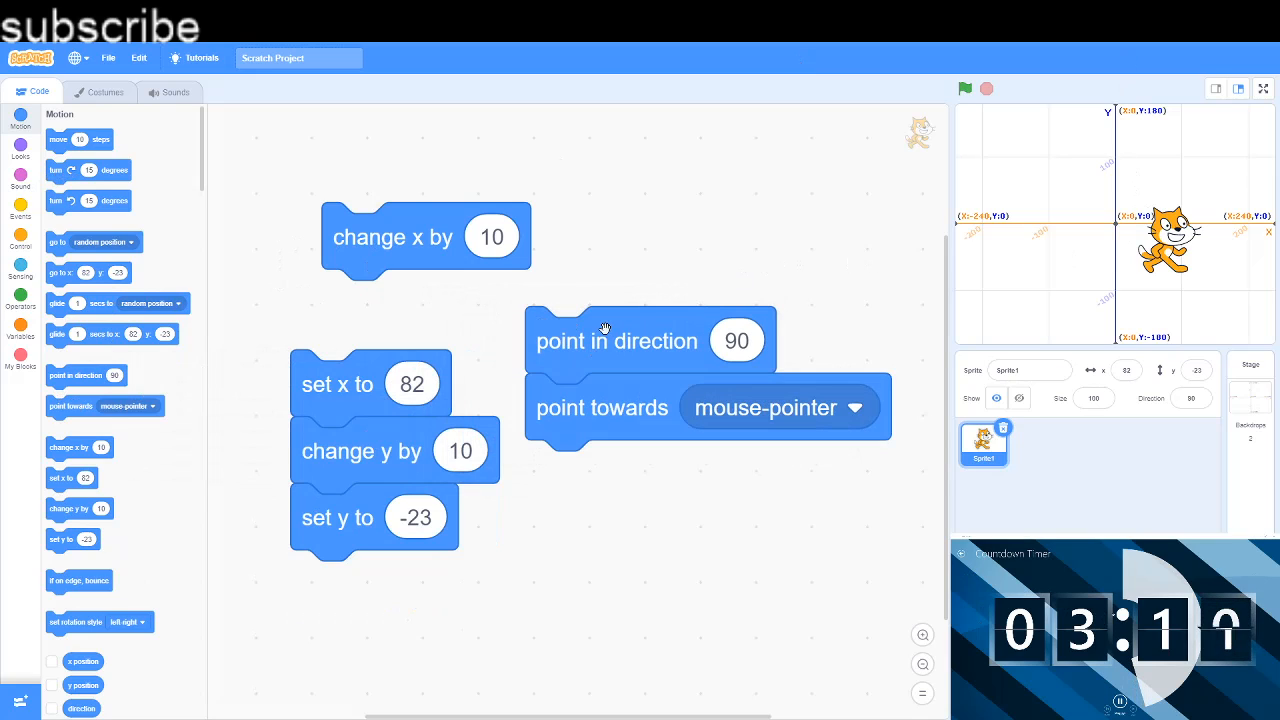
mouse_move(836, 231)
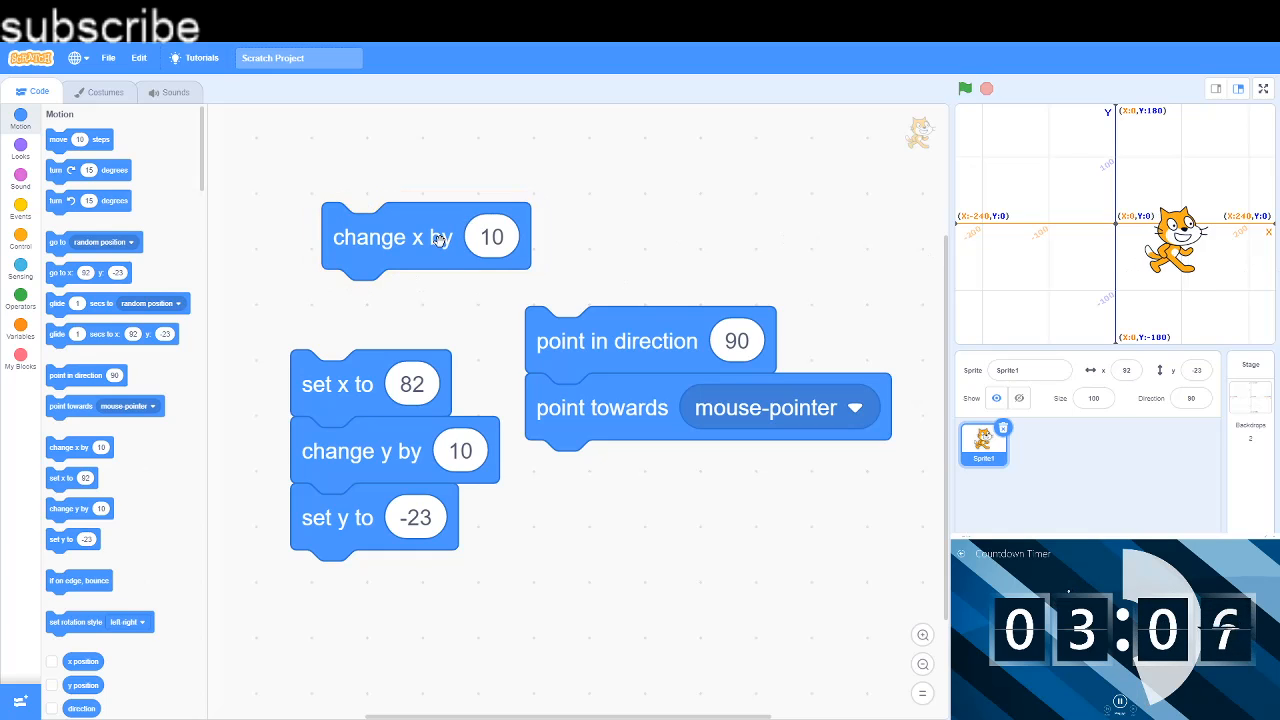
left_click(491, 236)
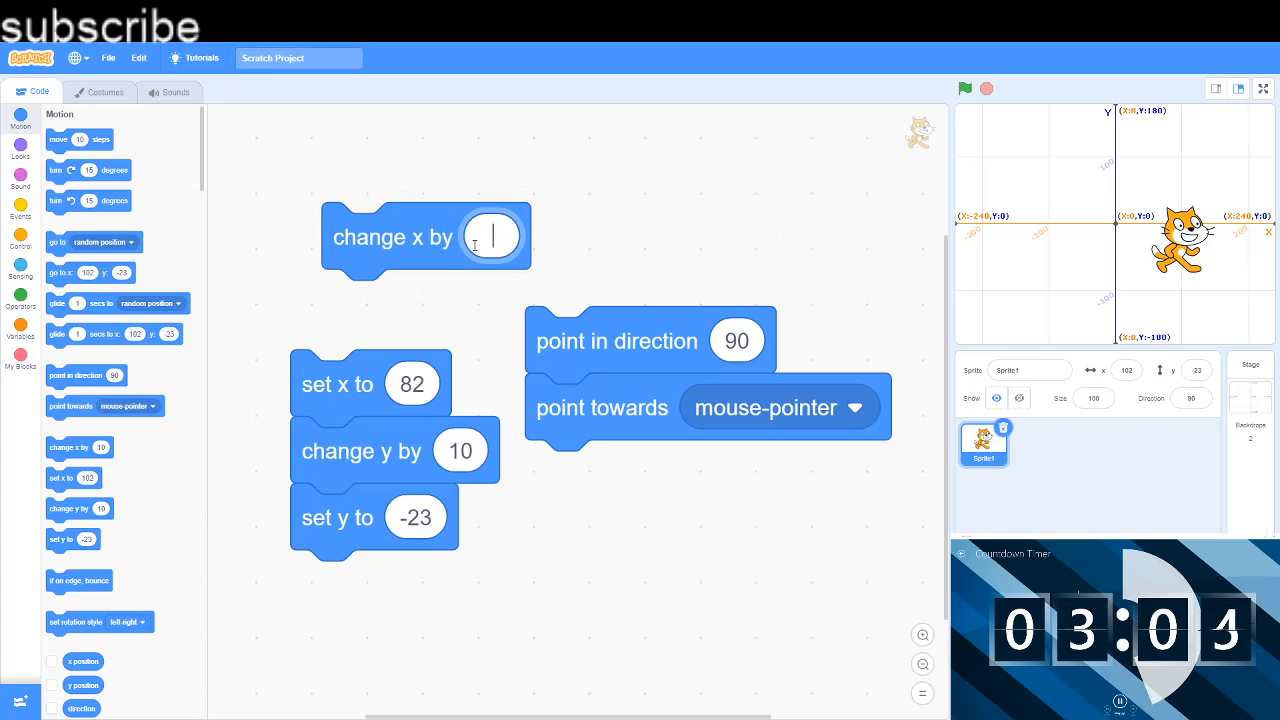
type("-30")
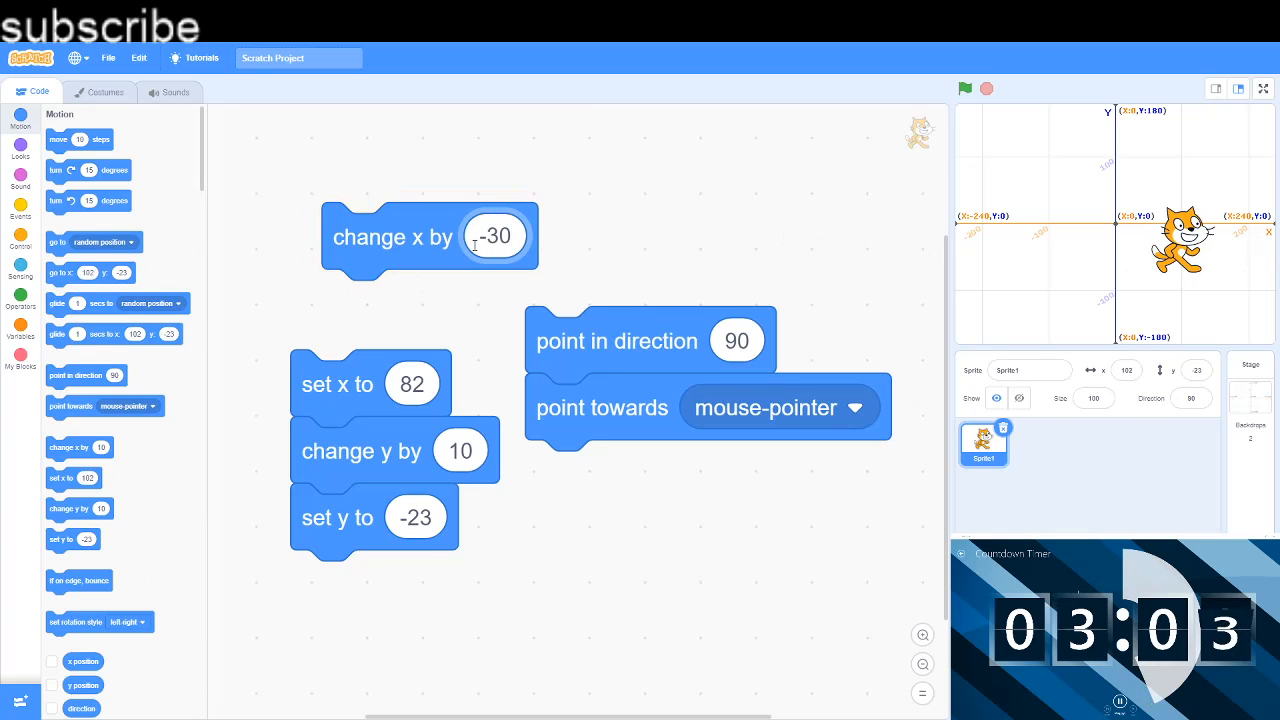
left_click(393, 237)
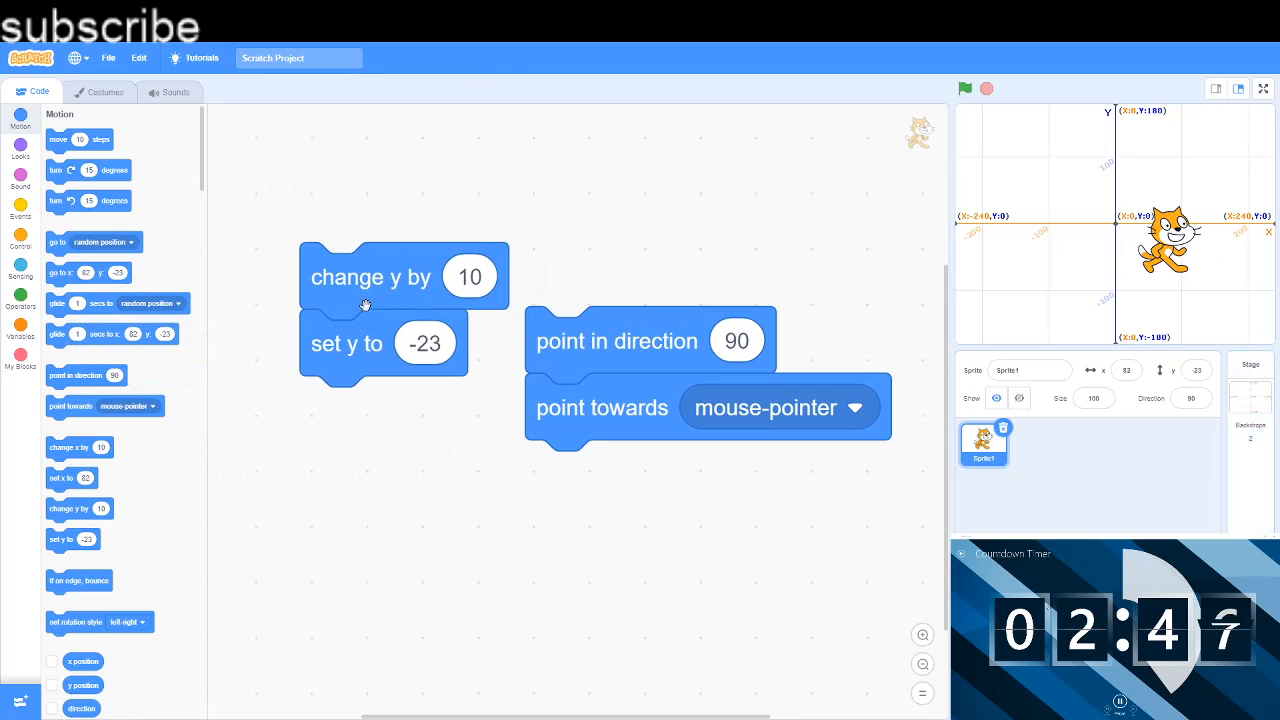
Step: Detach set y, enter -10, and delete the change y block
left_click_drag(345, 343, 322, 466)
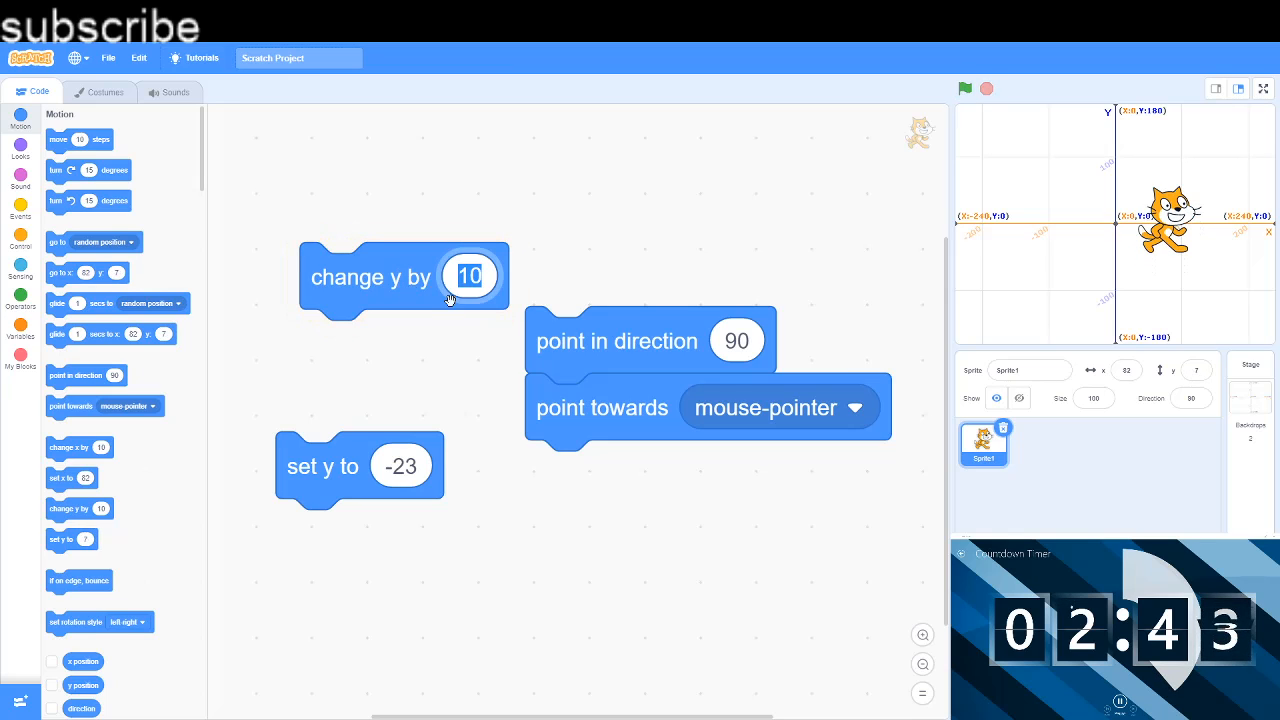
type("-10")
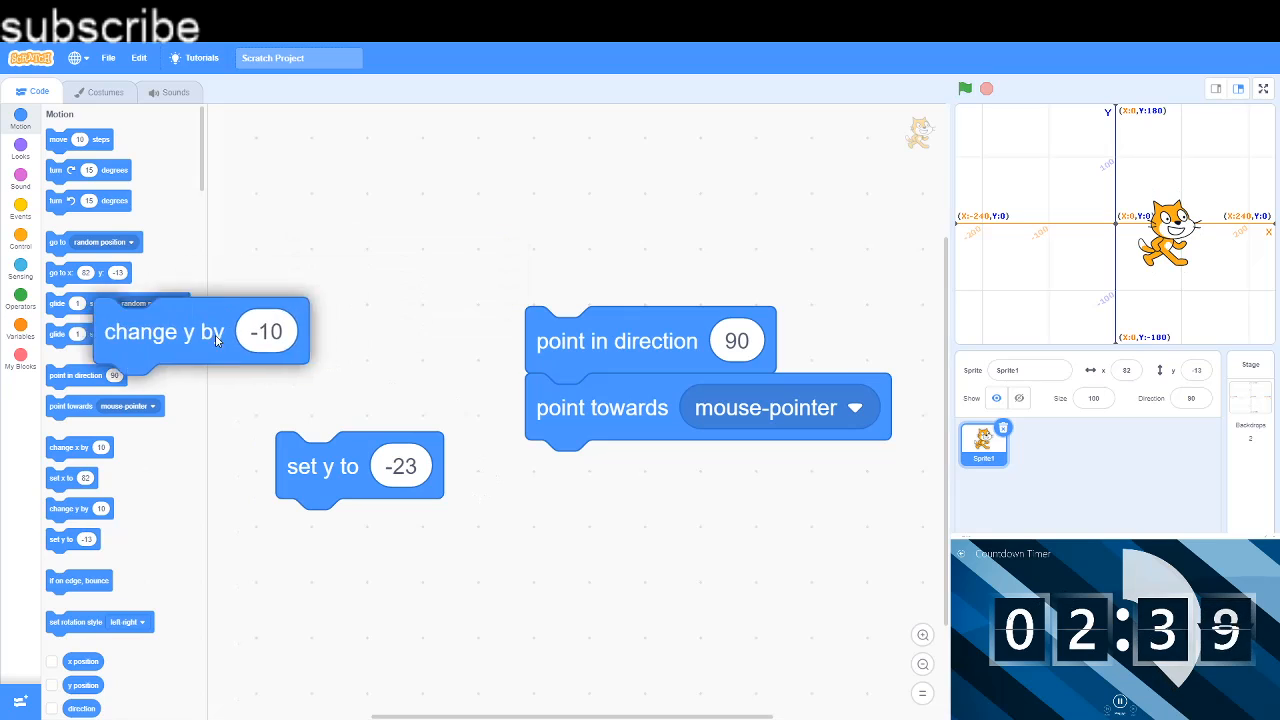
left_click_drag(358, 465, 283, 389)
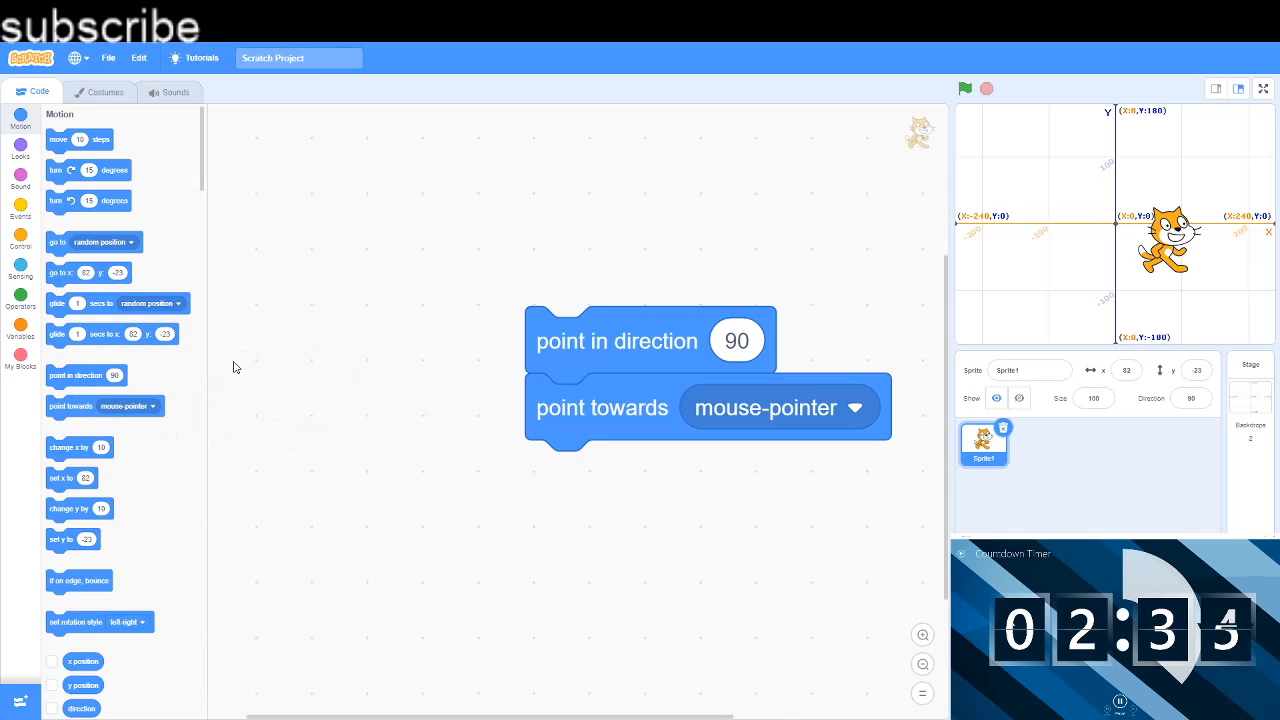
Step: Move the point blocks to the upper left and run point in direction -90
left_click_drag(617, 340, 312, 268)
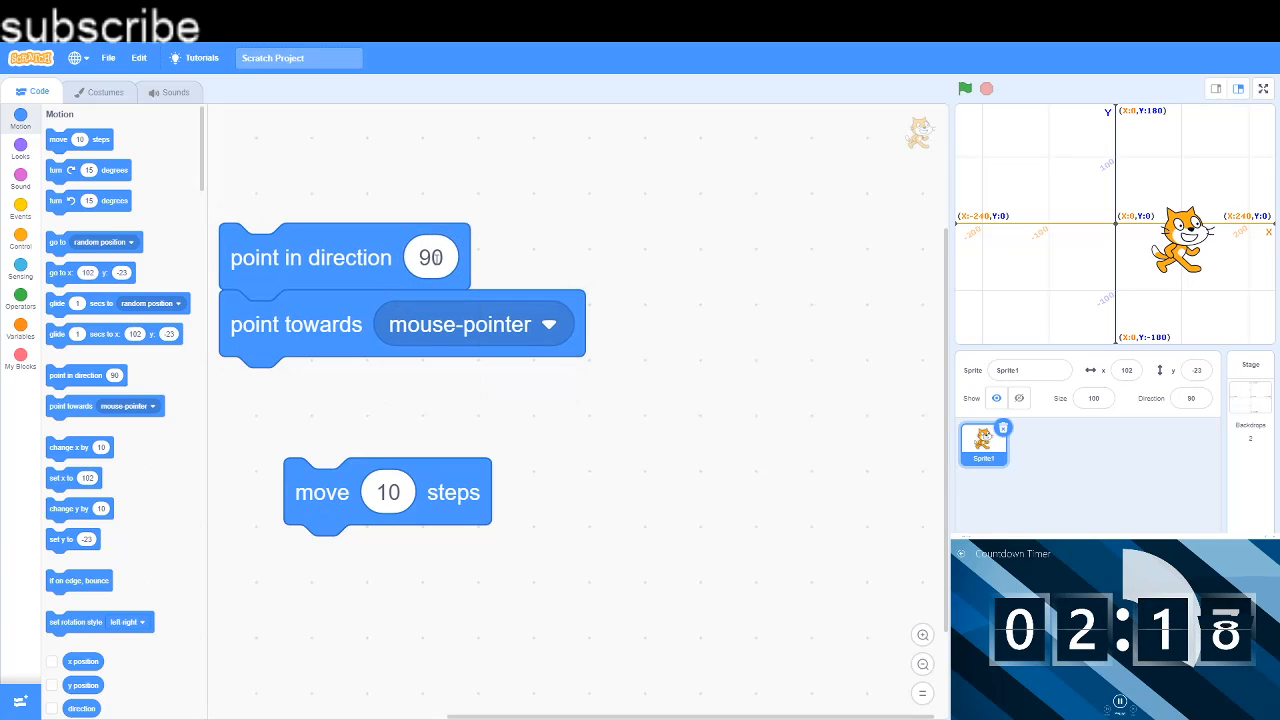
left_click(430, 257)
type("-90")
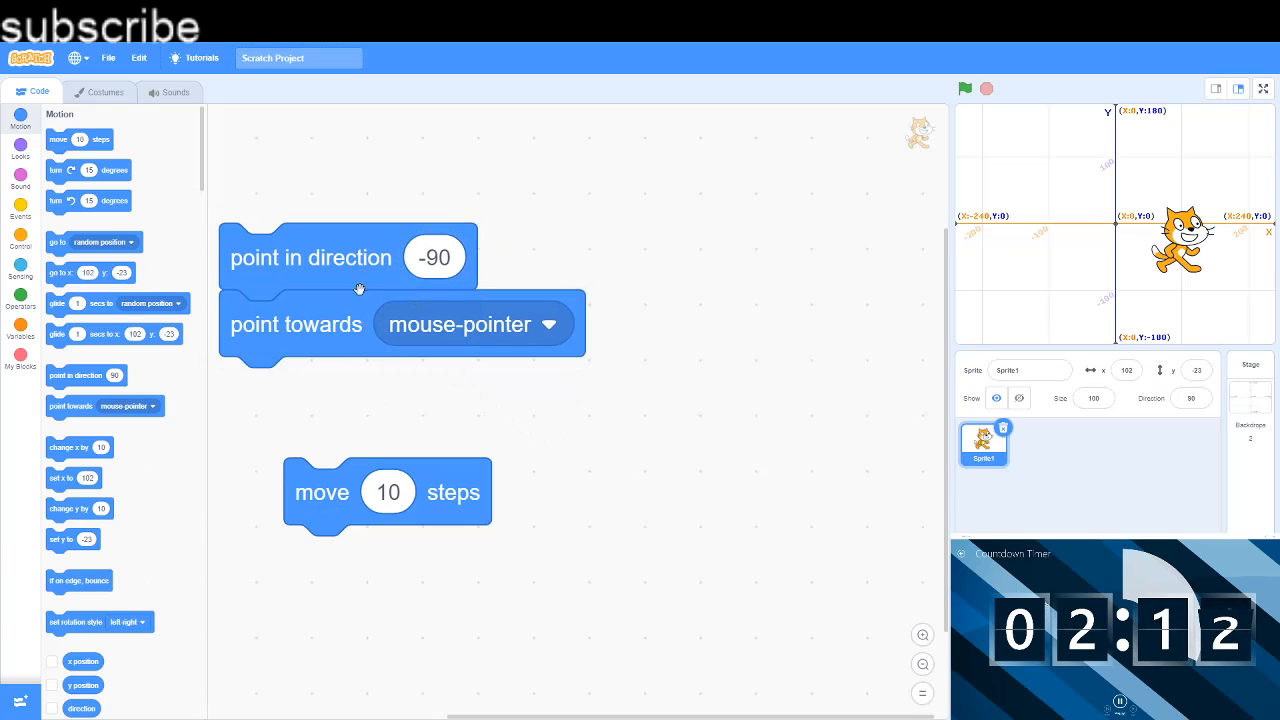
left_click_drag(295, 323, 434, 378)
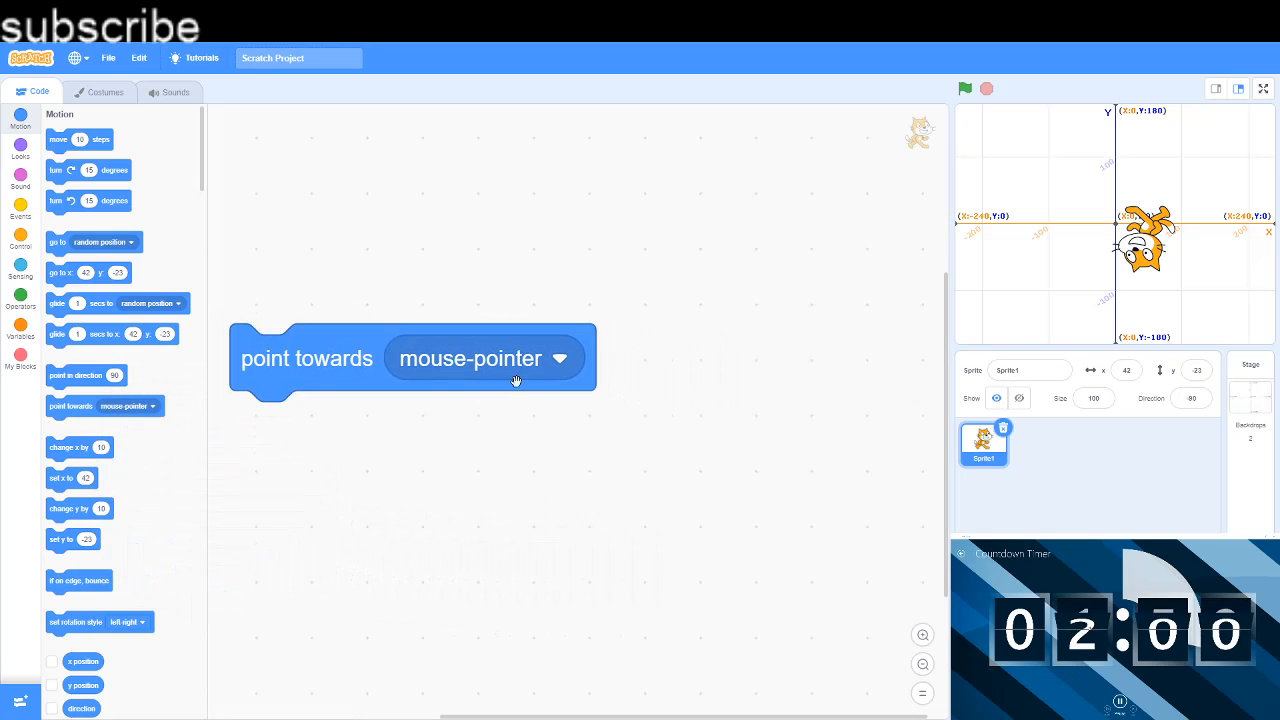
Step: Keep point towards on mouse-pointer, test it, then drag it out to delete
left_click(484, 358)
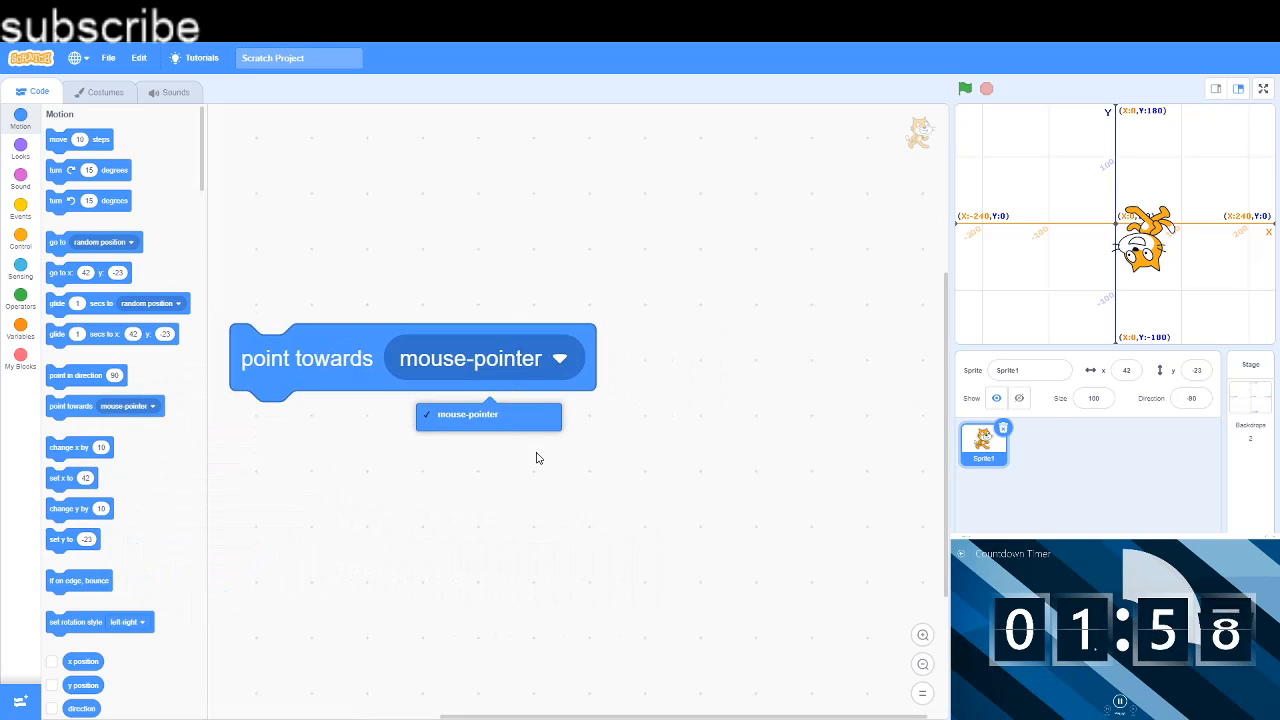
left_click(467, 414)
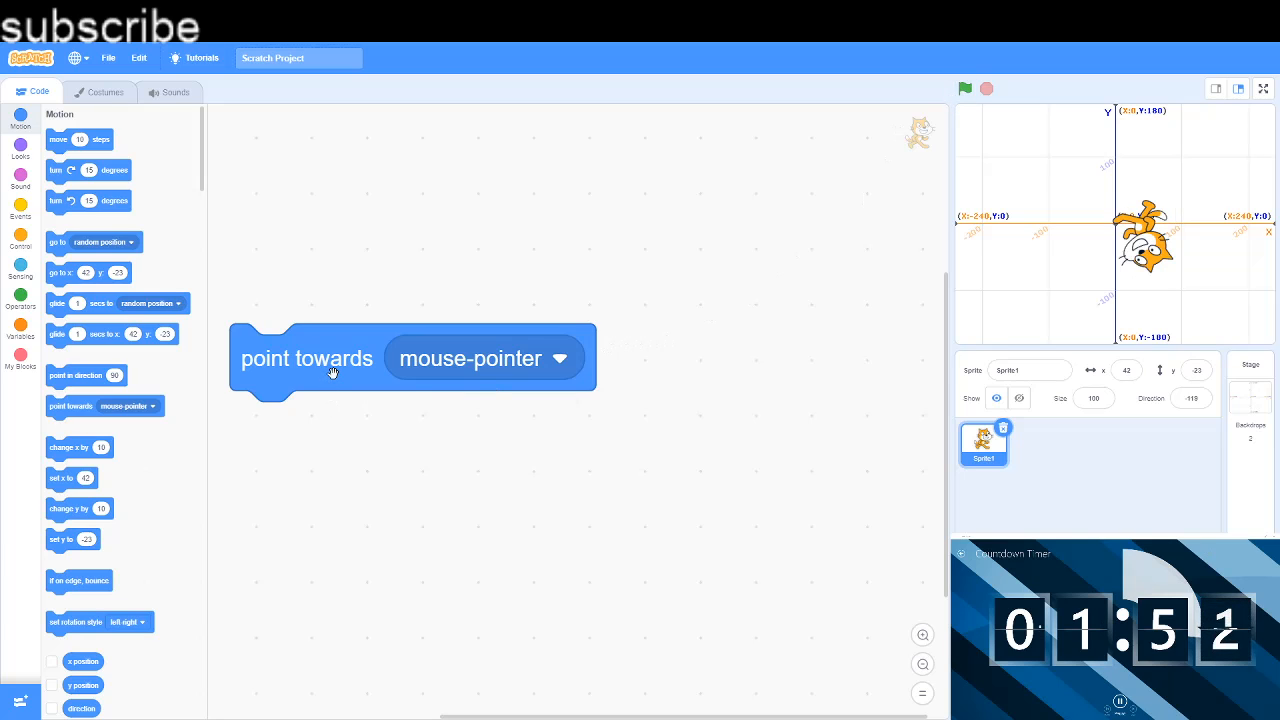
left_click_drag(307, 358, 310, 603)
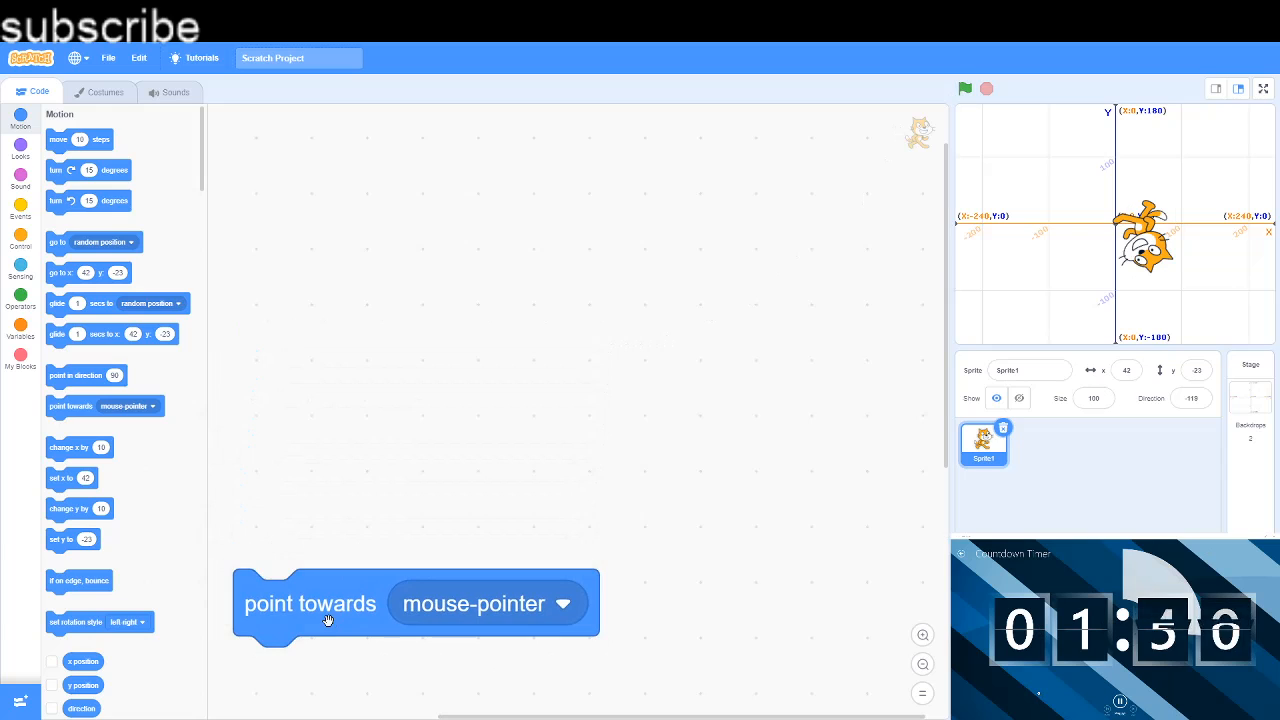
left_click_drag(310, 603, 350, 268)
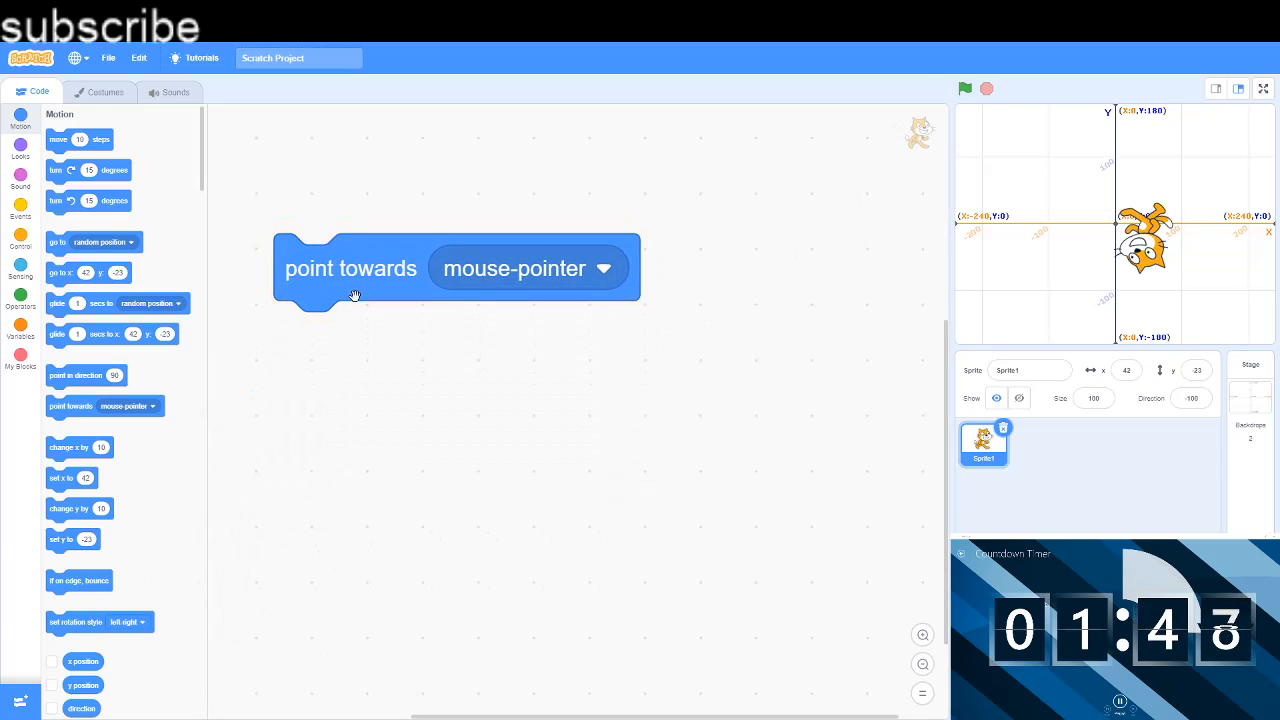
left_click_drag(350, 268, 230, 361)
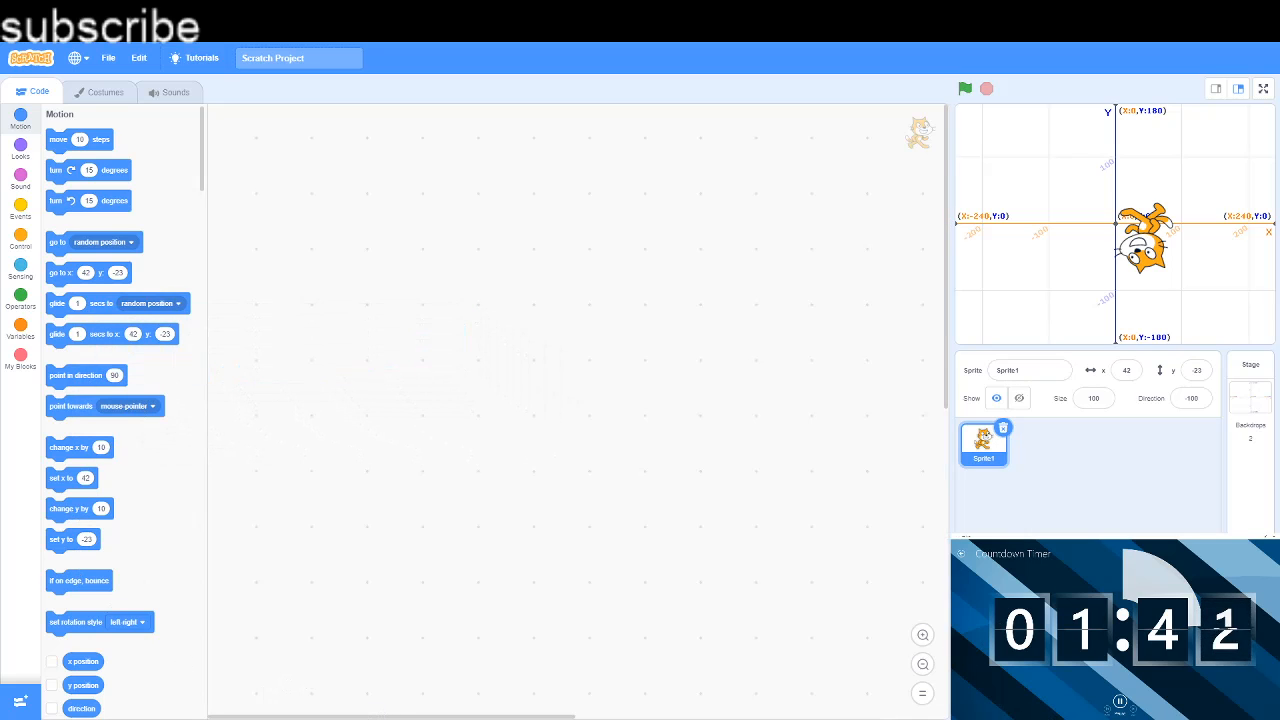
Step: Remove the if on edge, bounce block, then add set rotation style and view its options
scroll("down", 3)
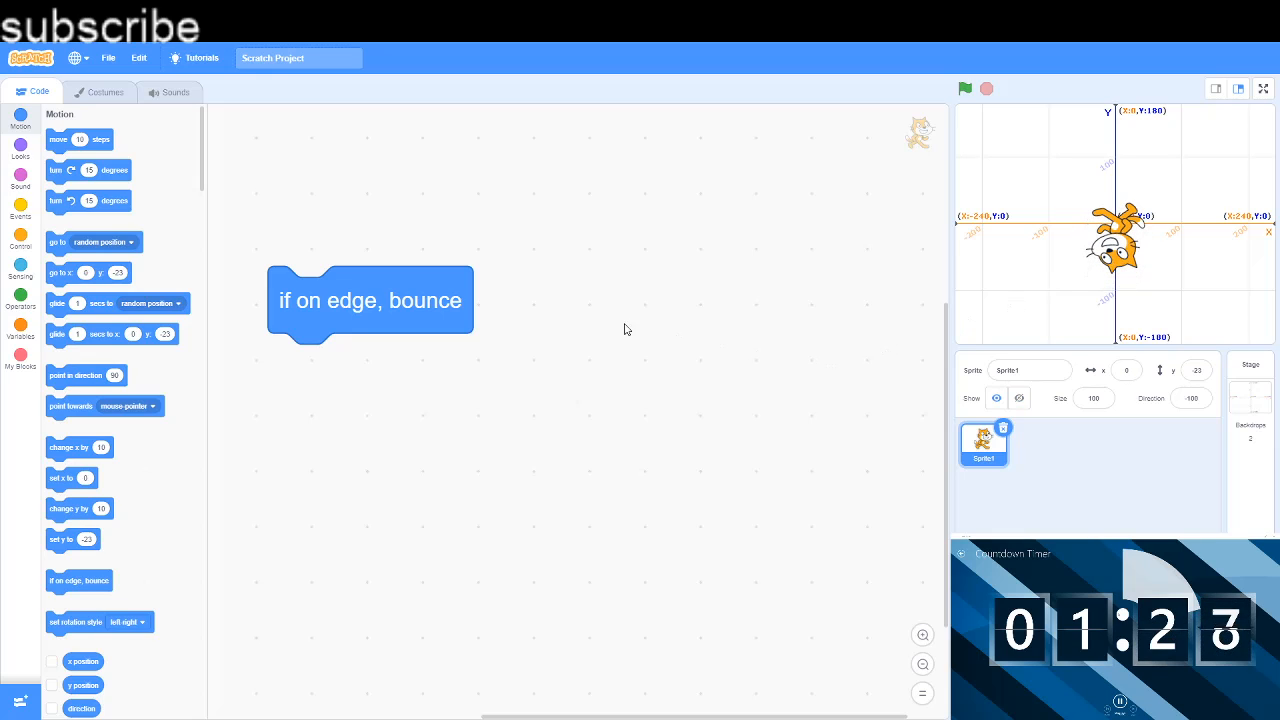
mouse_move(447, 346)
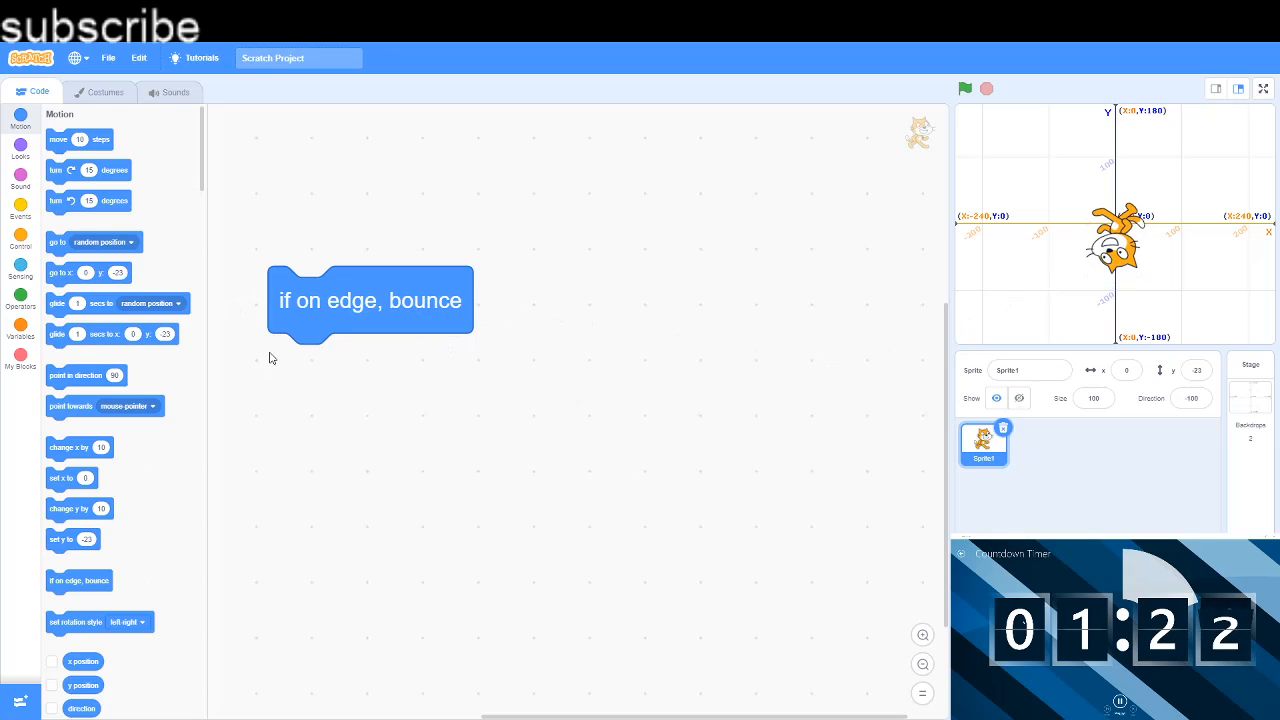
left_click_drag(370, 300, 335, 280)
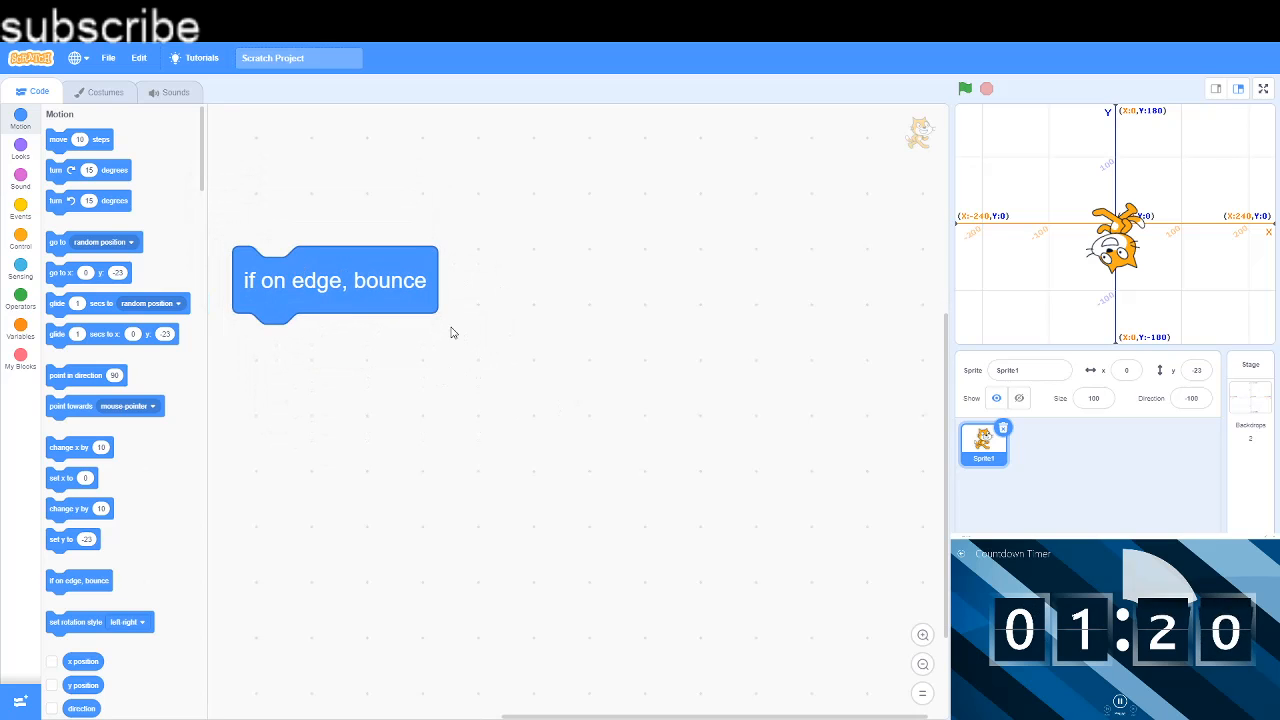
left_click_drag(335, 280, 285, 205)
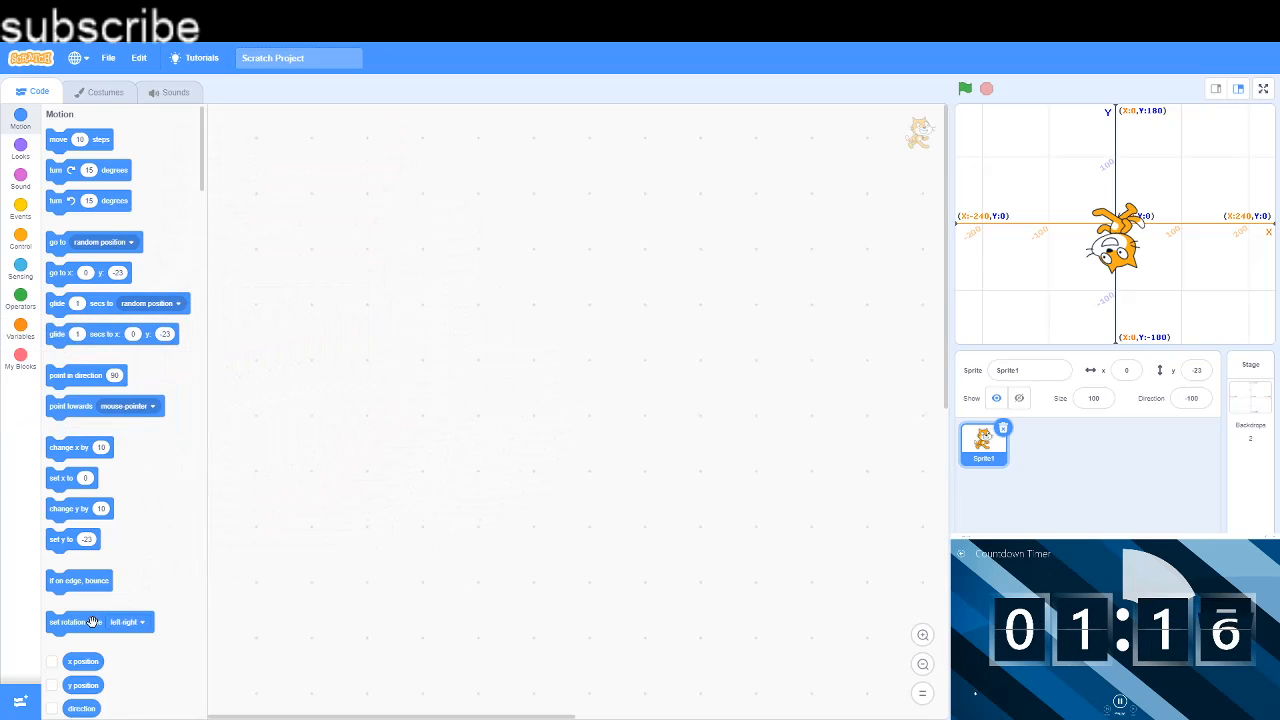
left_click_drag(75, 621, 365, 315)
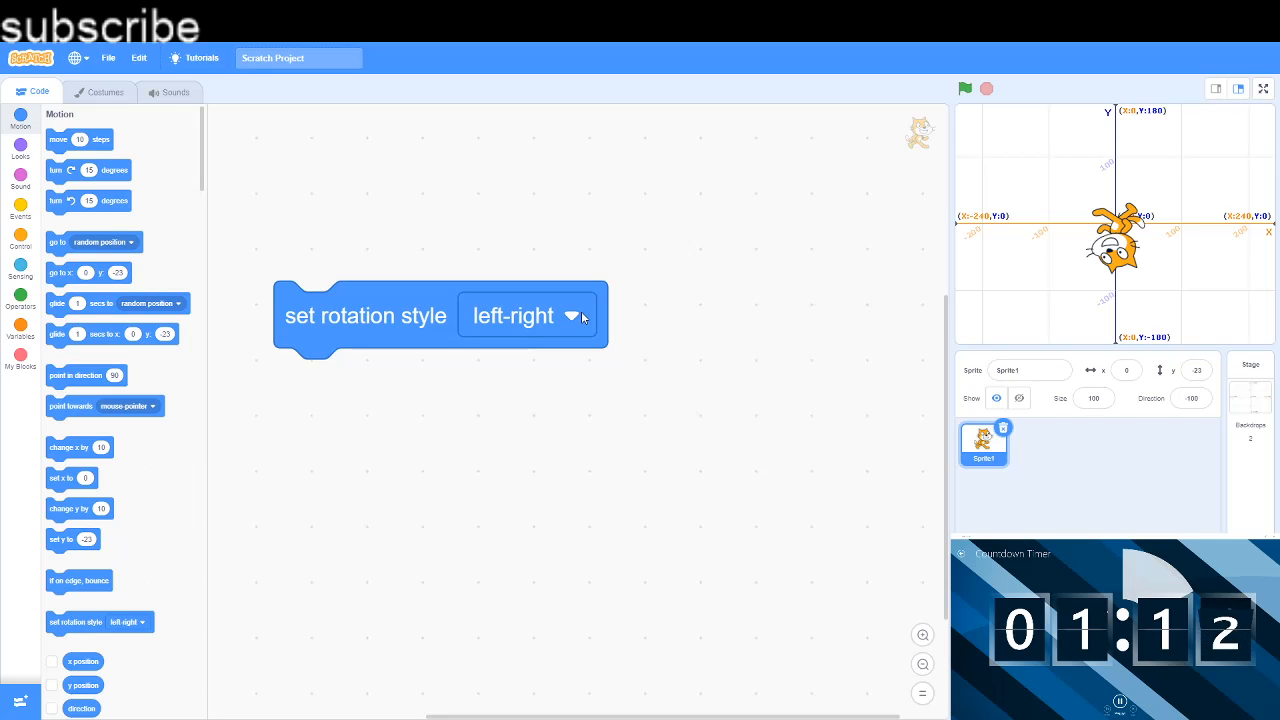
mouse_move(575, 320)
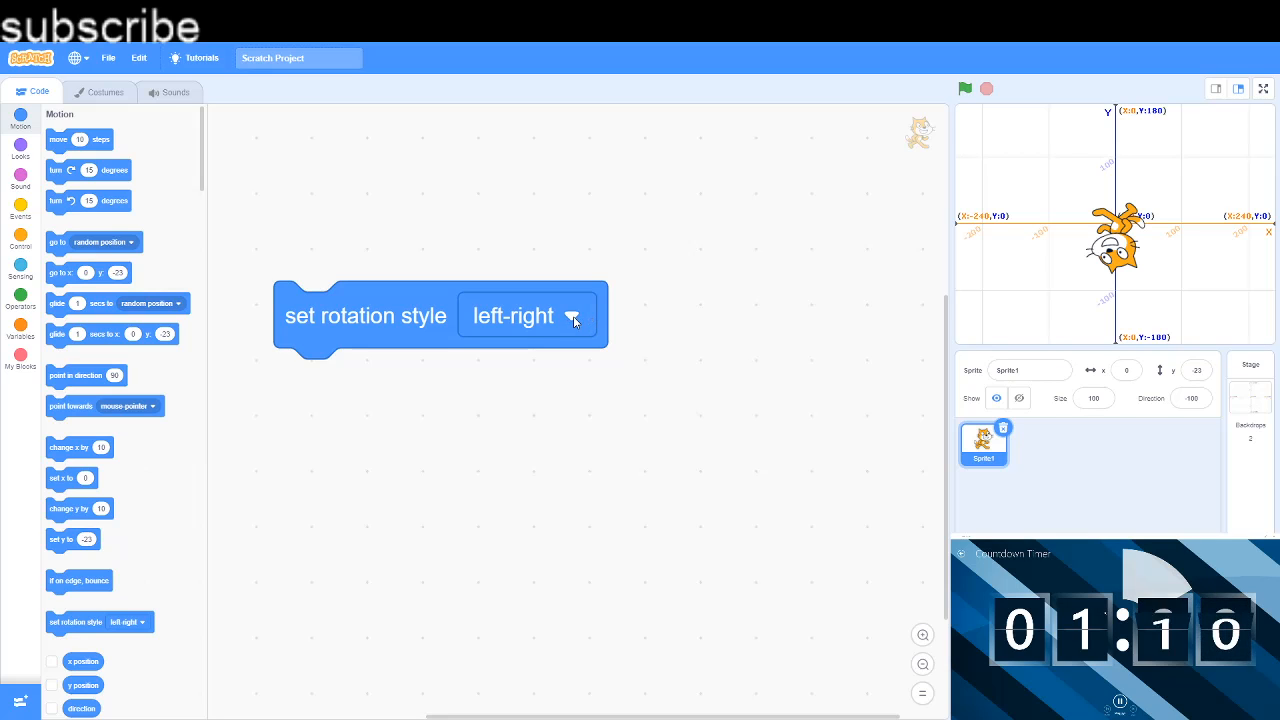
mouse_move(390, 395)
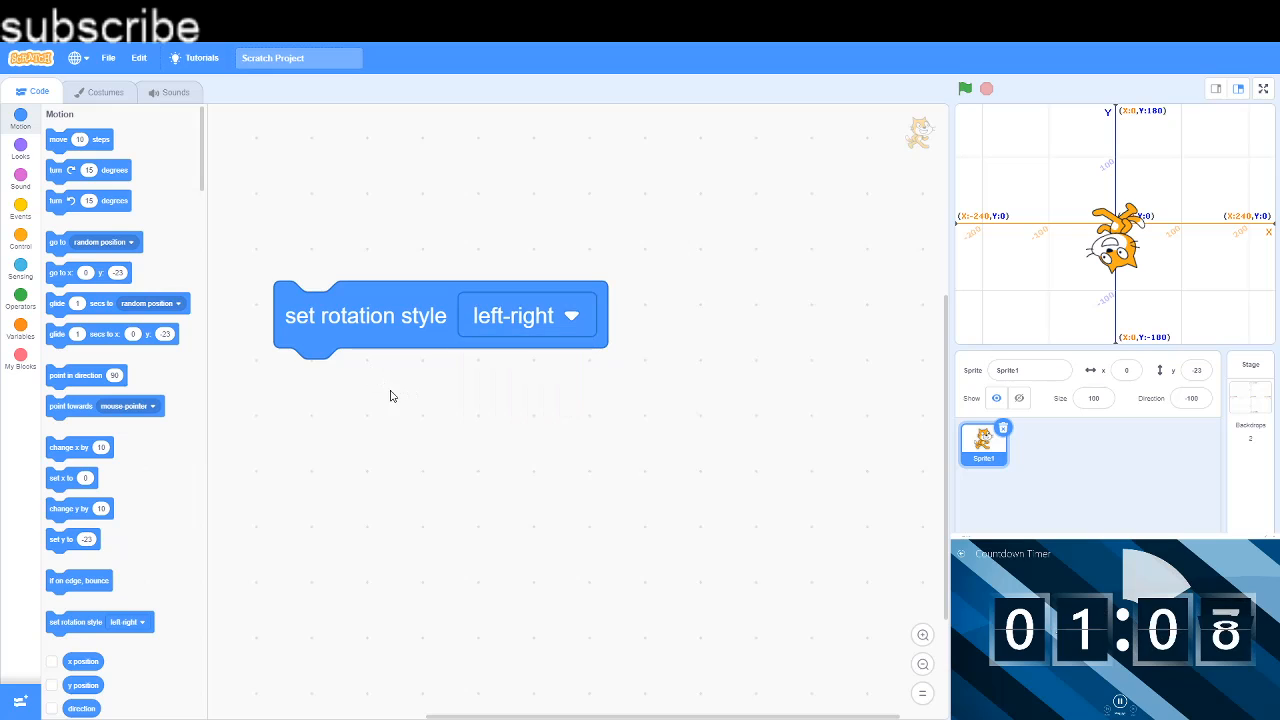
left_click(524, 315)
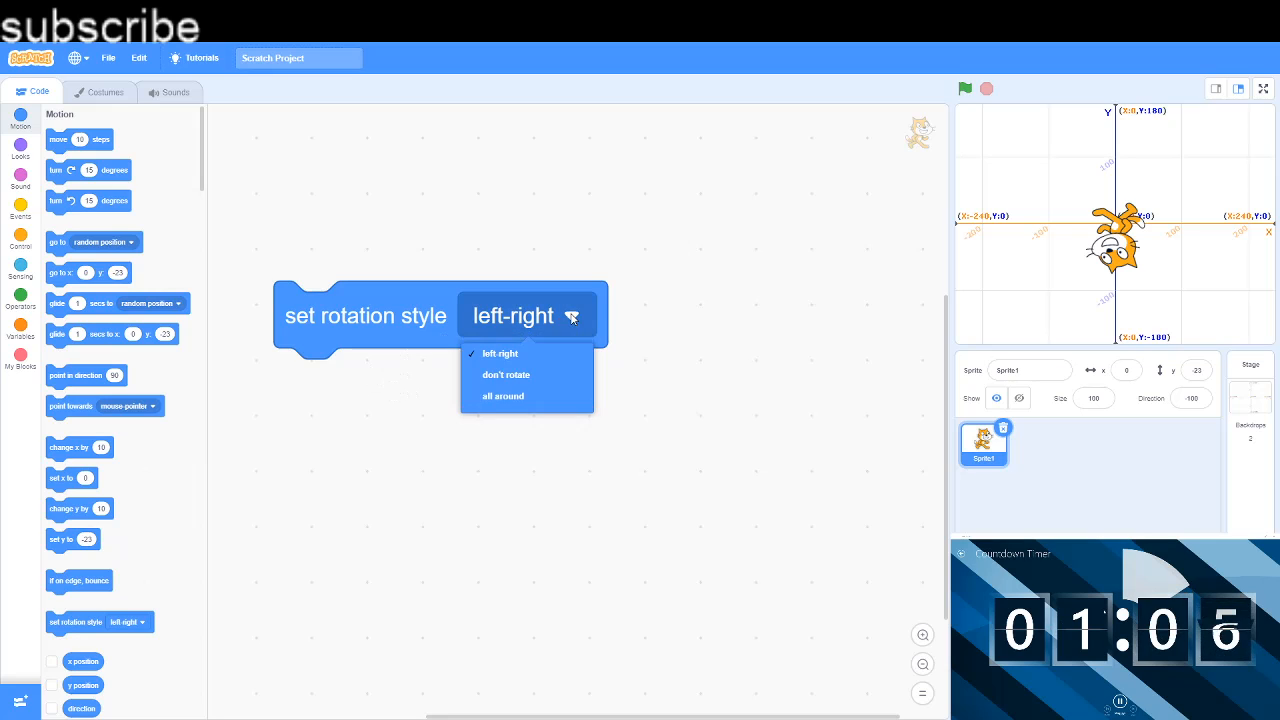
mouse_move(565, 394)
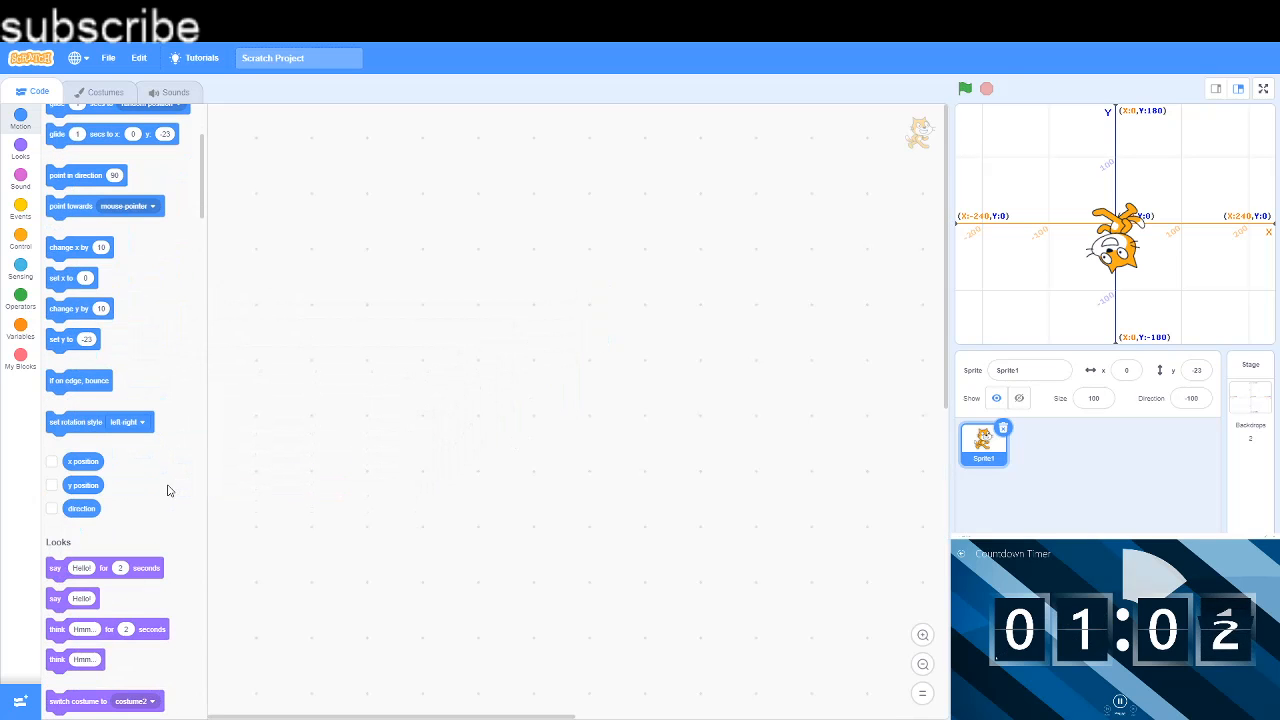
Step: Add a position reporter and run a set x to 90 block to move the cat
left_click_drag(83, 461, 413, 228)
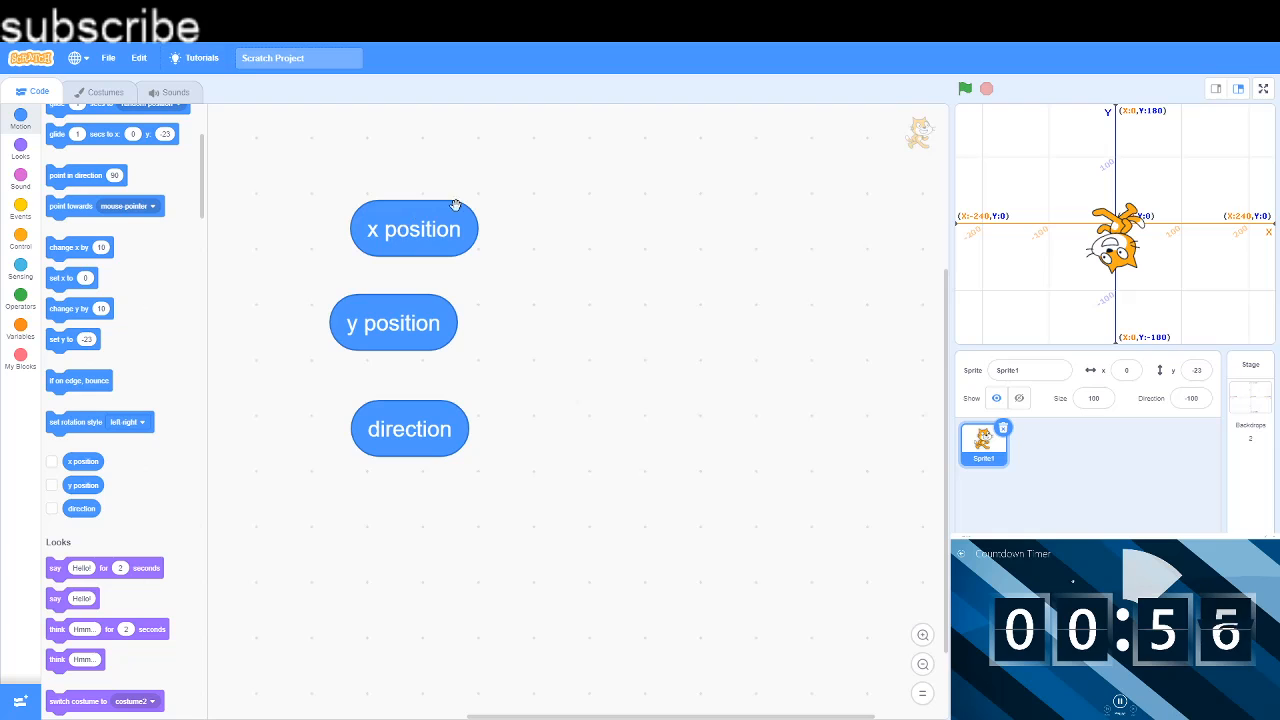
mouse_move(537, 221)
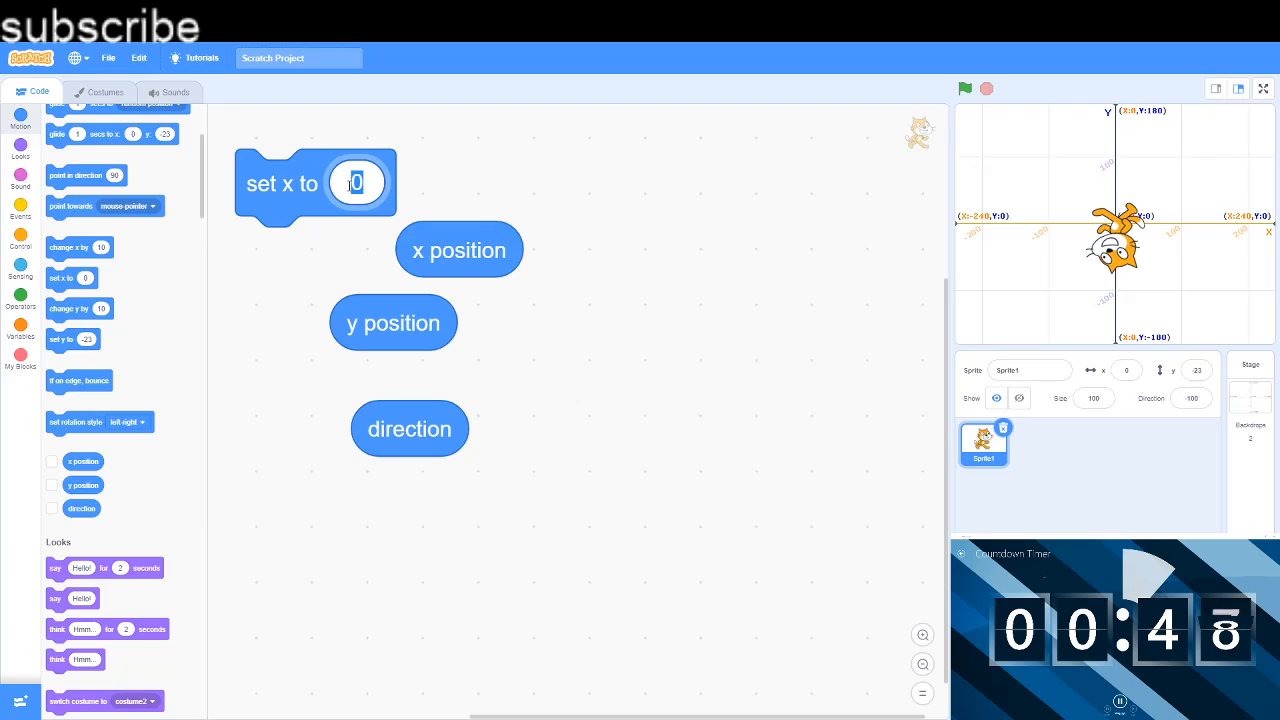
type("90")
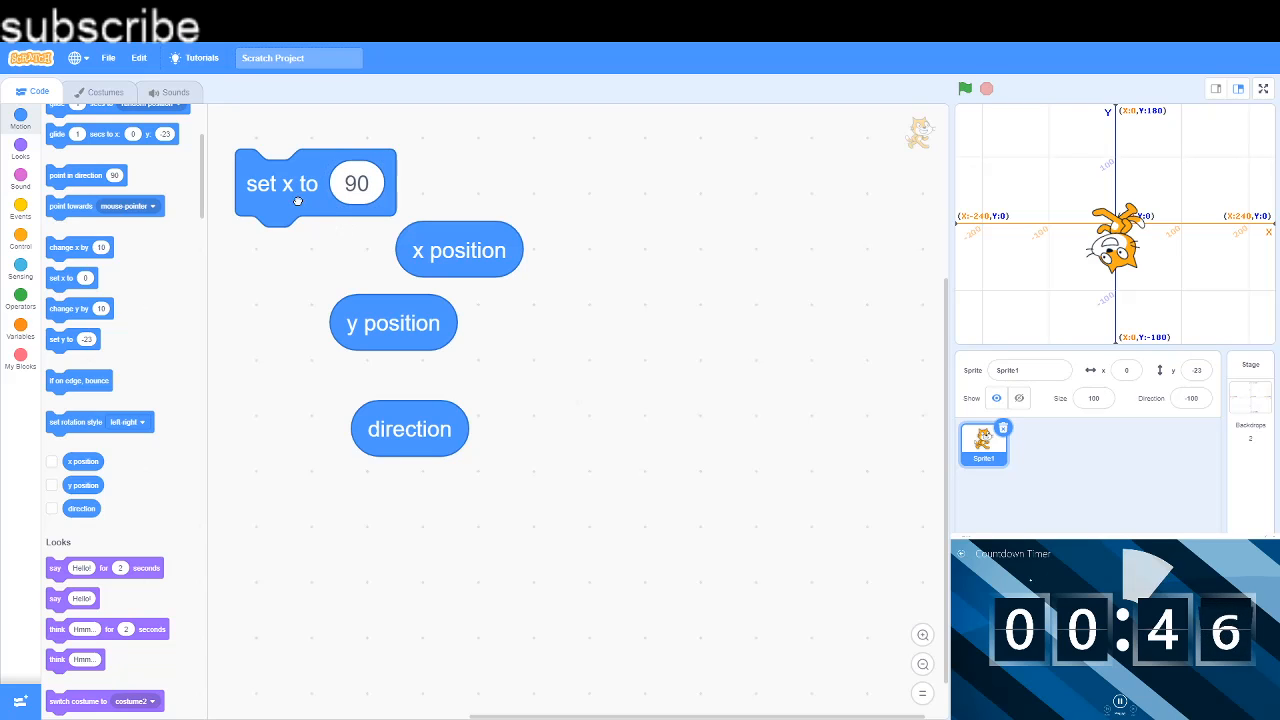
left_click(283, 183)
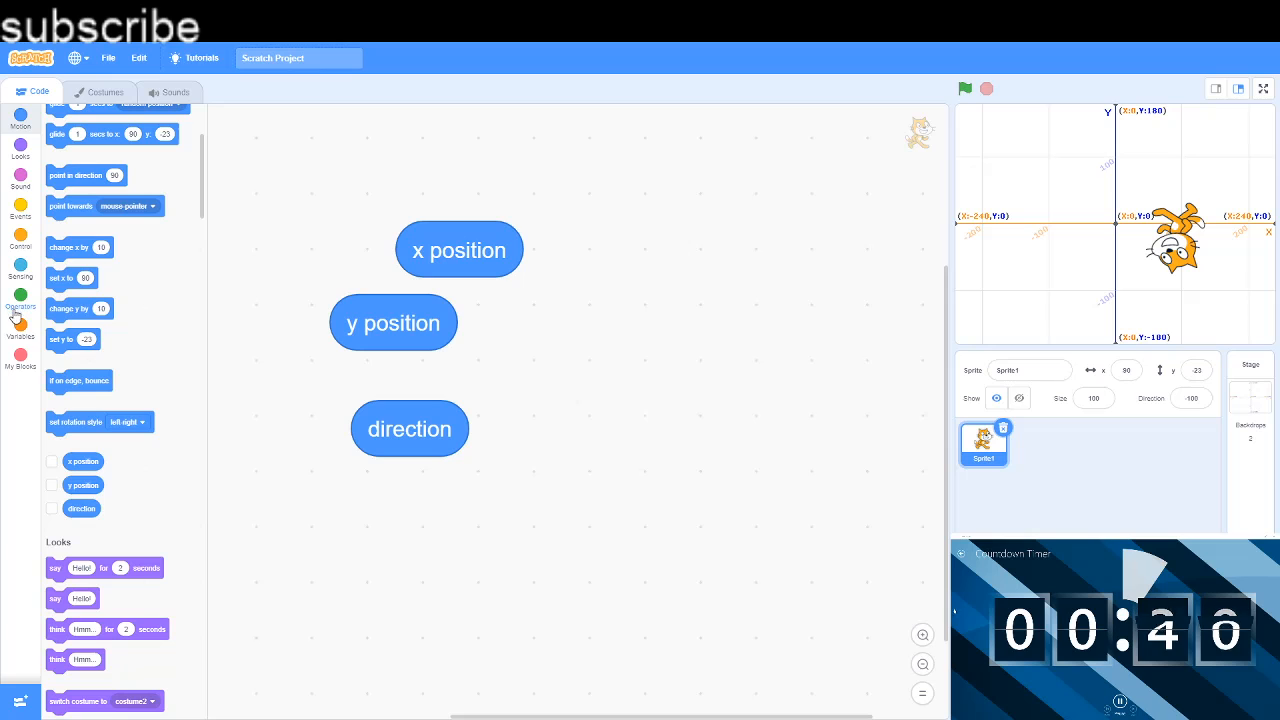
Step: Delete the x position, direction and remaining blocks to empty the code area
left_click_drag(73, 339, 291, 189)
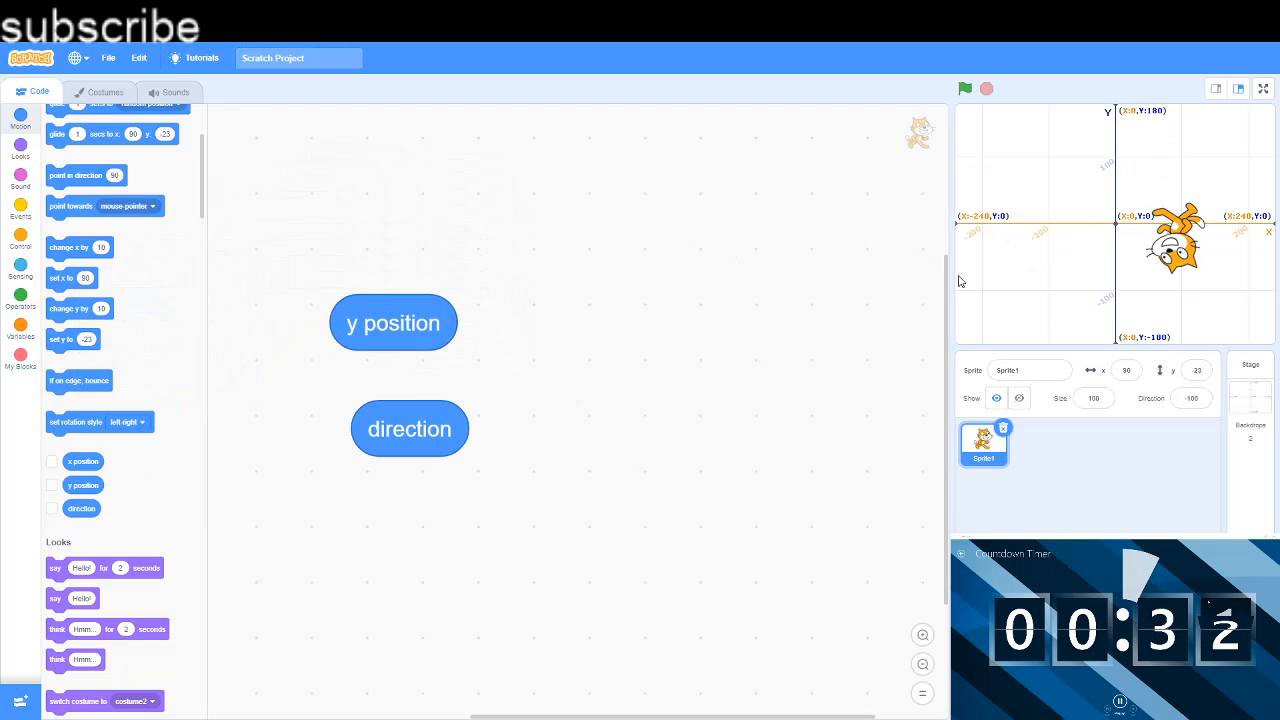
left_click(393, 322)
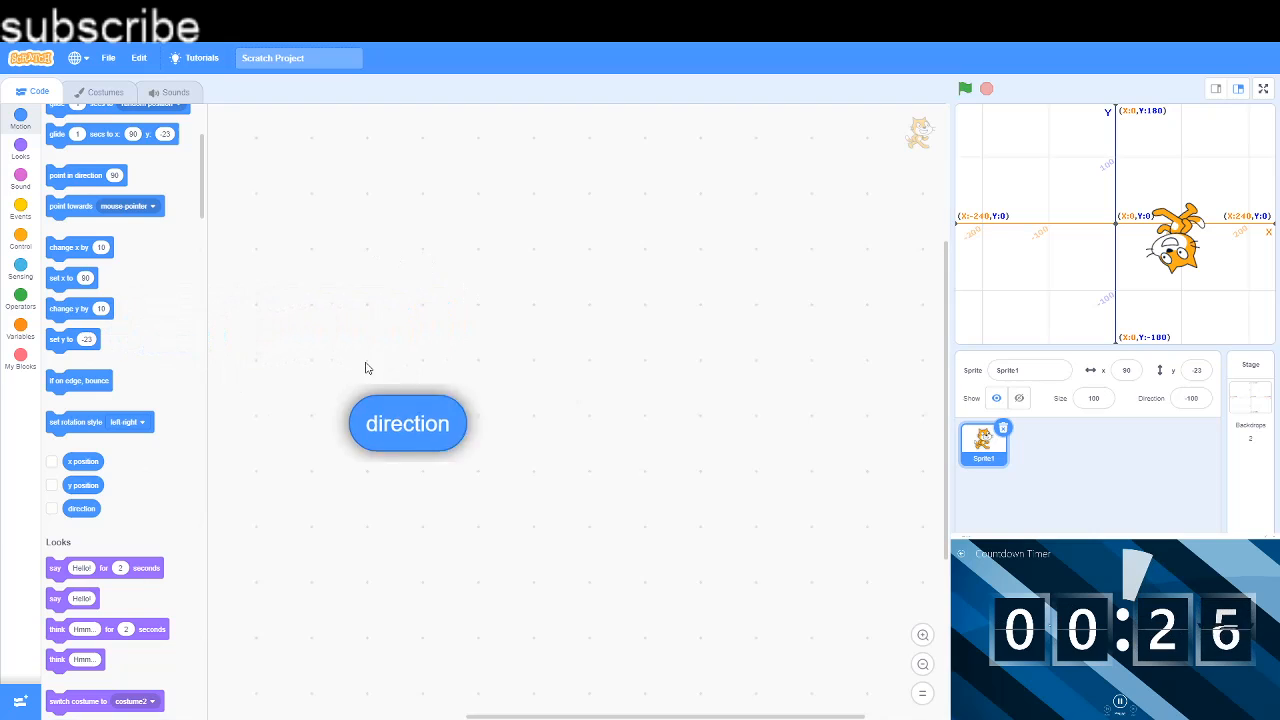
left_click_drag(407, 423, 337, 293)
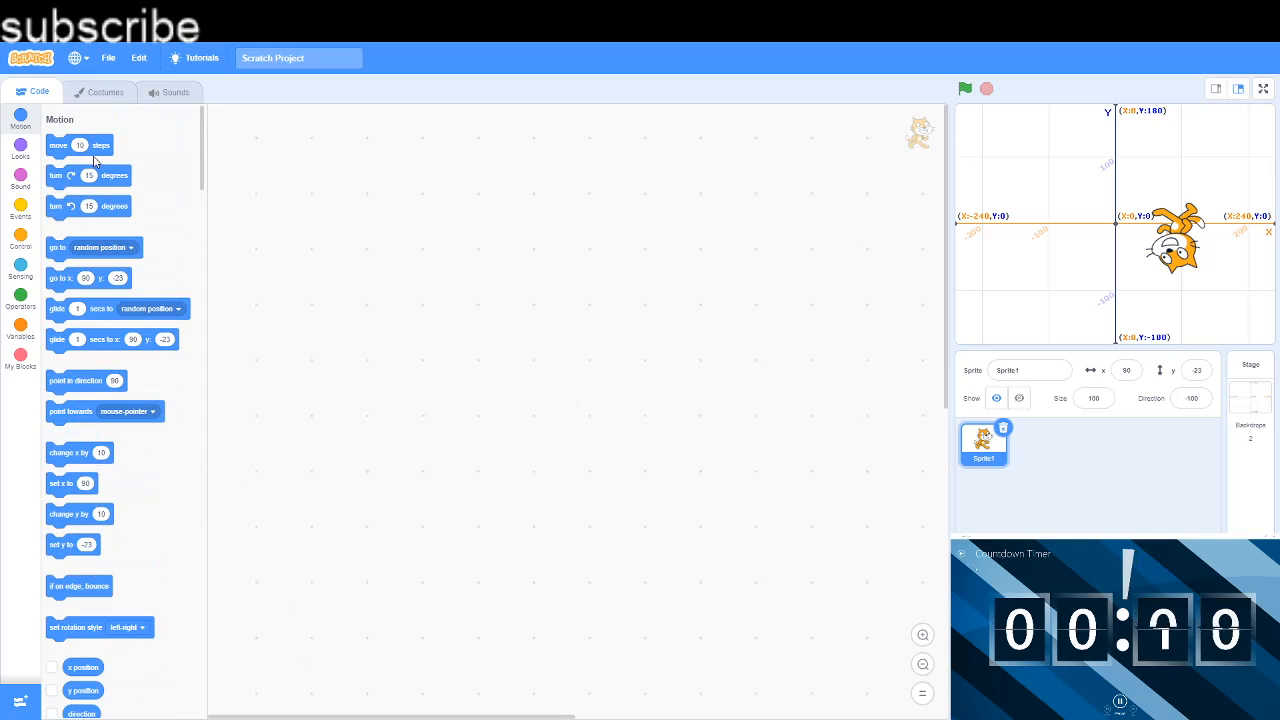
mouse_move(104, 308)
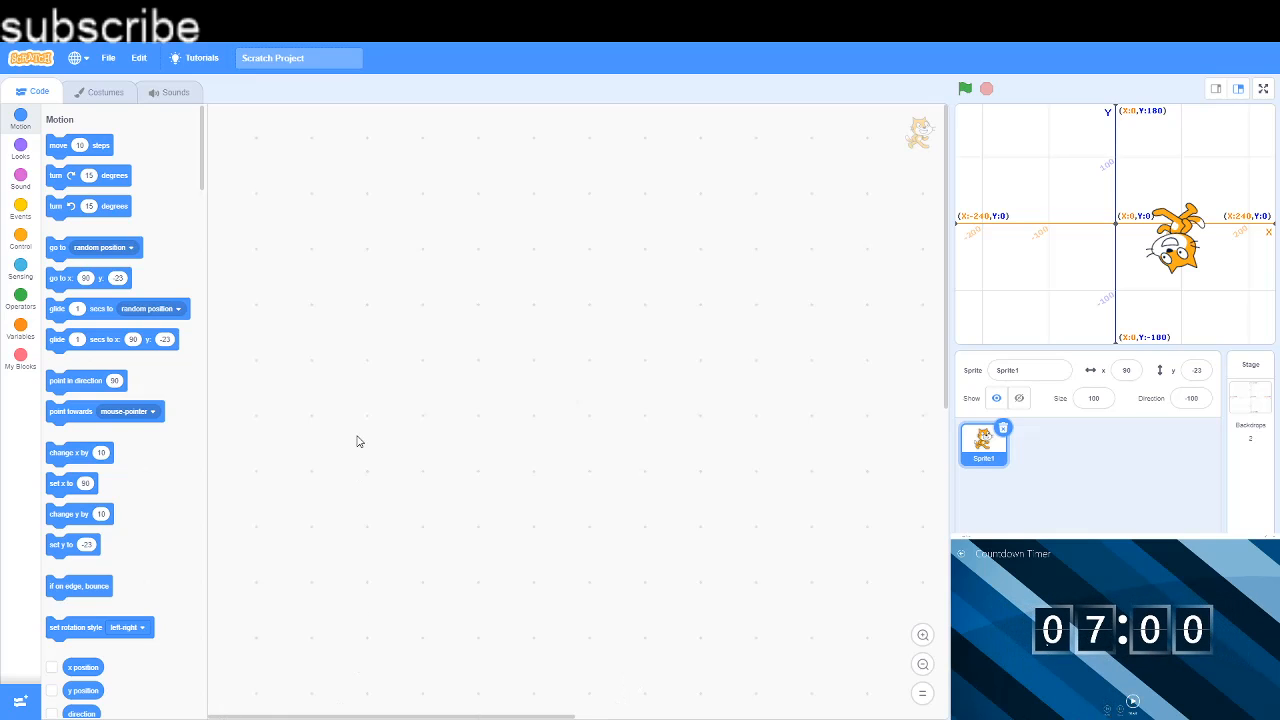
mouse_move(316, 322)
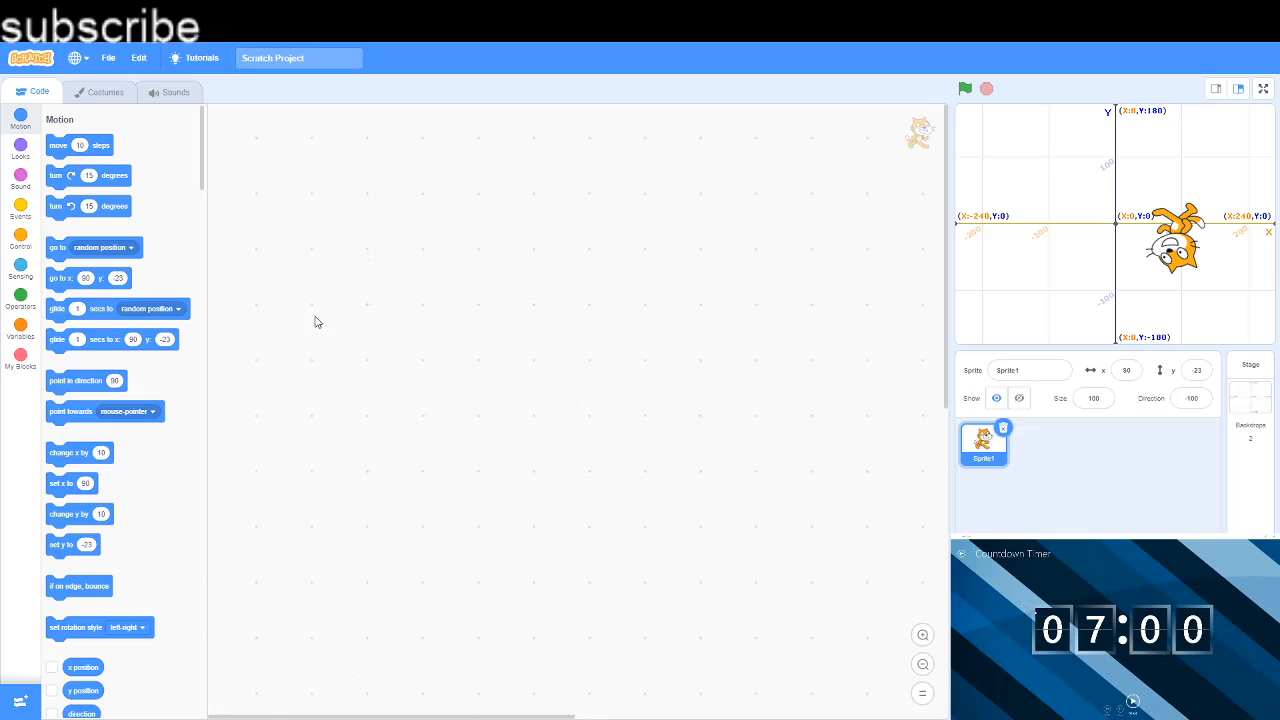
mouse_move(153, 538)
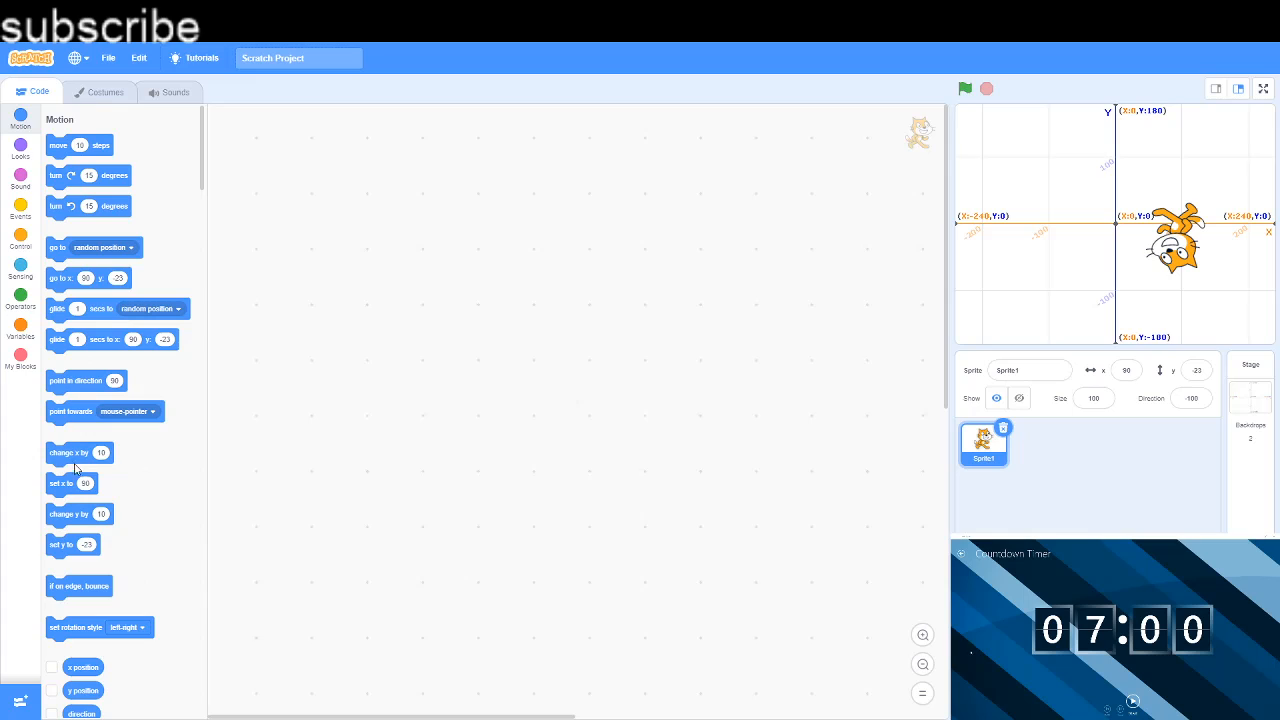
mouse_move(99, 150)
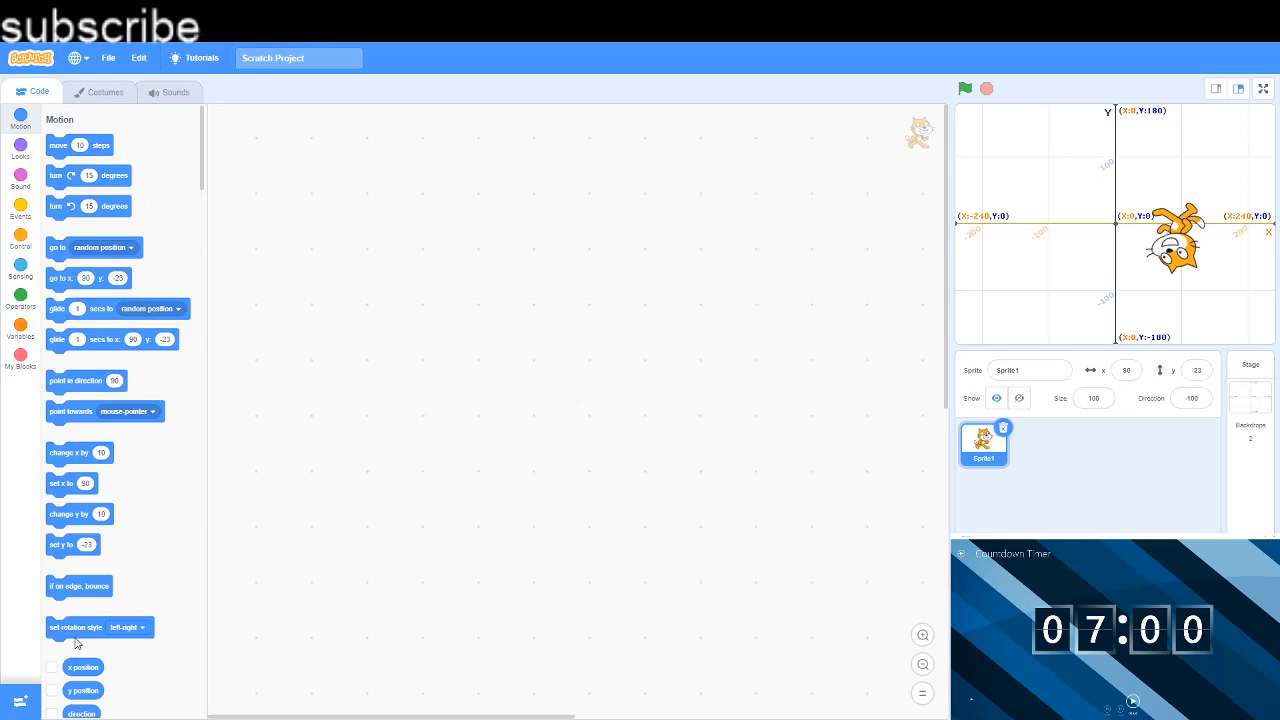
mouse_move(210, 410)
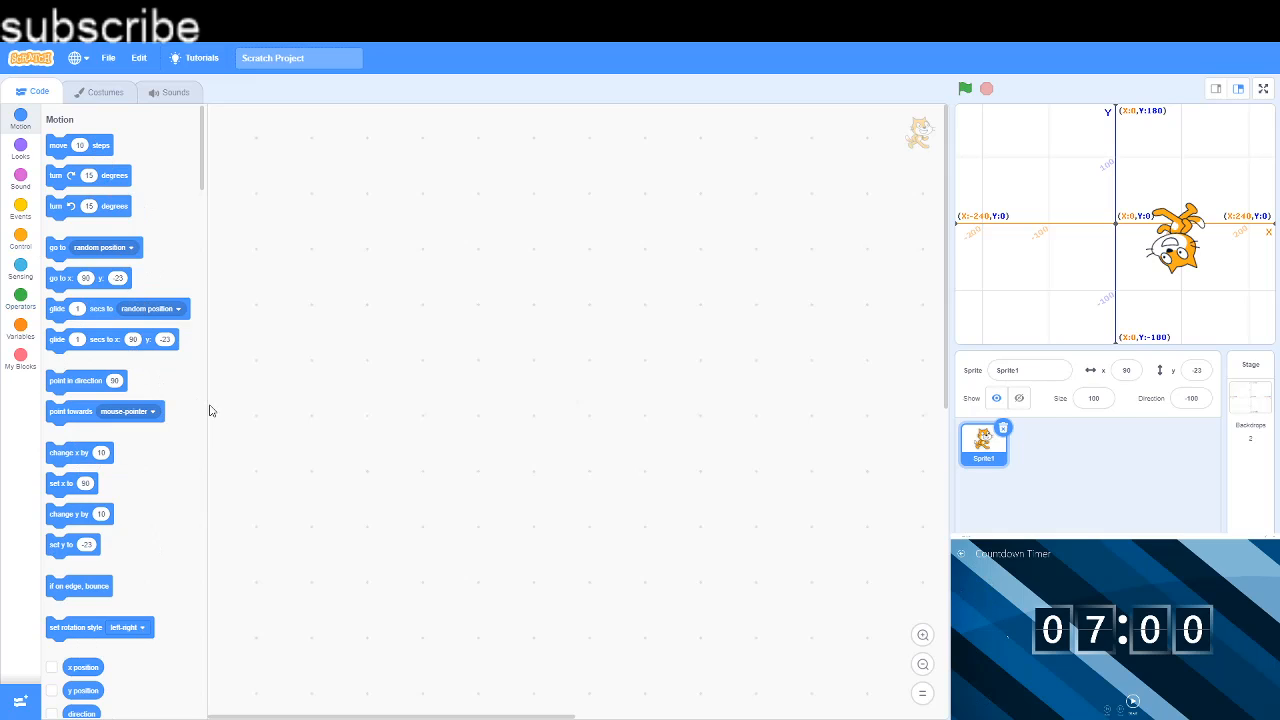
mouse_move(245, 435)
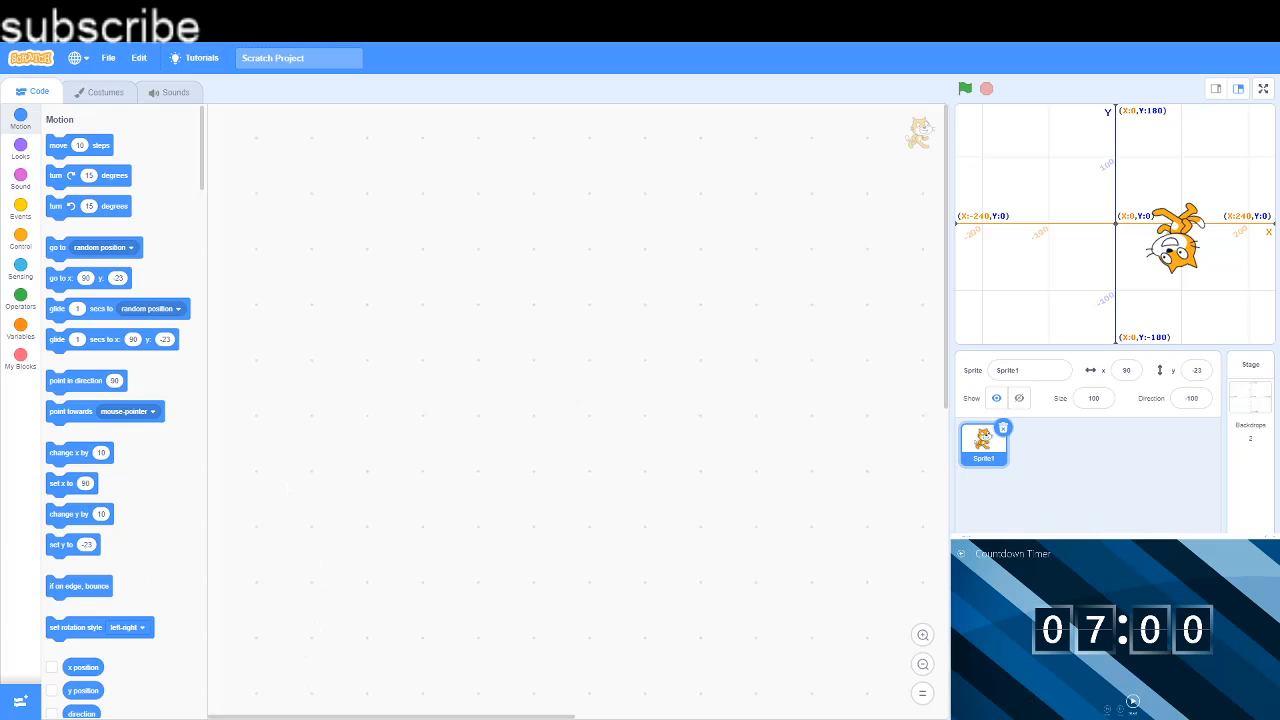
Step: Switch the block palette to the Looks category with say, think, costume and size blocks
left_click(20, 150)
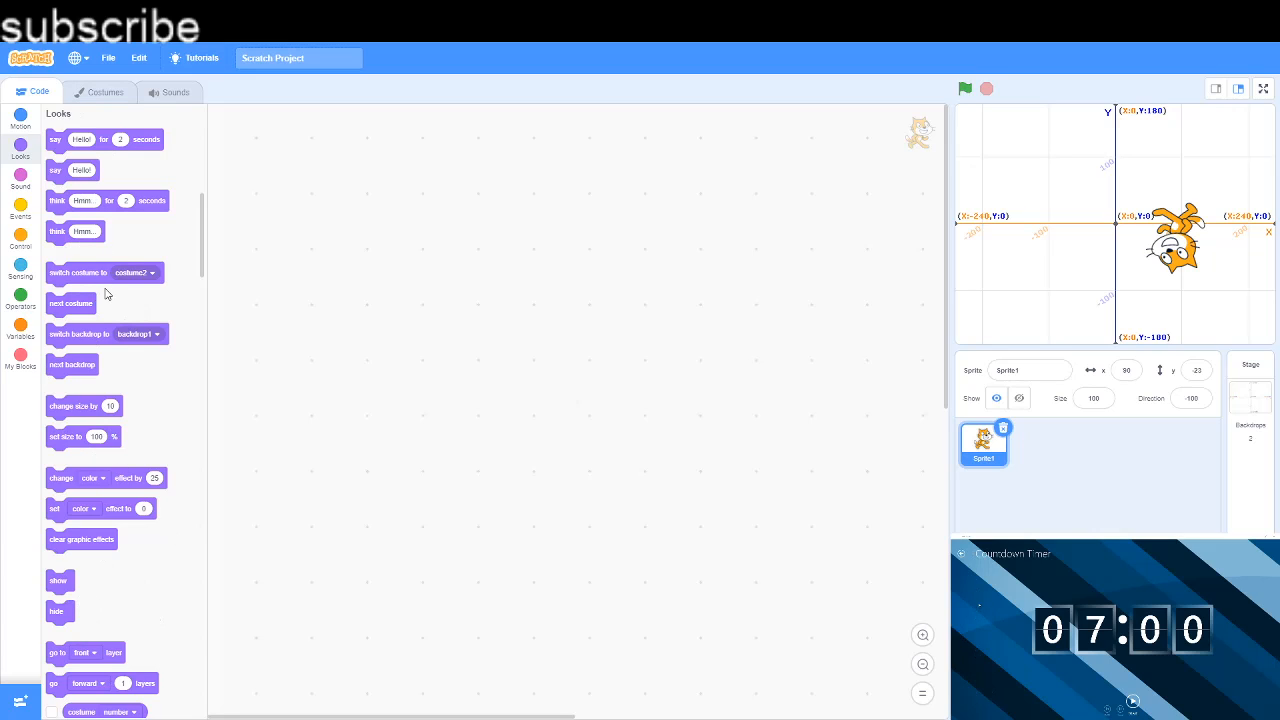
mouse_move(108, 294)
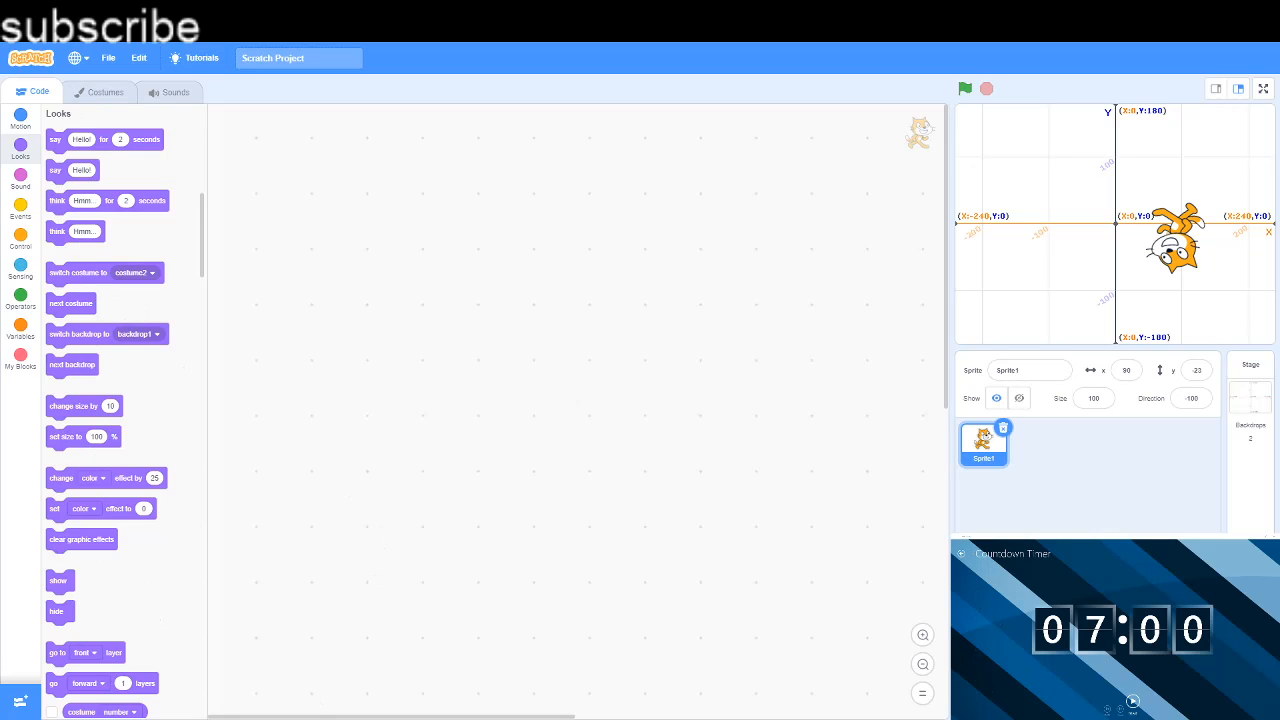